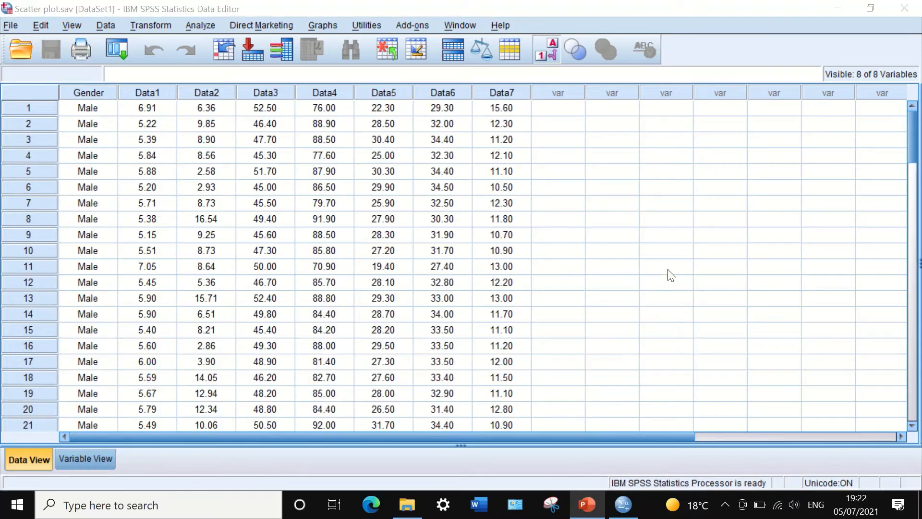
pyautogui.moveTo(631, 318)
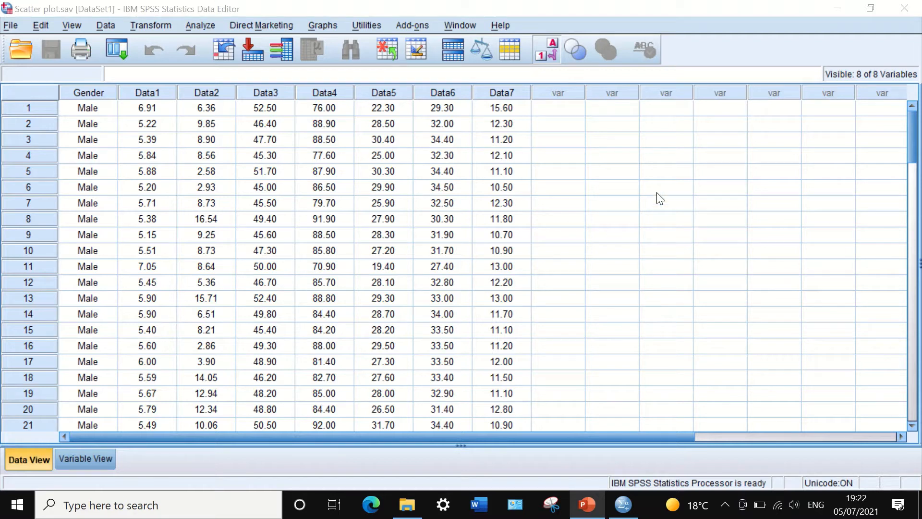
pyautogui.moveTo(531, 229)
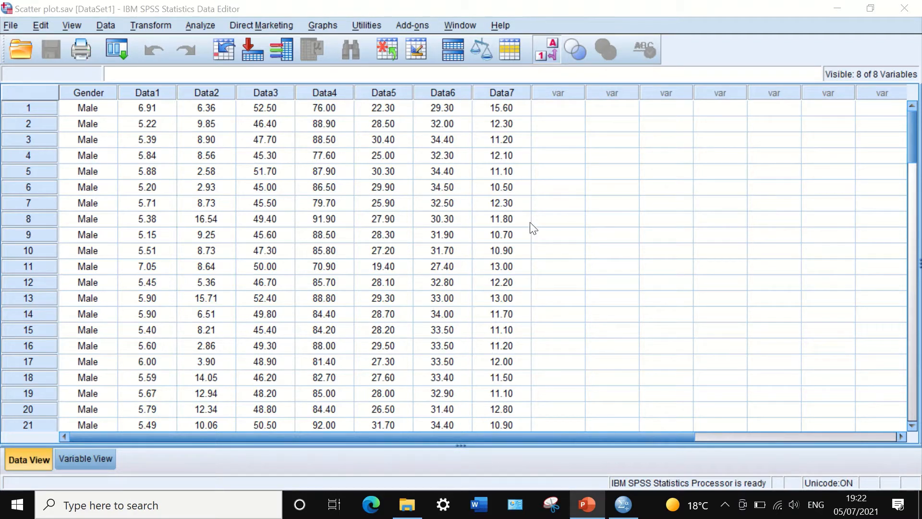
pyautogui.moveTo(579, 163)
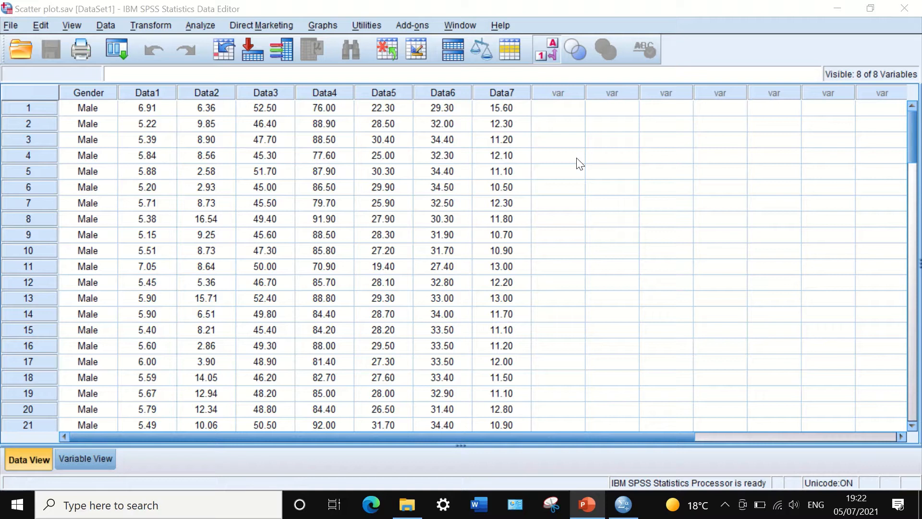
pyautogui.moveTo(399, 186)
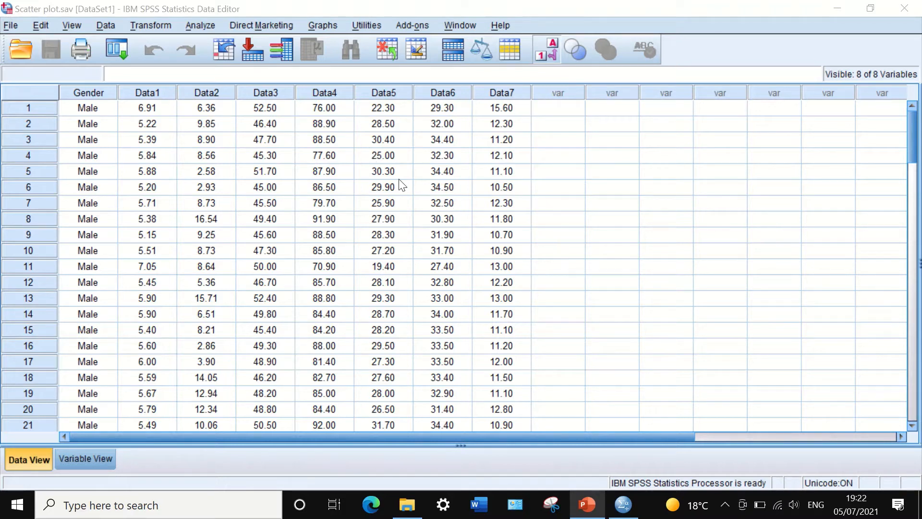
pyautogui.moveTo(346, 180)
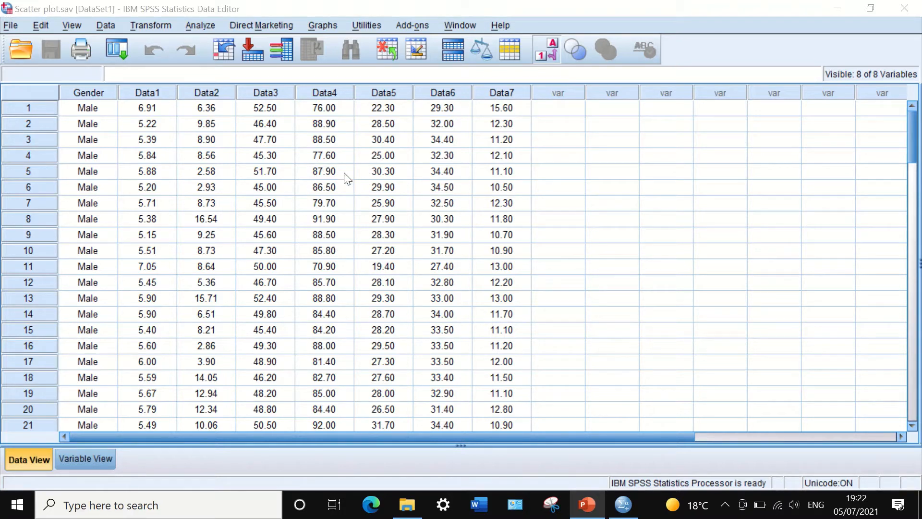
pyautogui.moveTo(327, 98)
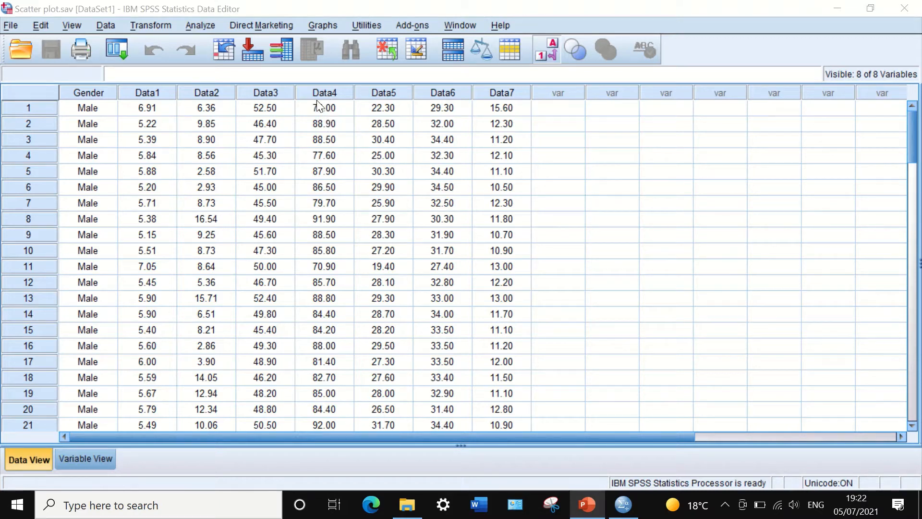
pyautogui.moveTo(446, 291)
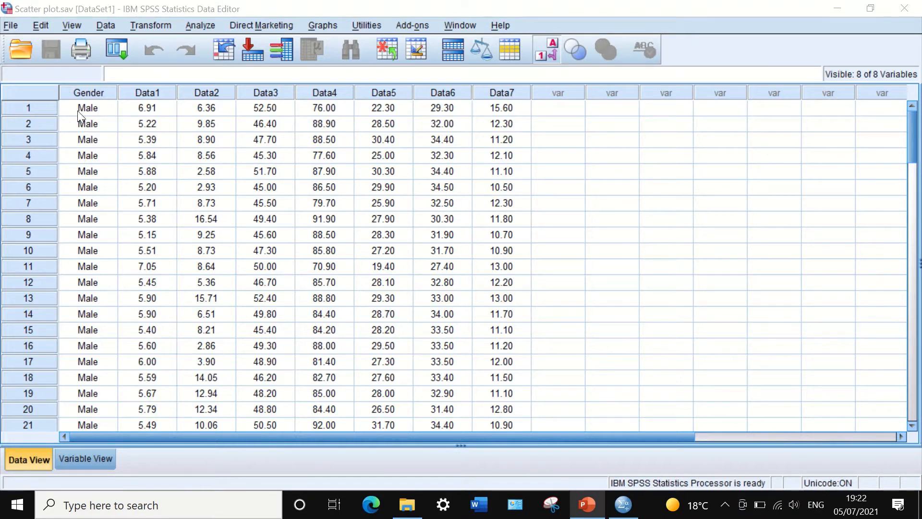
pyautogui.moveTo(103, 114)
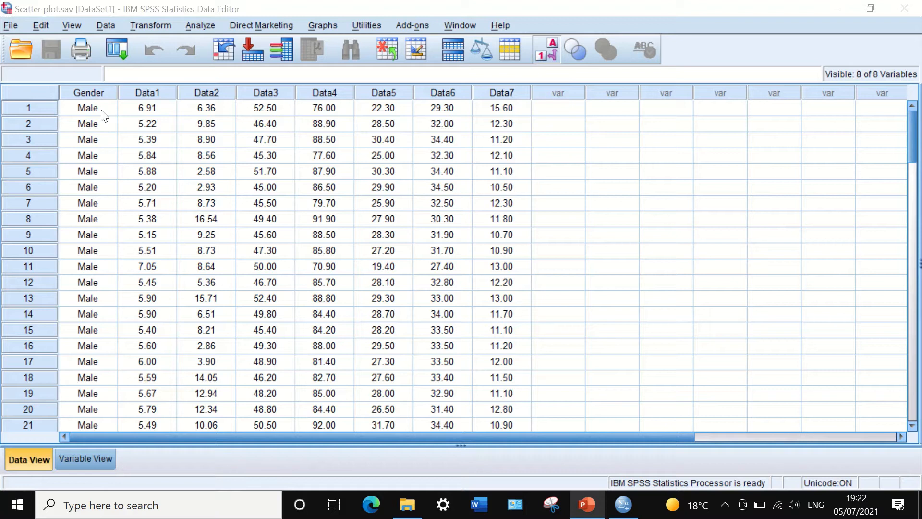
pyautogui.moveTo(139, 213)
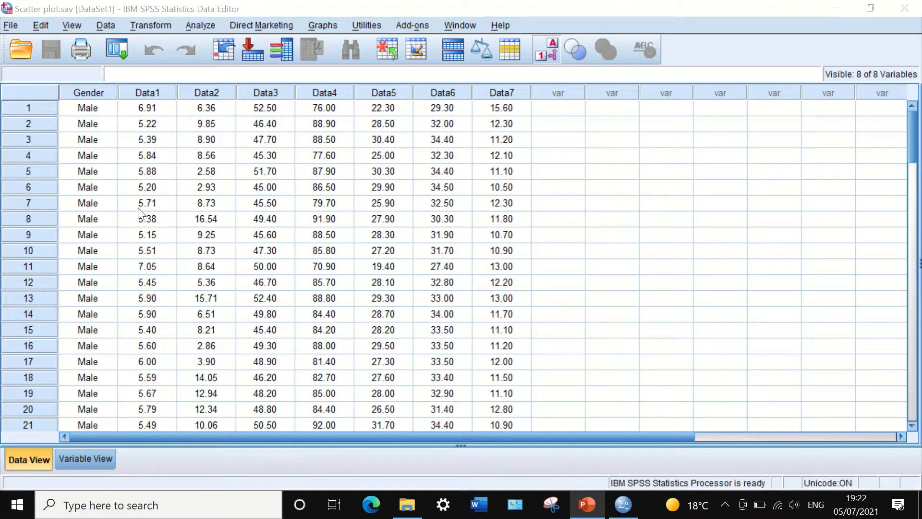
pyautogui.moveTo(330, 171)
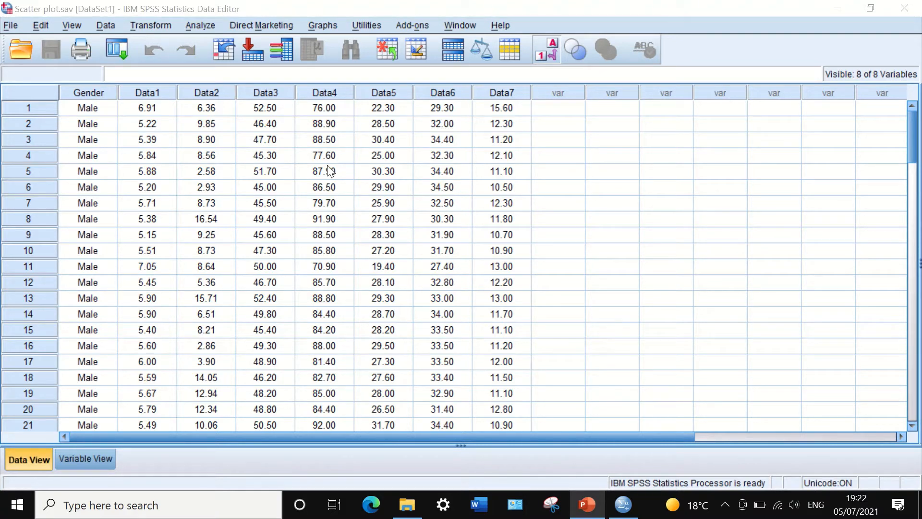
pyautogui.moveTo(405, 179)
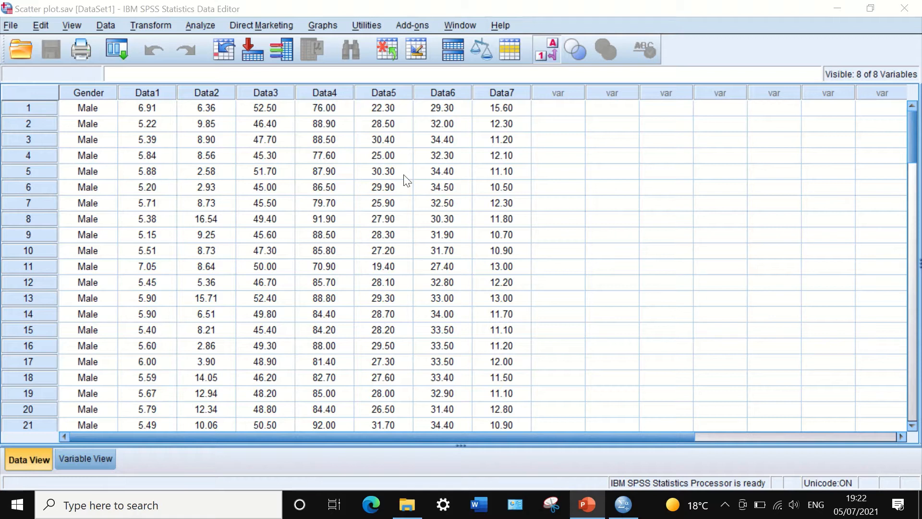
pyautogui.moveTo(330, 142)
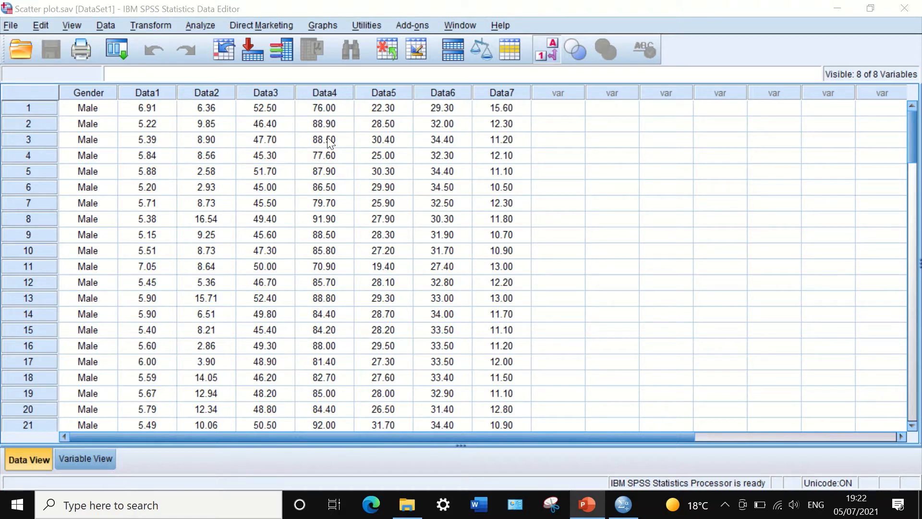
pyautogui.moveTo(444, 241)
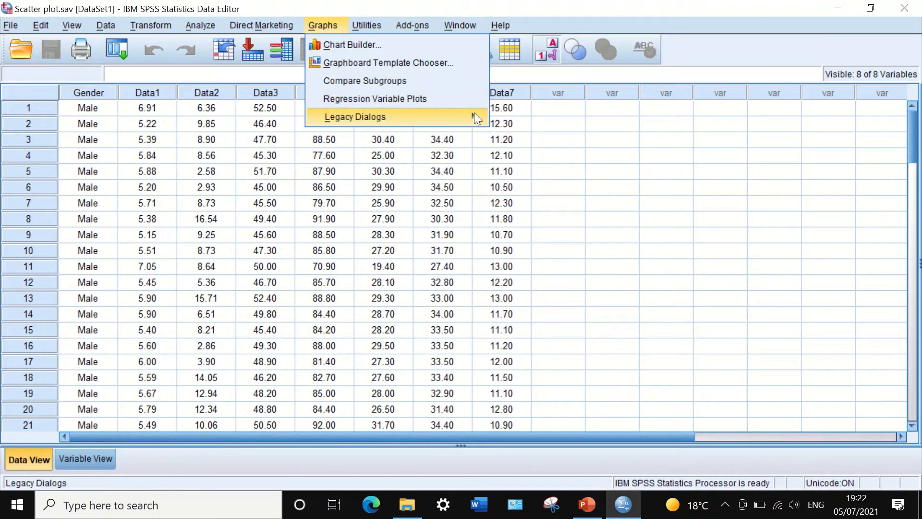
pyautogui.moveTo(354, 116)
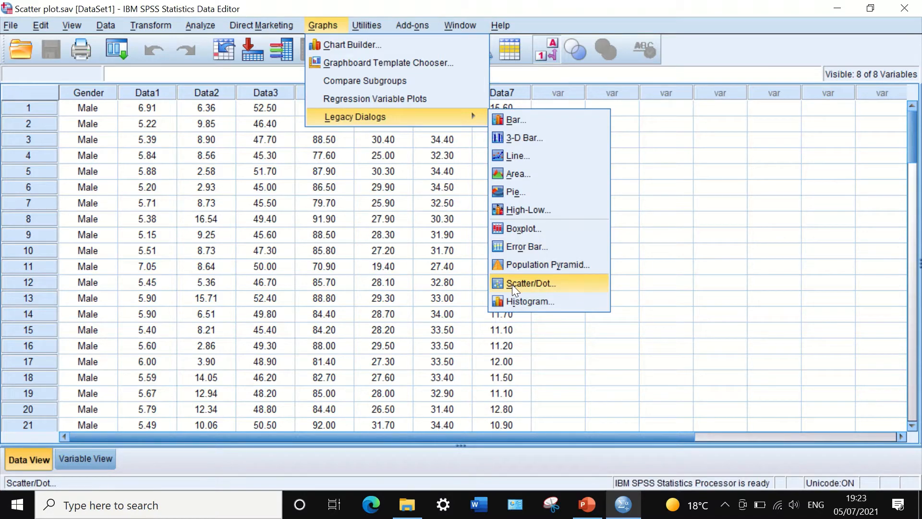
# Step: Start a 3-D Scatter chart from the Scatter/Dot legacy dialog and proceed to Define
pyautogui.click(529, 283)
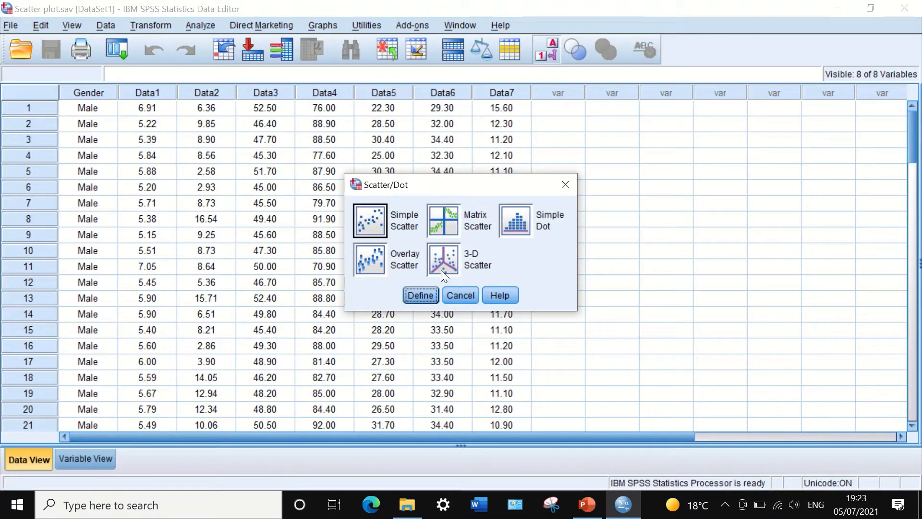
pyautogui.click(444, 260)
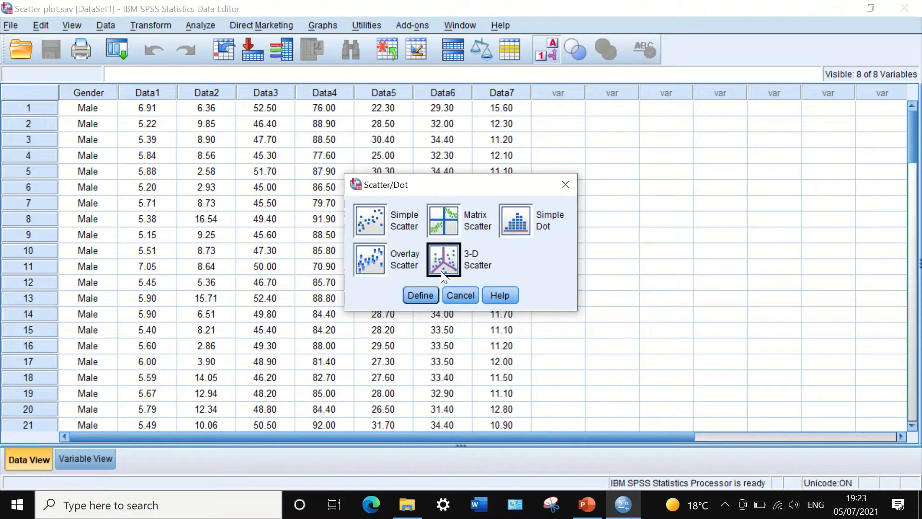
pyautogui.click(420, 295)
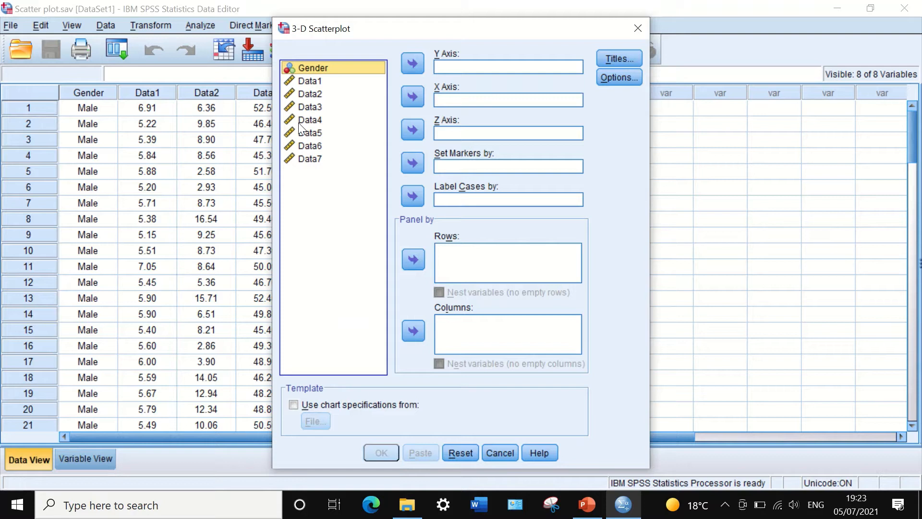
pyautogui.moveTo(306, 124)
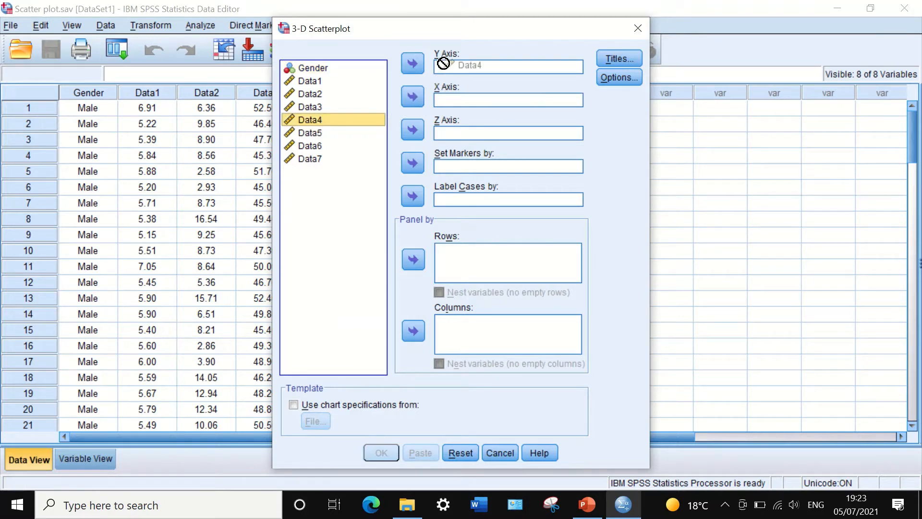
# Step: Assign Data4 to Y, Data5 to X, Data6 to Z, with markers set by Gender
pyautogui.click(413, 64)
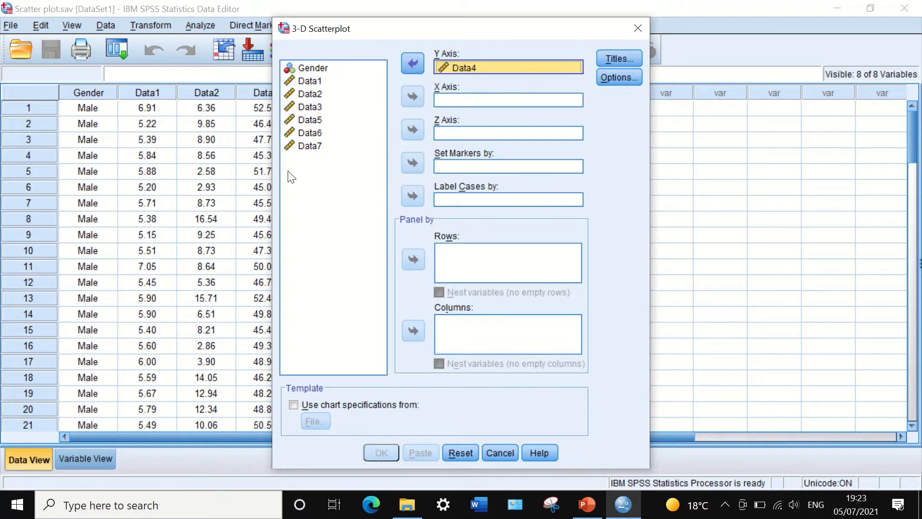
pyautogui.click(311, 119)
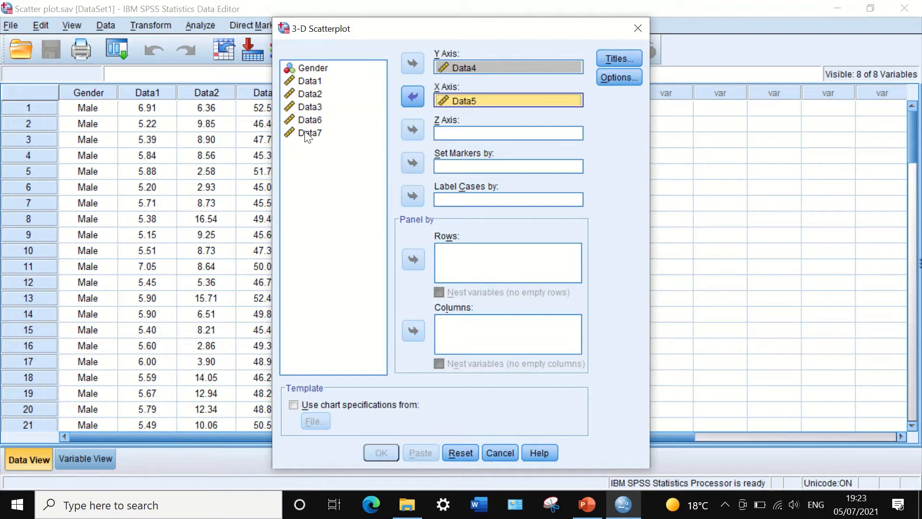
pyautogui.click(308, 119)
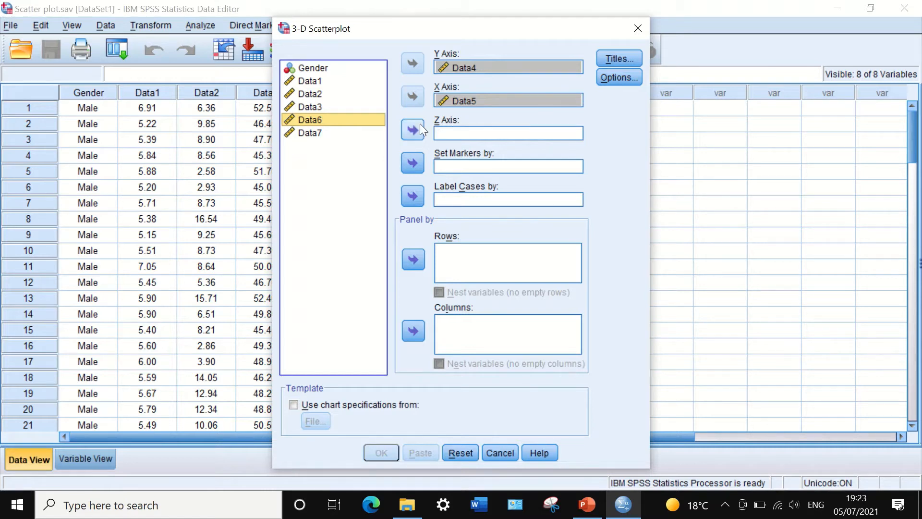
pyautogui.click(412, 130)
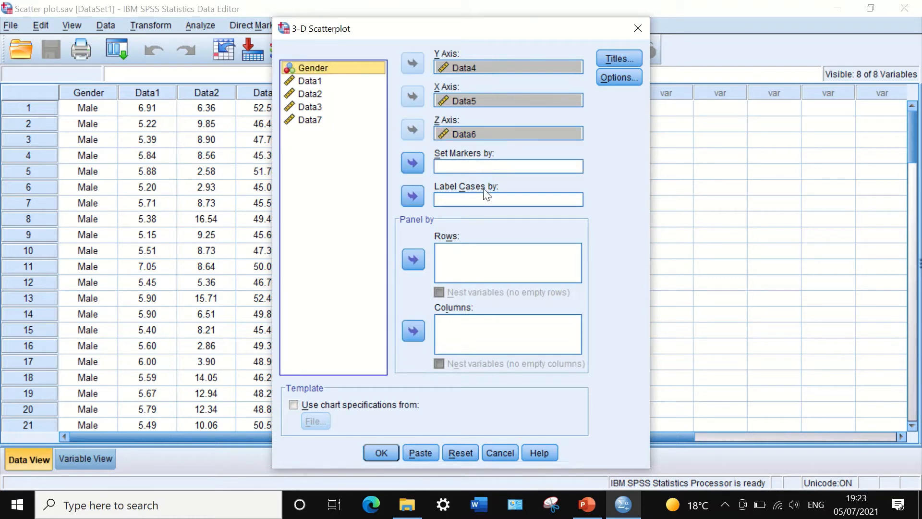
pyautogui.click(413, 162)
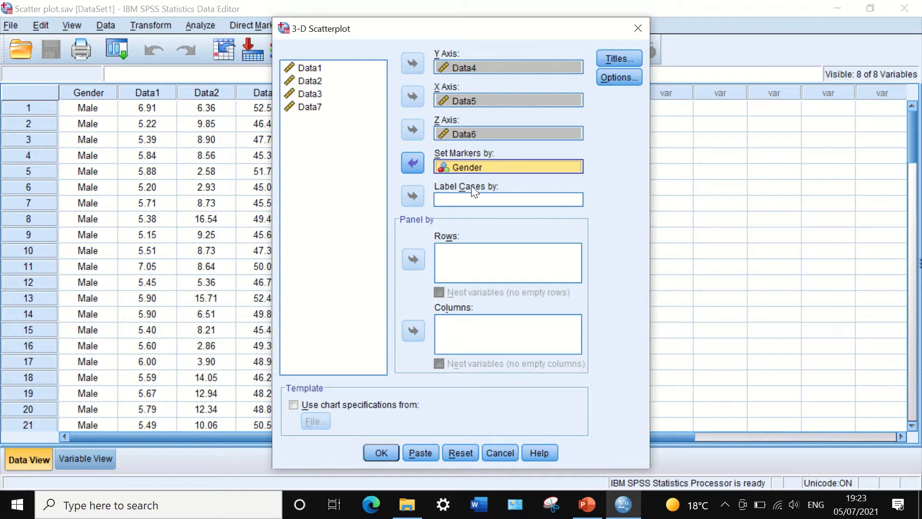
pyautogui.moveTo(516, 114)
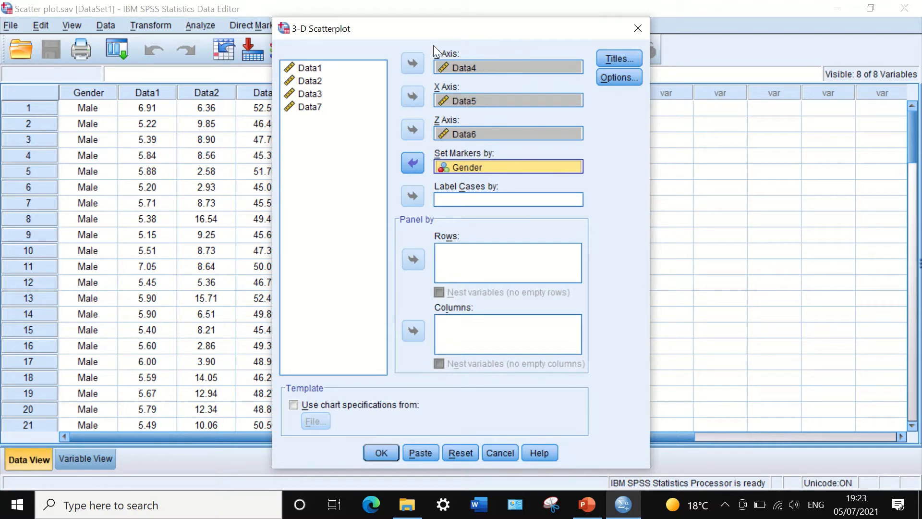
pyautogui.moveTo(571, 80)
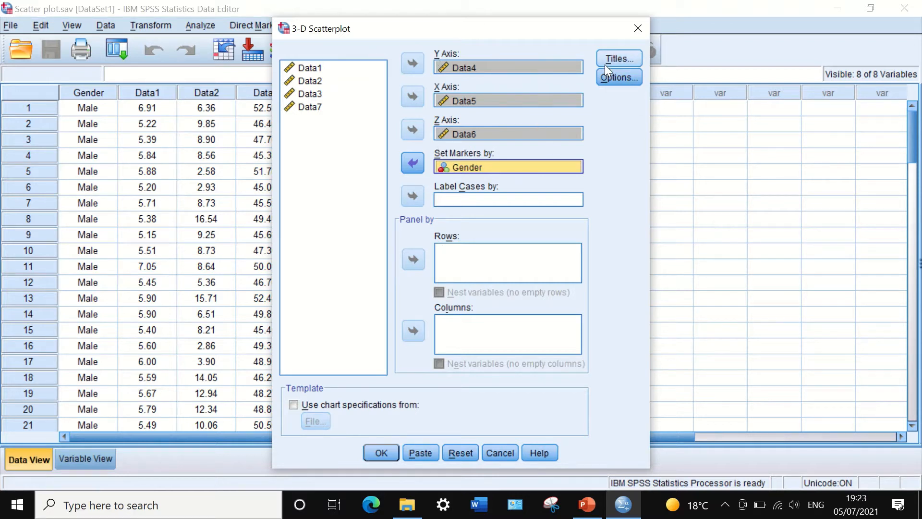
# Step: Bring up the Titles settings of the 3-D Scatterplot dialog
pyautogui.click(618, 59)
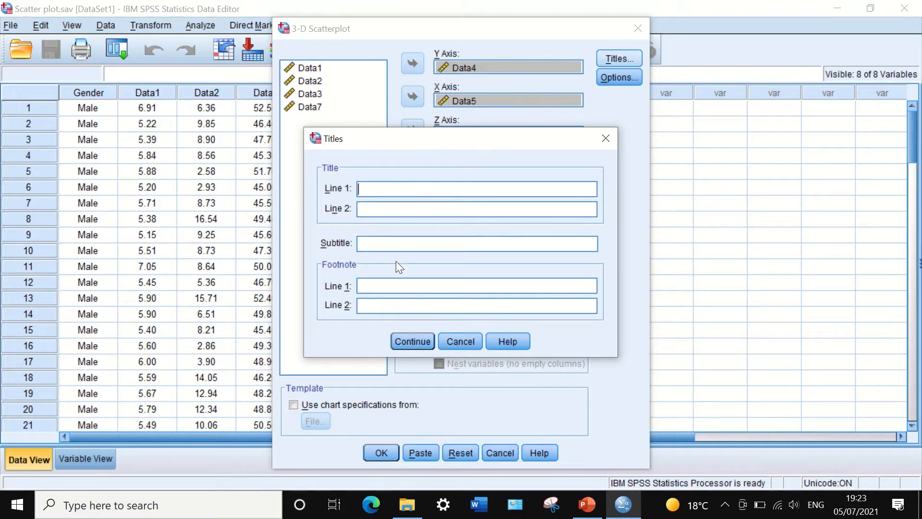
pyautogui.moveTo(394, 289)
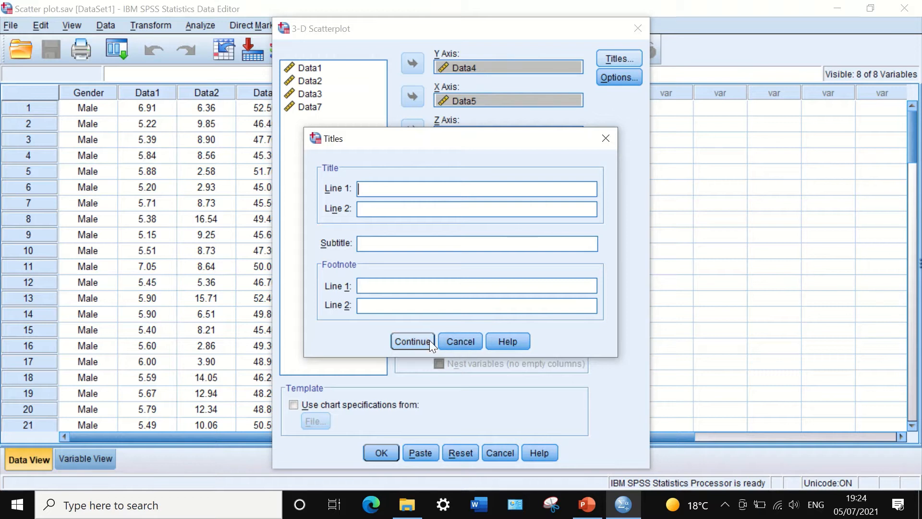
pyautogui.moveTo(413, 351)
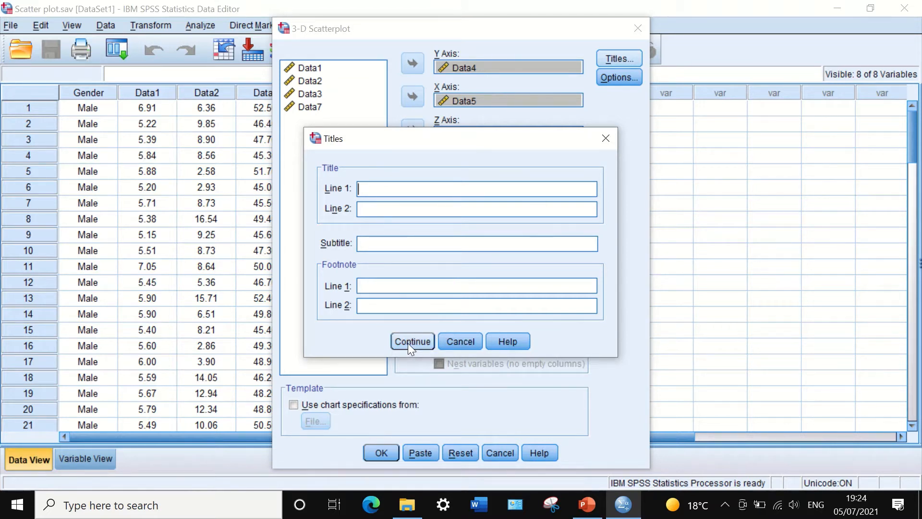
pyautogui.click(412, 341)
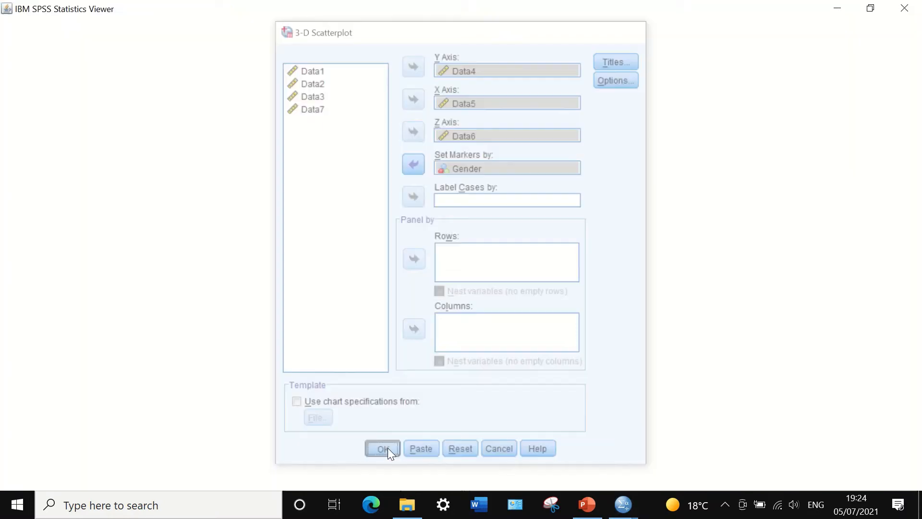
pyautogui.click(382, 449)
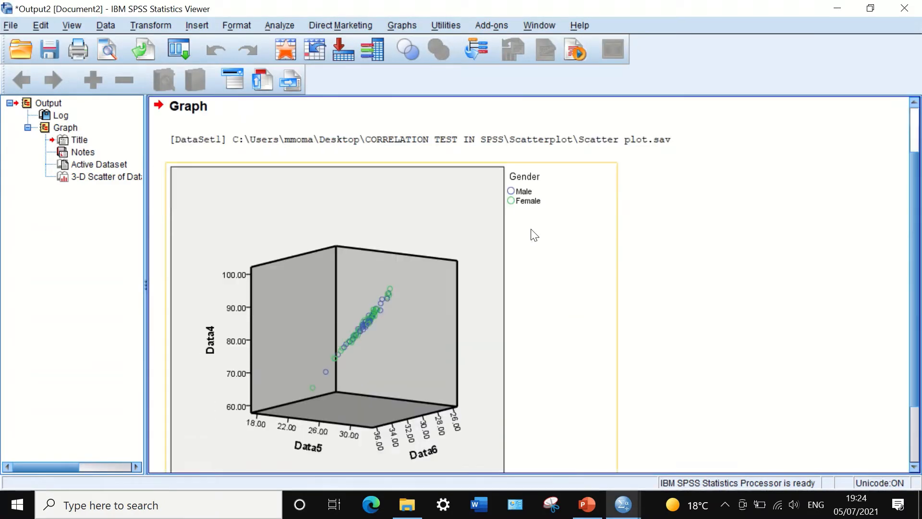
pyautogui.moveTo(418, 302)
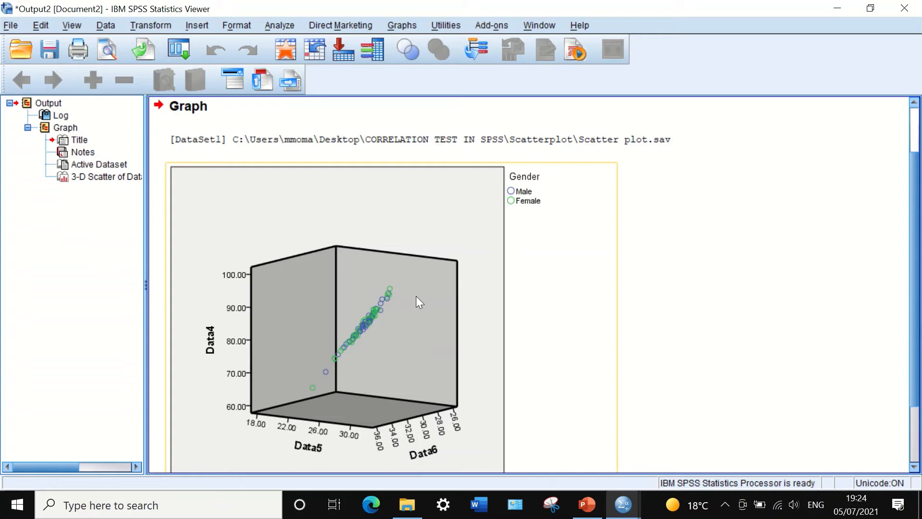
pyautogui.moveTo(203, 347)
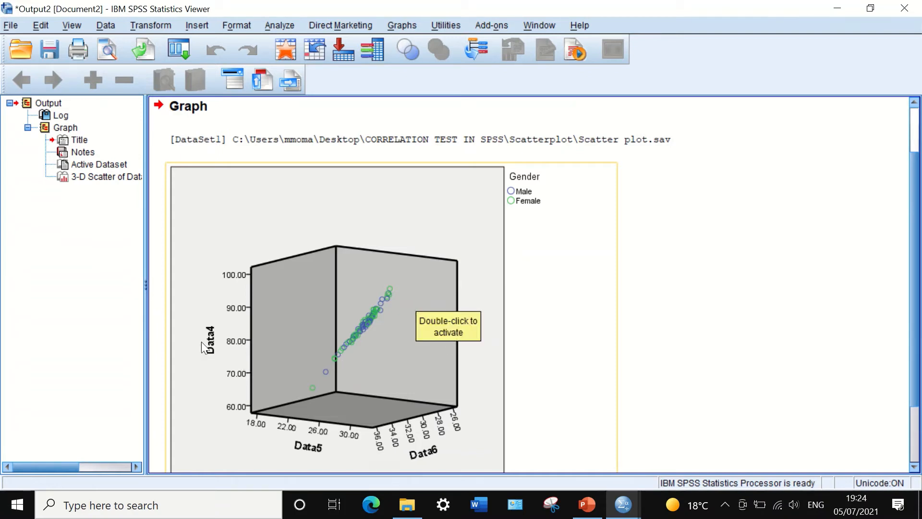
pyautogui.scroll(-3)
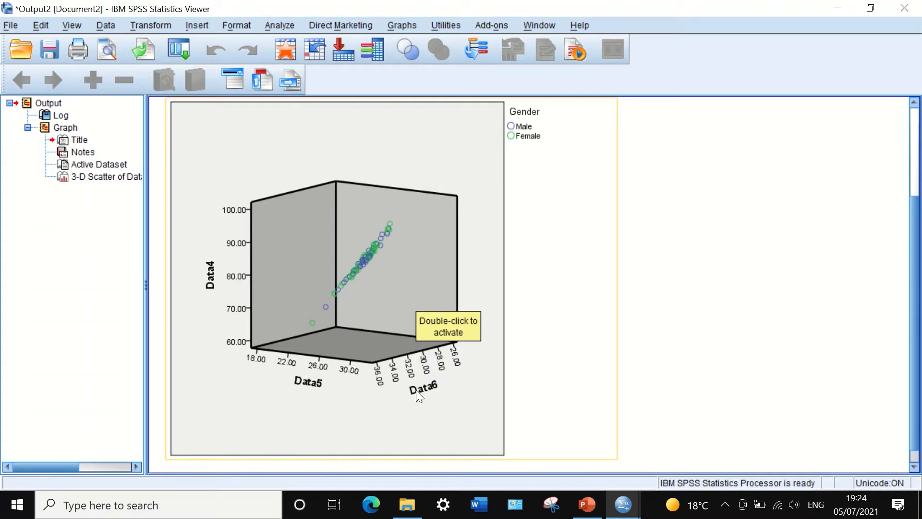
pyautogui.click(335, 277)
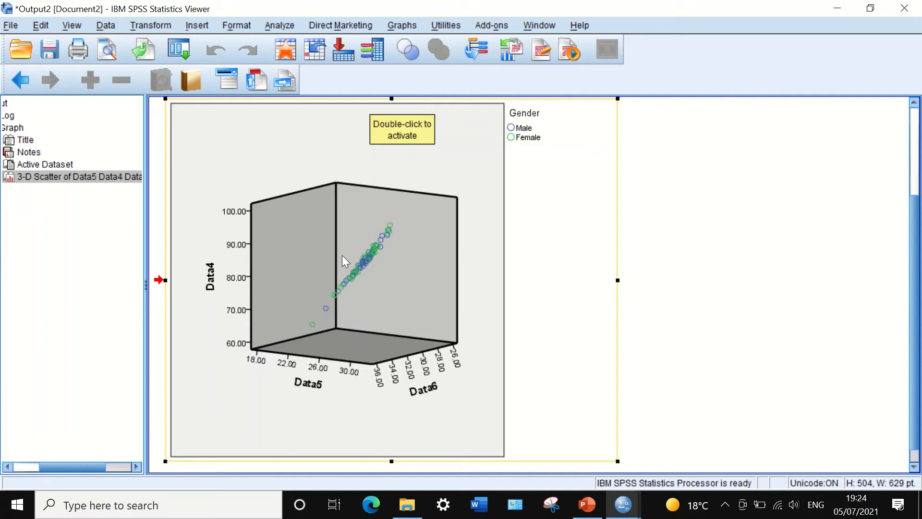
pyautogui.moveTo(340, 294)
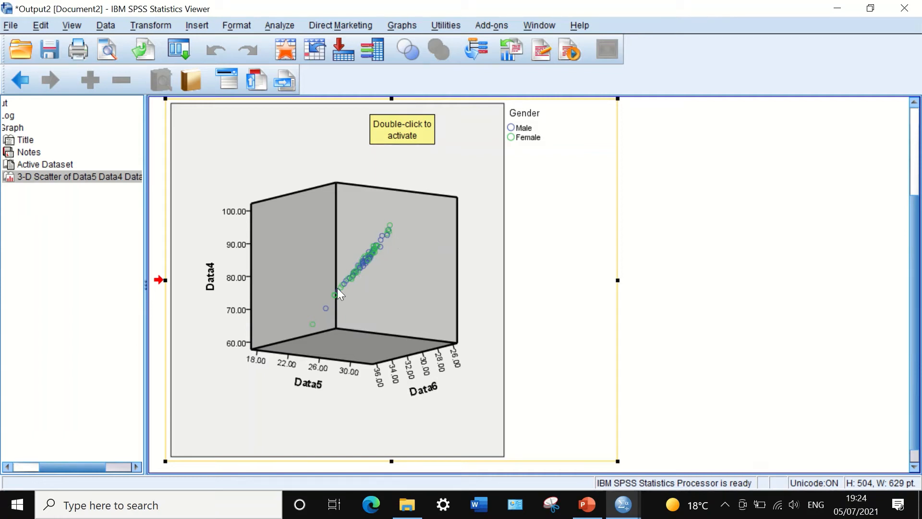
pyautogui.moveTo(519, 141)
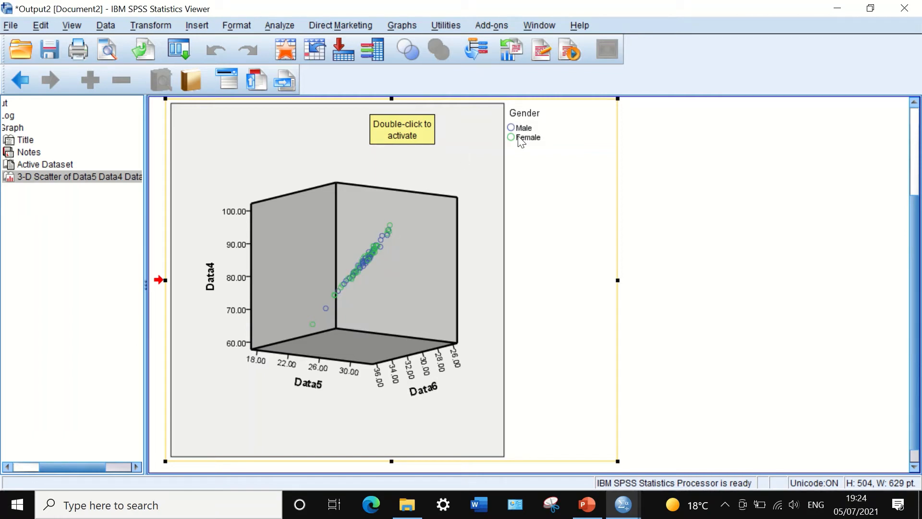
pyautogui.moveTo(473, 187)
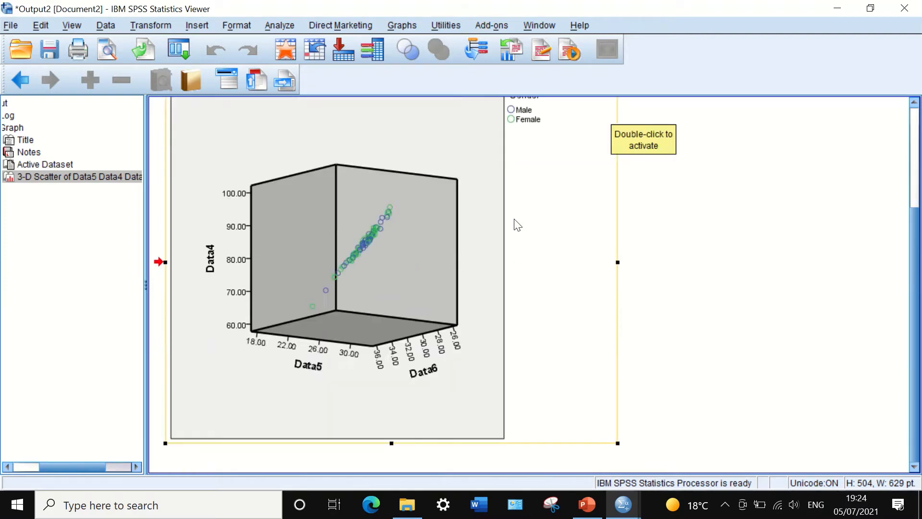
pyautogui.scroll(-3)
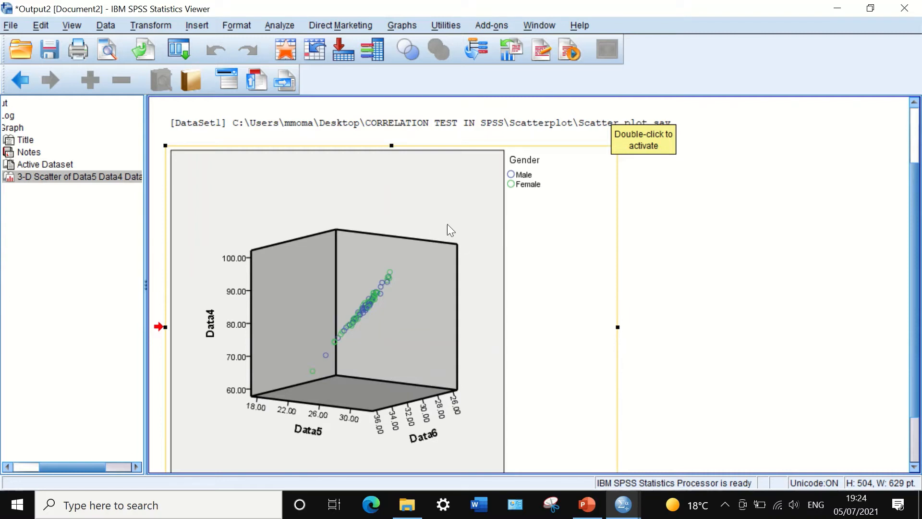
pyautogui.moveTo(449, 210)
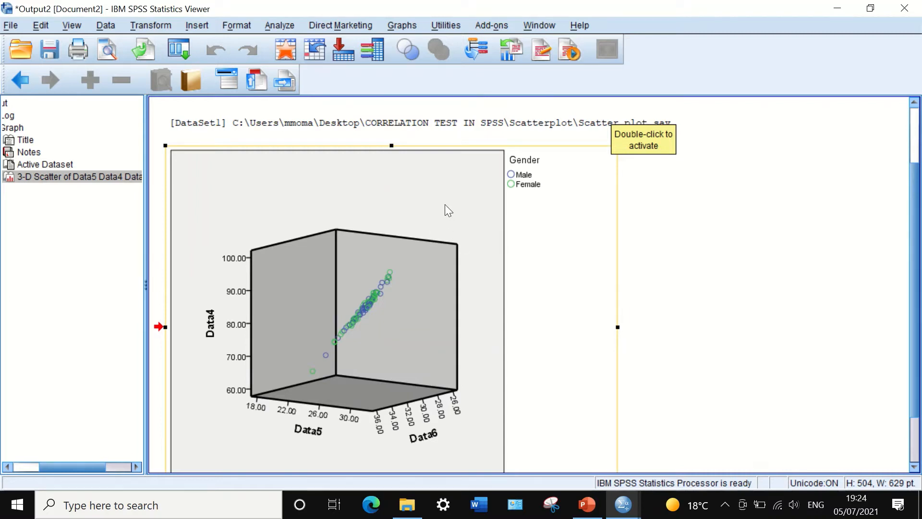
pyautogui.moveTo(429, 192)
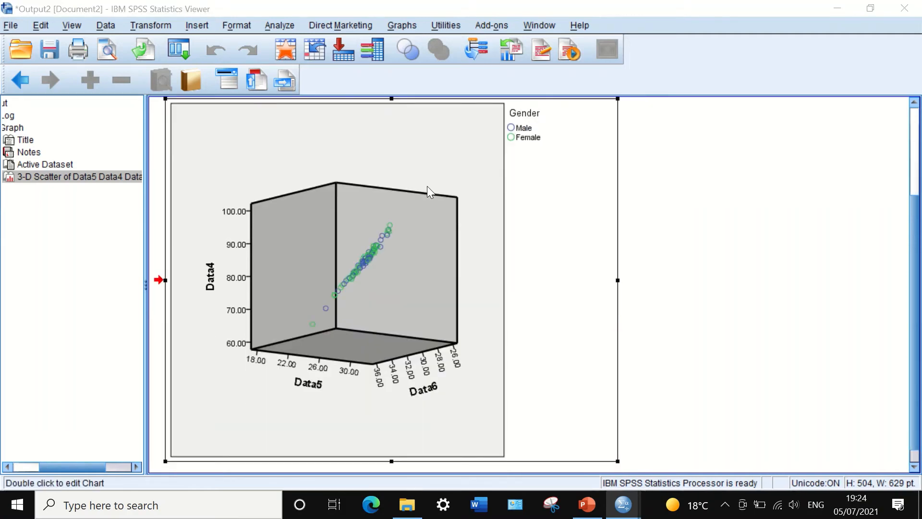
# Step: Open the 3-D scatterplot from the Viewer in the Chart Editor
pyautogui.doubleClick(335, 280)
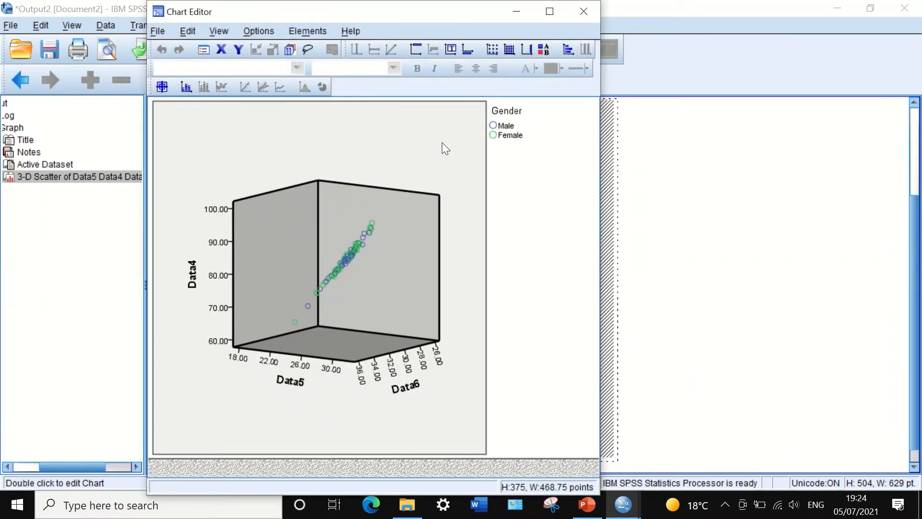
# Step: Set the chart's outer background fill to white and apply it
pyautogui.click(318, 276)
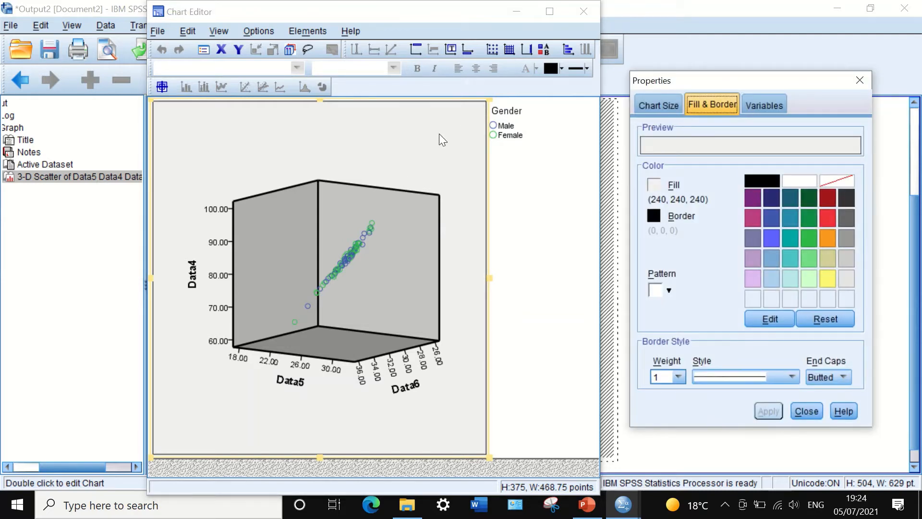
pyautogui.moveTo(722, 165)
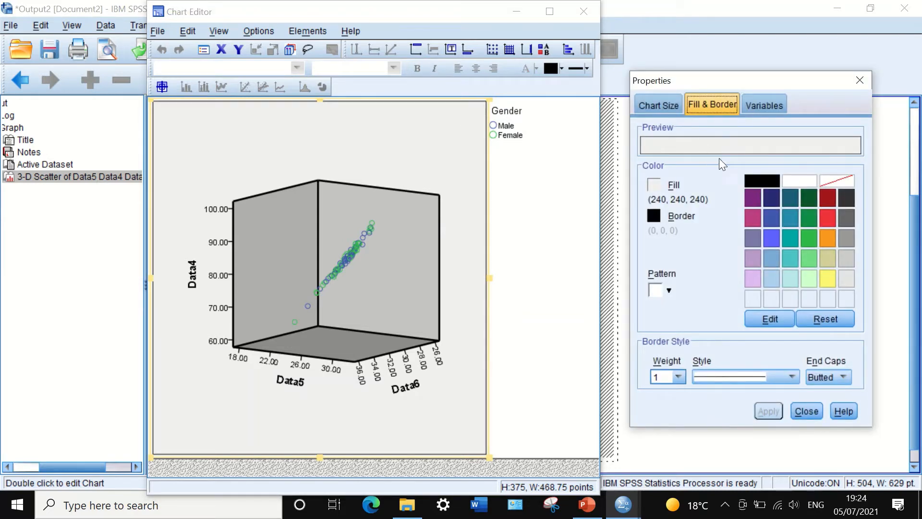
pyautogui.click(798, 180)
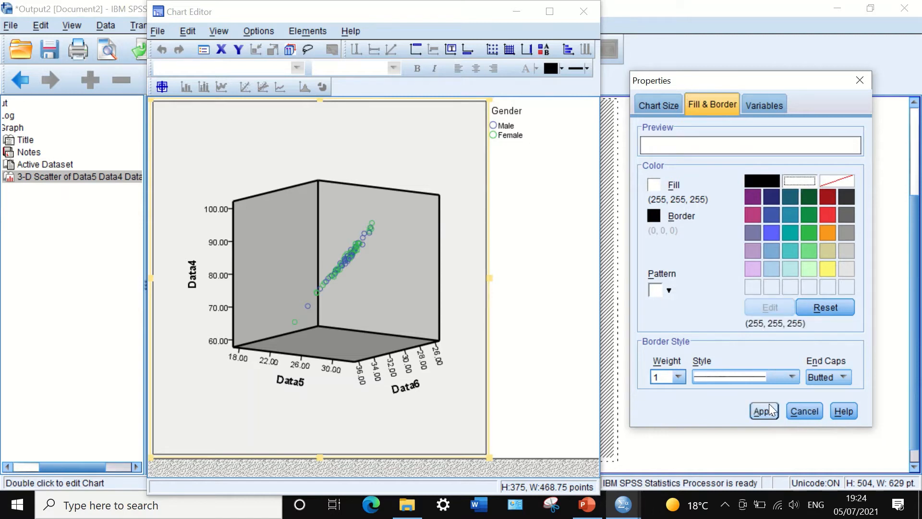
pyautogui.click(761, 411)
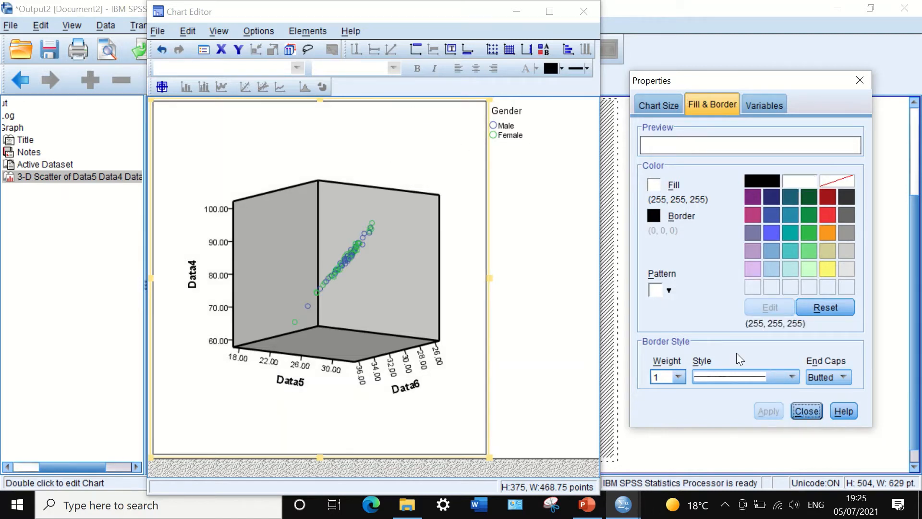
pyautogui.click(806, 410)
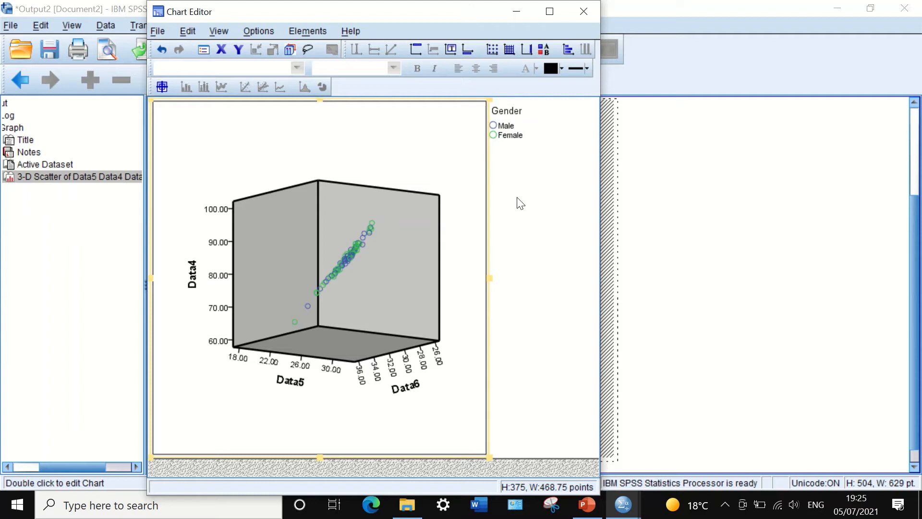
pyautogui.moveTo(192, 286)
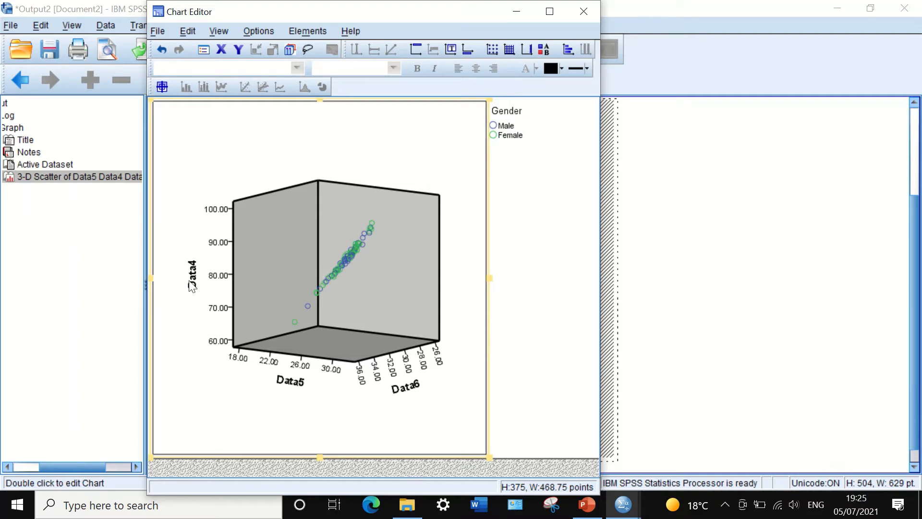
# Step: Style the Data4 axis title at size 14 in pink and apply it
pyautogui.click(191, 277)
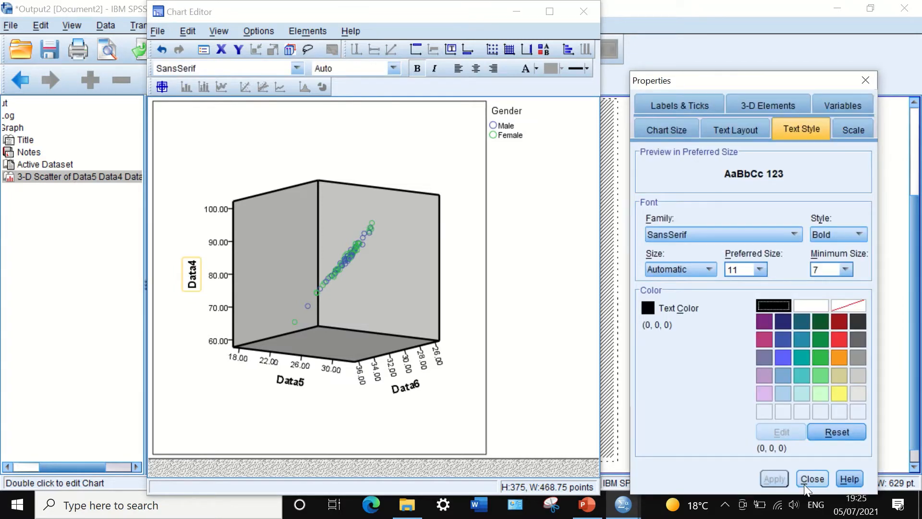
pyautogui.click(811, 479)
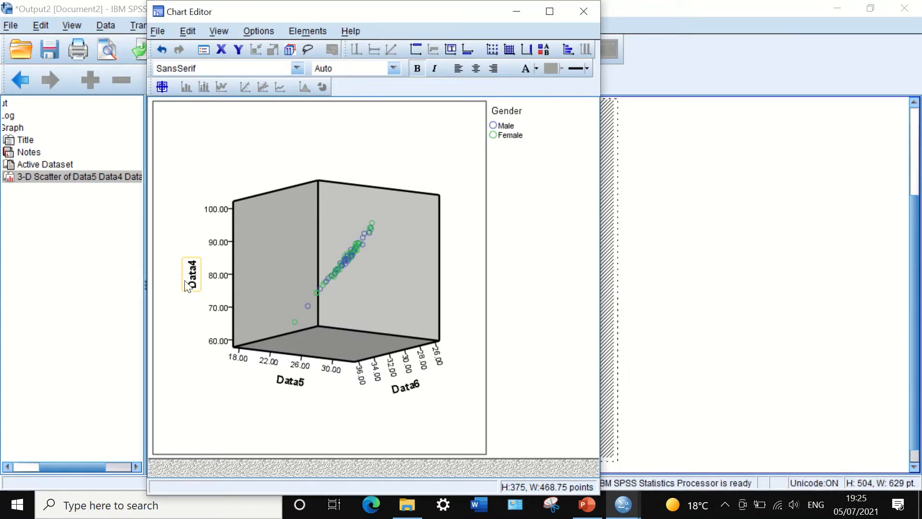
pyautogui.doubleClick(190, 275)
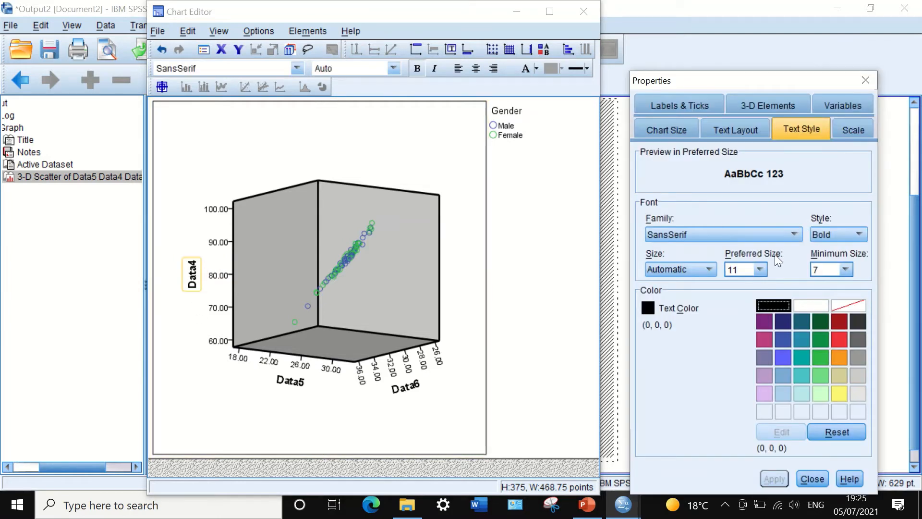
pyautogui.click(761, 270)
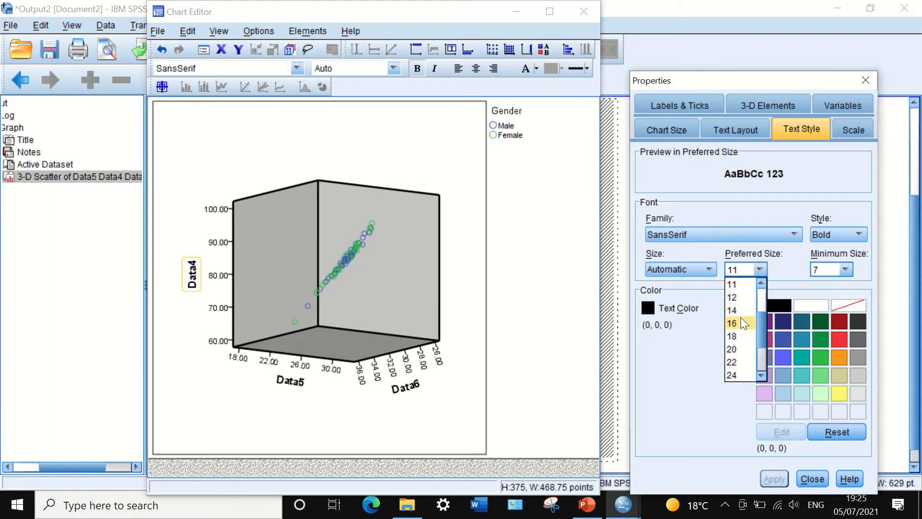
pyautogui.click(732, 310)
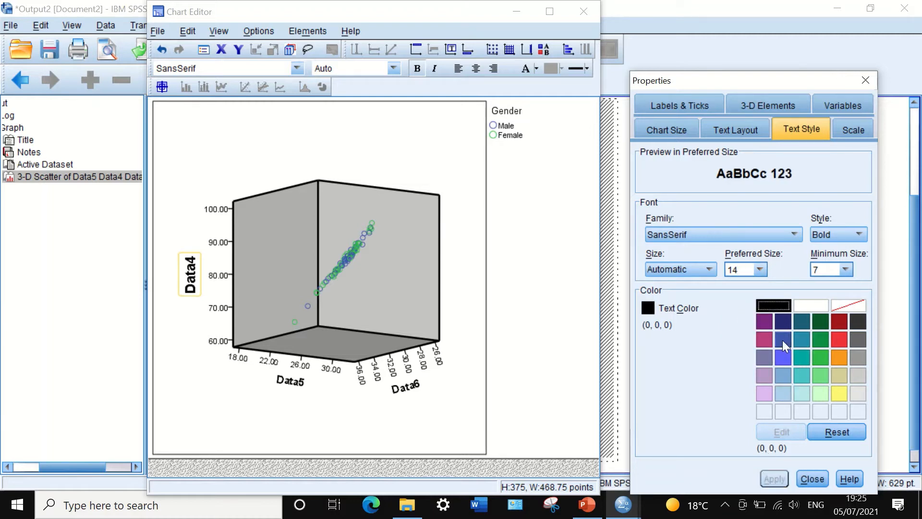
pyautogui.click(764, 339)
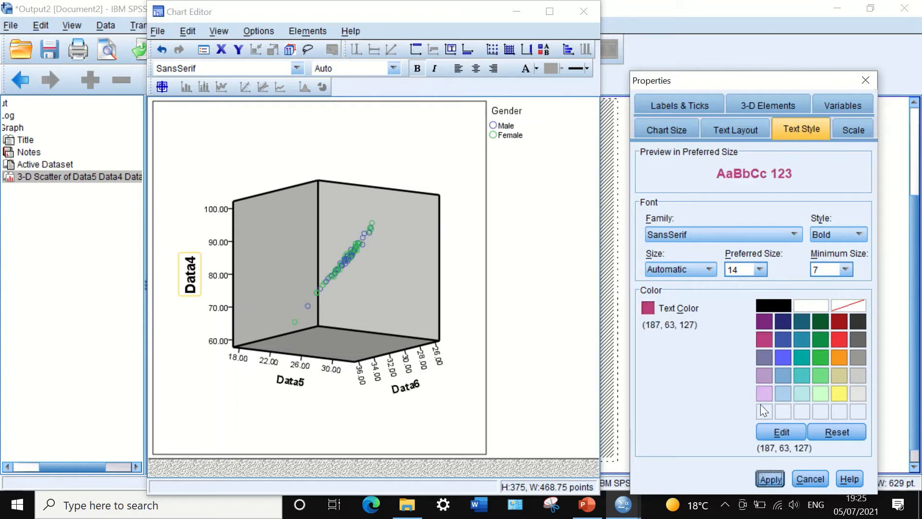
pyautogui.click(769, 478)
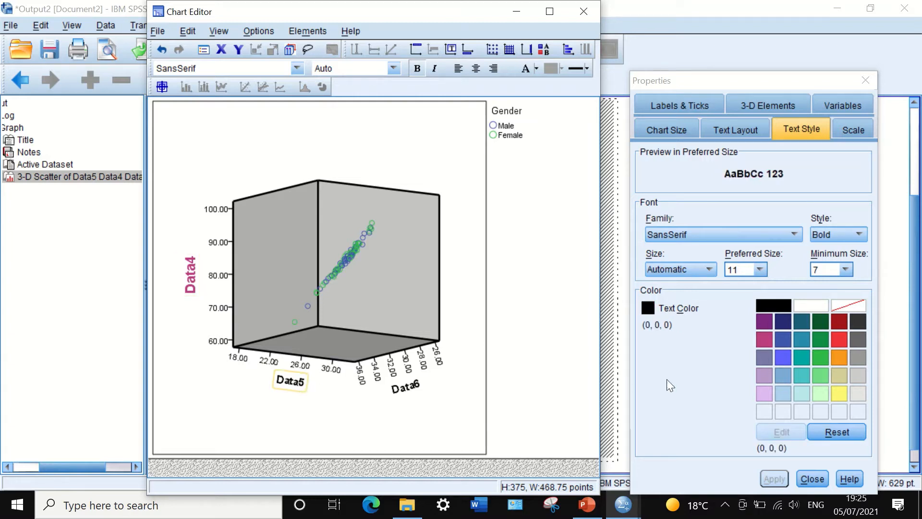
# Step: Choose pink and size 14 for the Data5 axis title
pyautogui.click(764, 339)
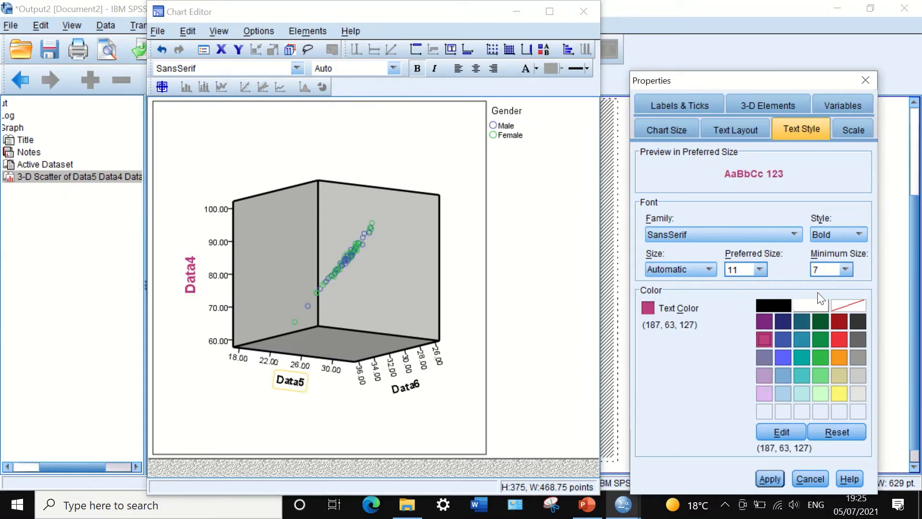
pyautogui.click(759, 269)
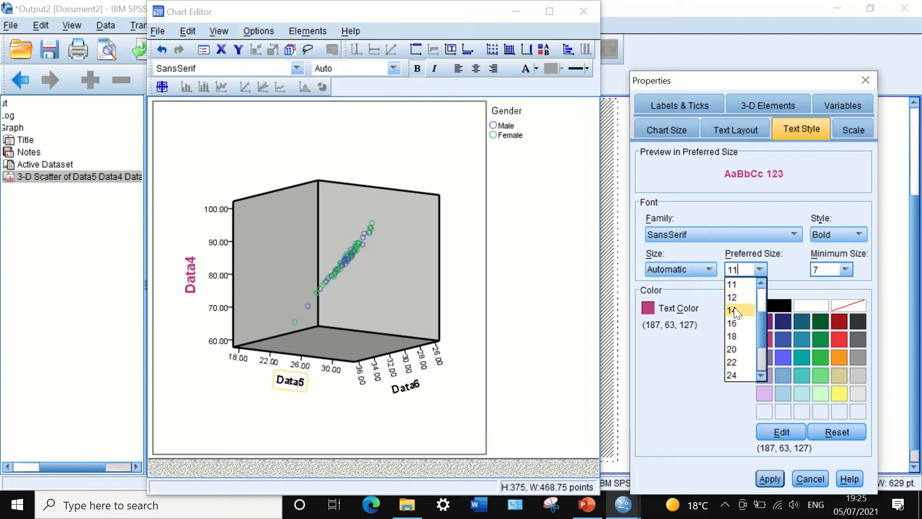
pyautogui.click(733, 311)
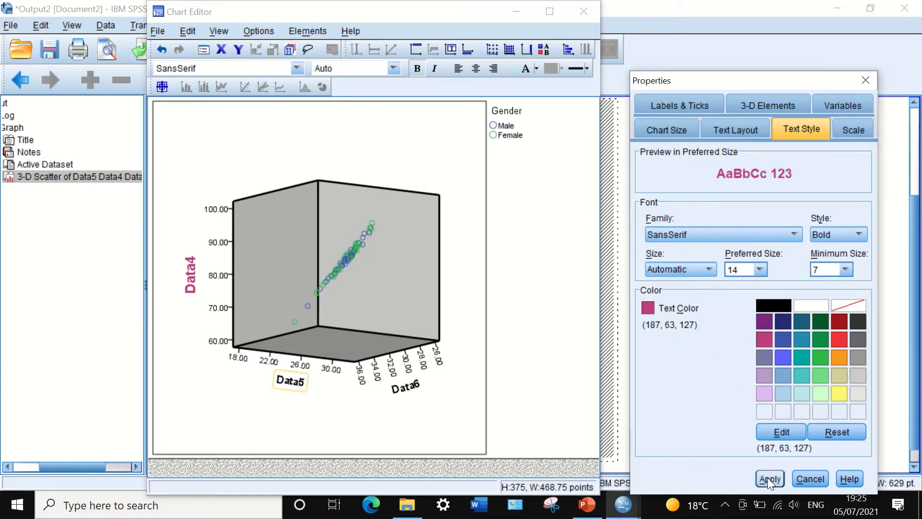
# Step: Apply the Data5 styling, then make the Data6 title bold magenta at size 14 and close properties
pyautogui.click(769, 479)
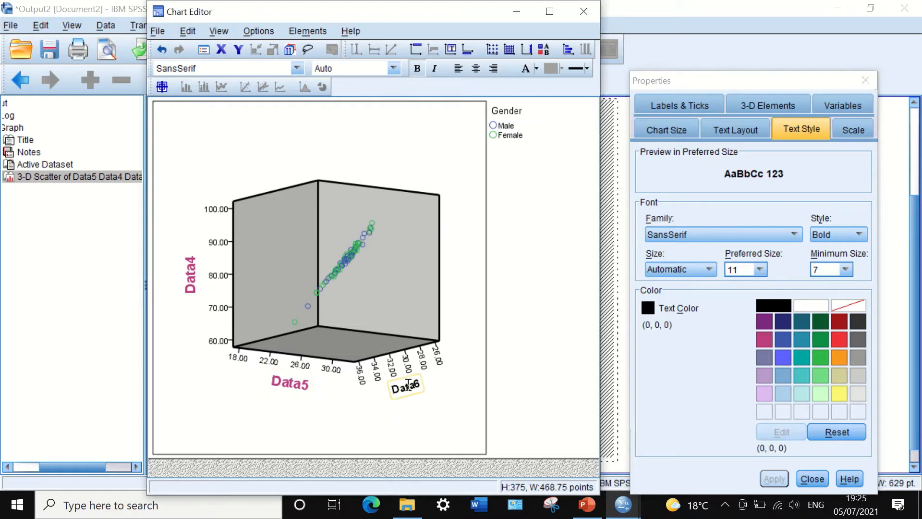
pyautogui.click(759, 269)
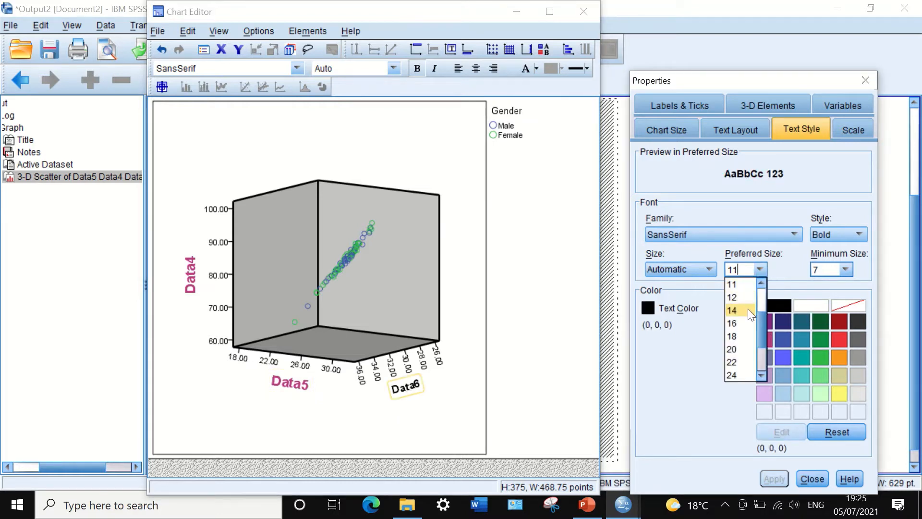
pyautogui.click(732, 323)
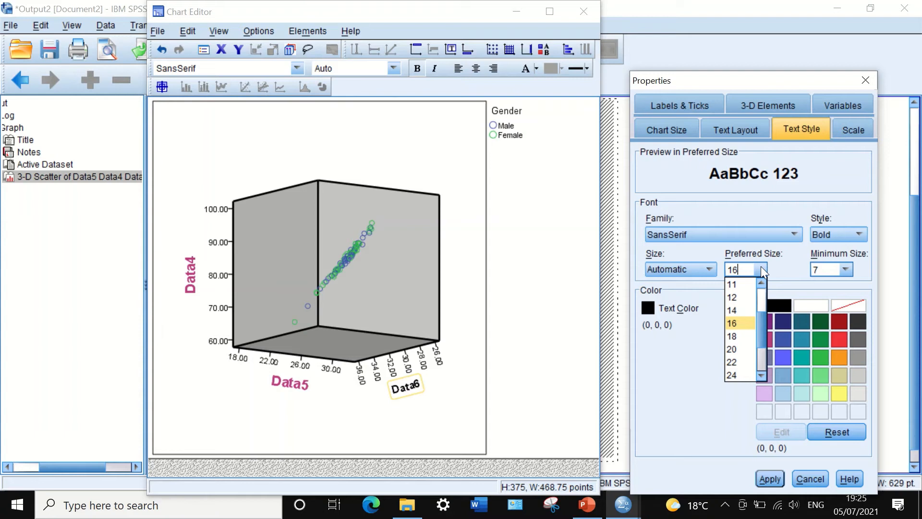
pyautogui.click(732, 311)
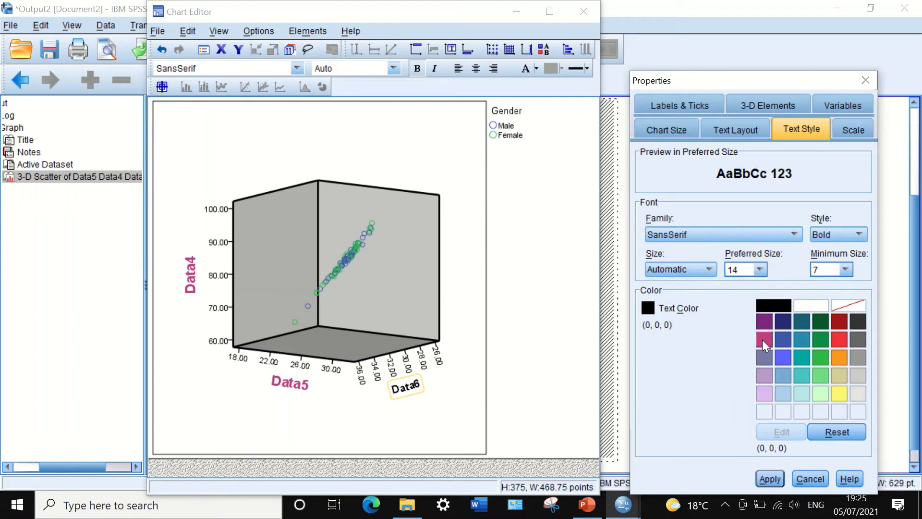
pyautogui.click(764, 340)
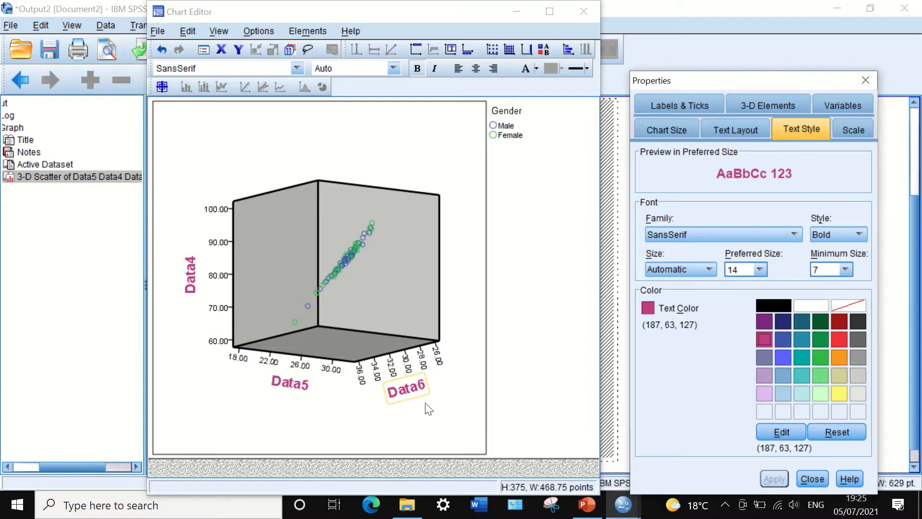
pyautogui.click(853, 129)
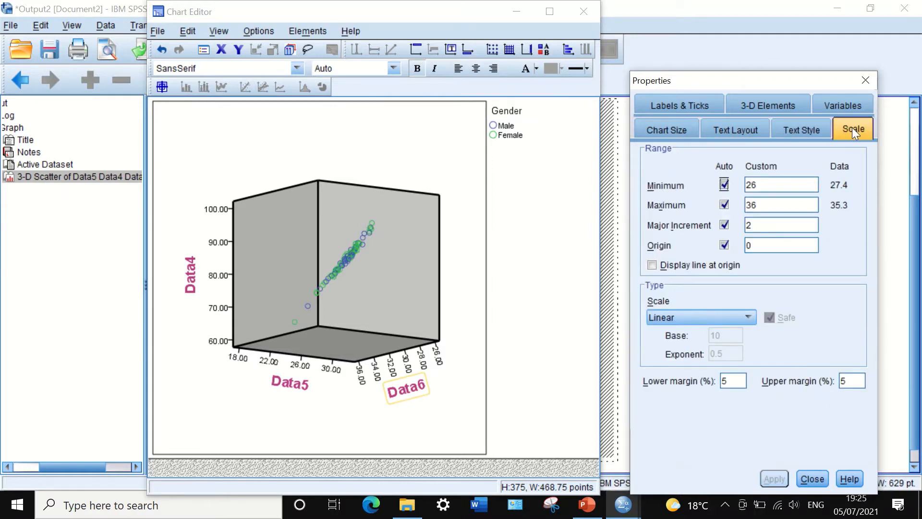
pyautogui.click(811, 479)
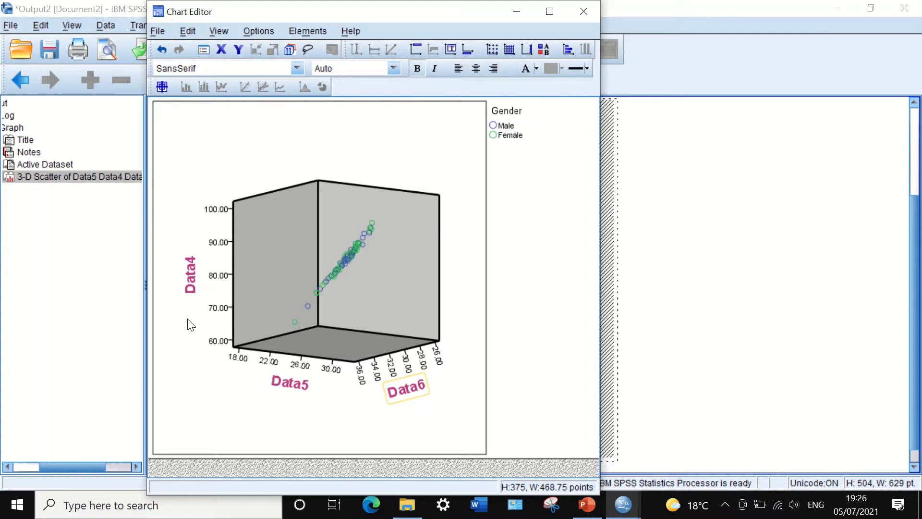
pyautogui.moveTo(224, 244)
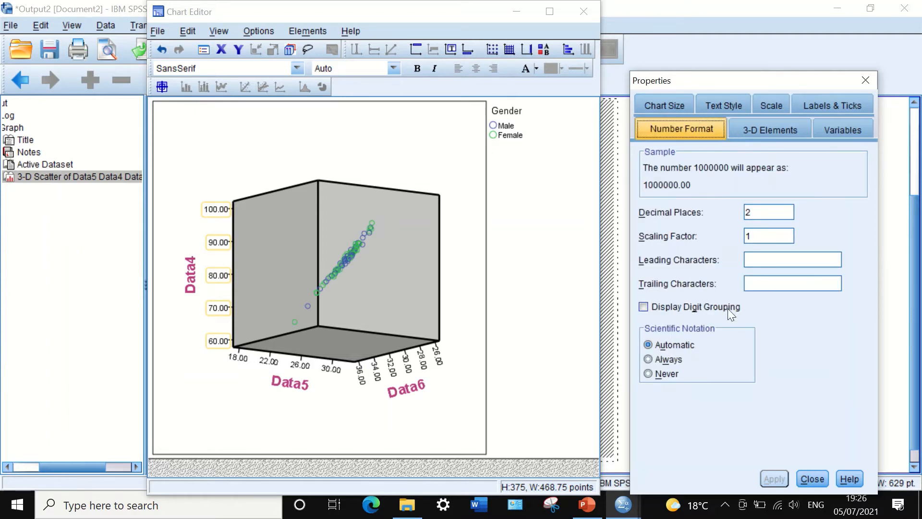
# Step: Set the Data4 axis labels to 0 decimal places
pyautogui.click(768, 213)
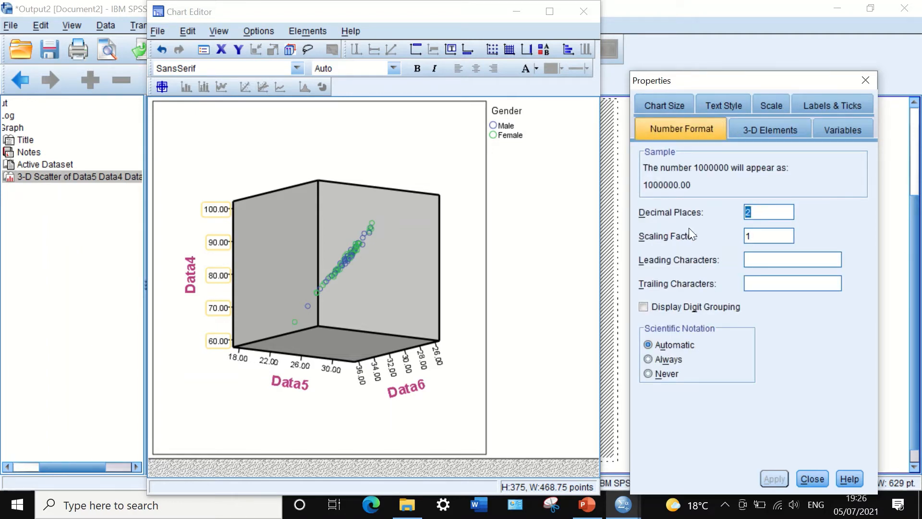
pyautogui.write('0')
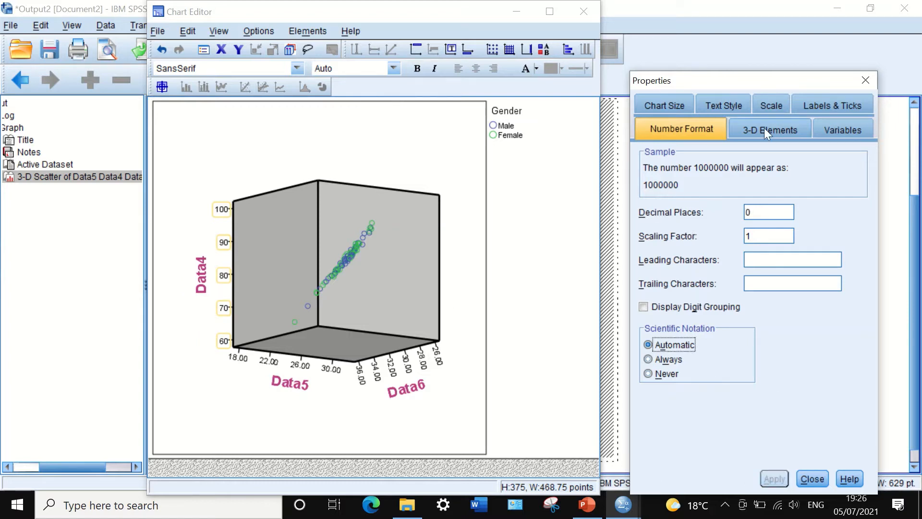
pyautogui.click(770, 128)
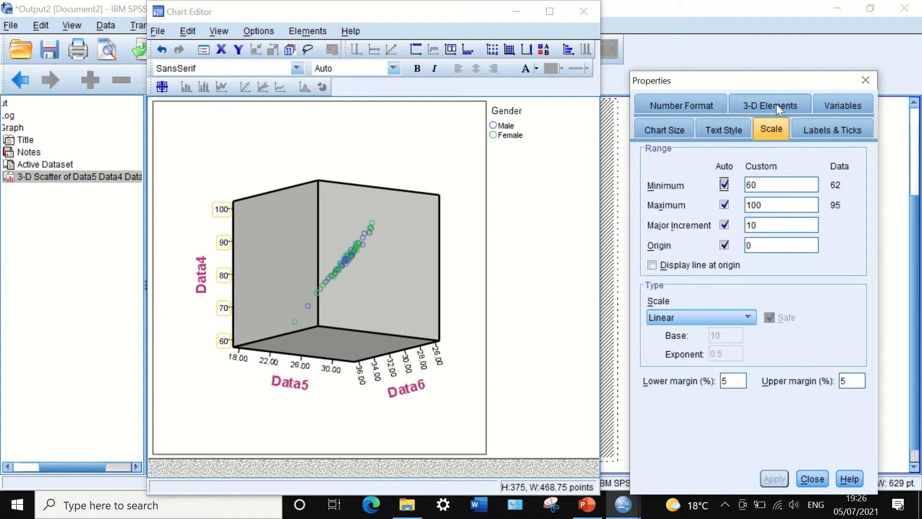
pyautogui.moveTo(441, 301)
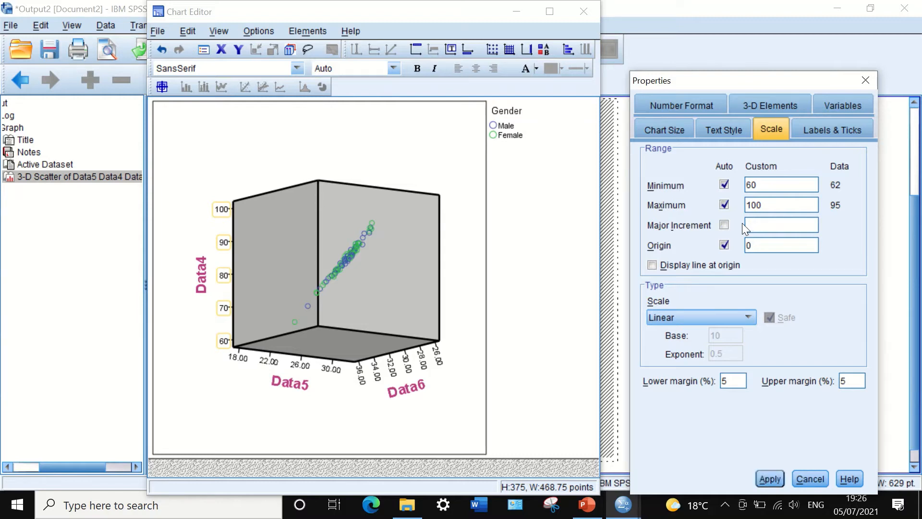
# Step: Try major increments of 8 and 15 on the Data4 axis, settling on 10
pyautogui.write('8')
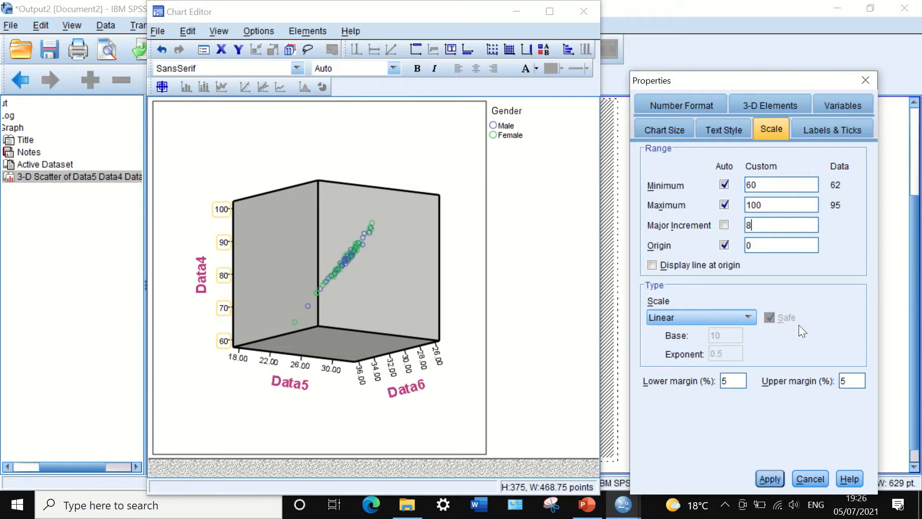
pyautogui.click(768, 478)
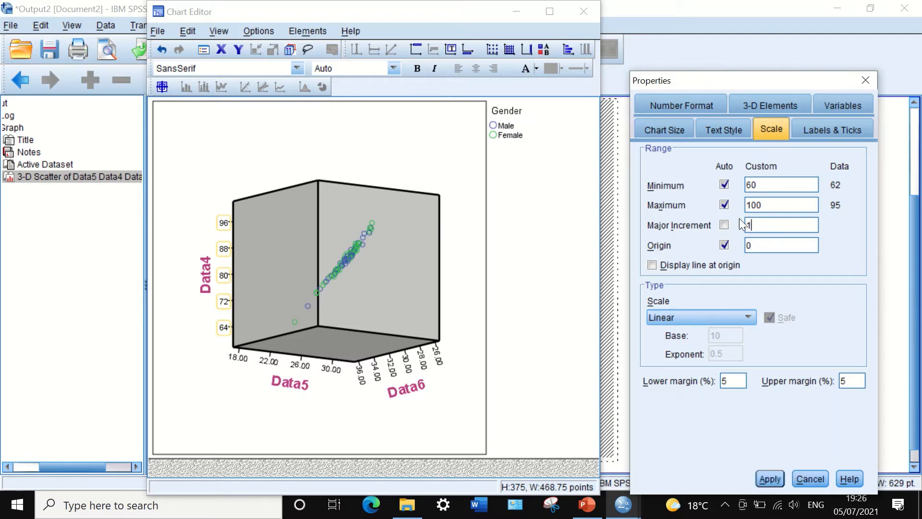
pyautogui.write('15')
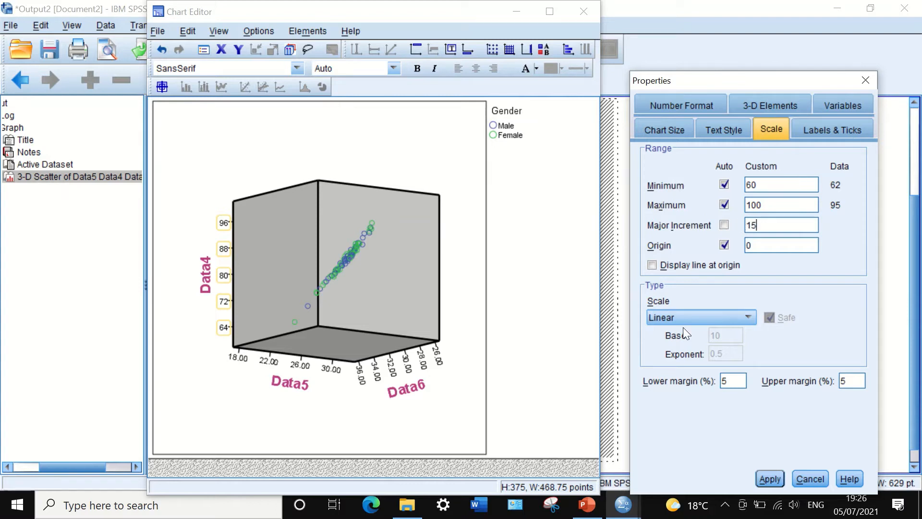
pyautogui.click(769, 478)
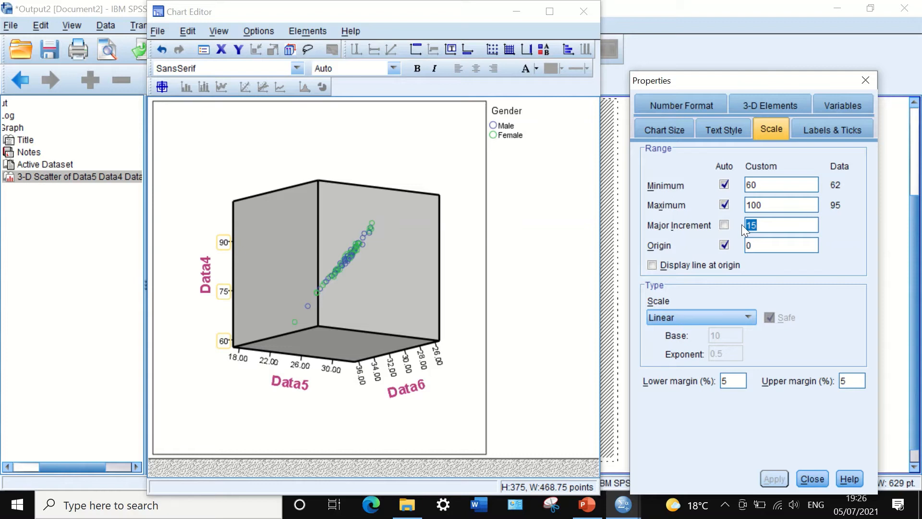
pyautogui.write('10')
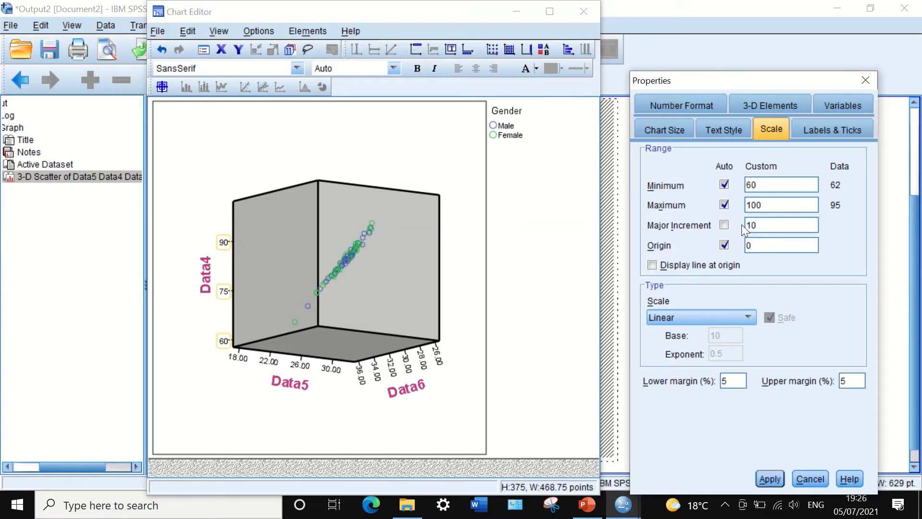
pyautogui.click(770, 479)
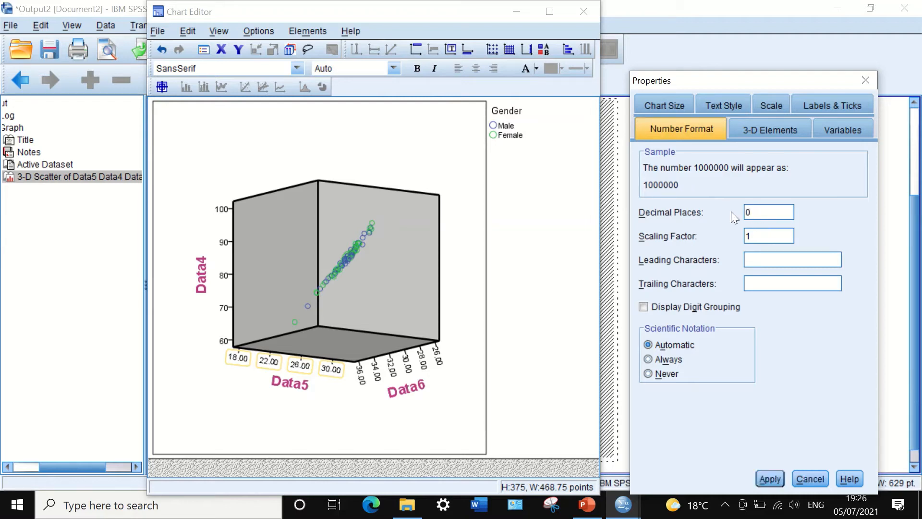
# Step: Apply 0 decimal places to the Data5 labels, then set 0 decimals for Data6
pyautogui.click(768, 478)
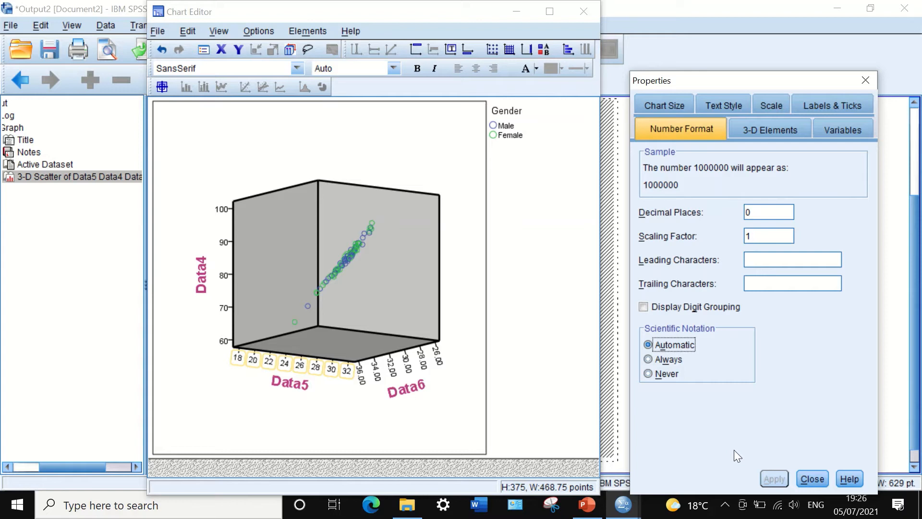
pyautogui.moveTo(741, 111)
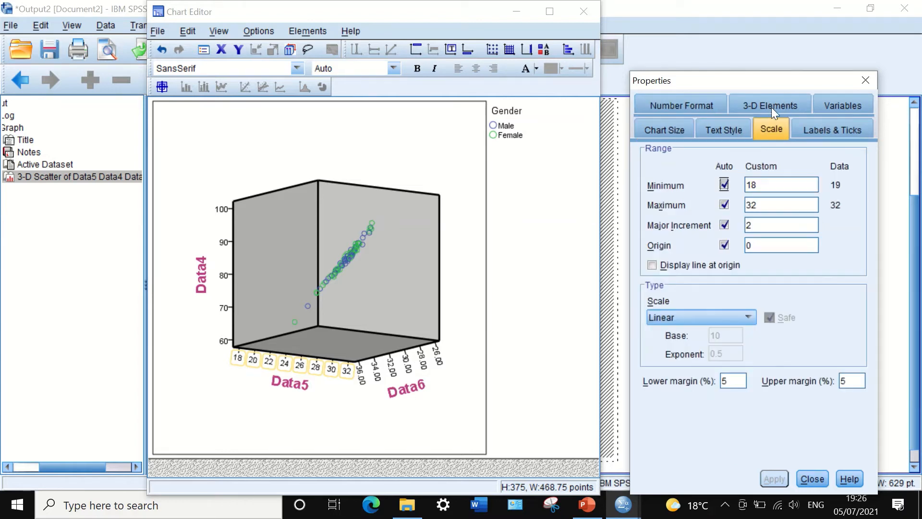
pyautogui.moveTo(479, 363)
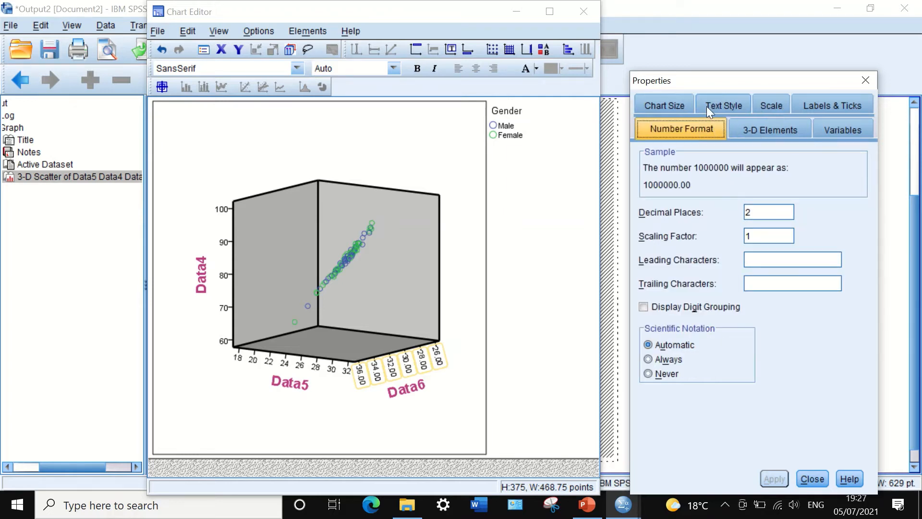
pyautogui.click(769, 212)
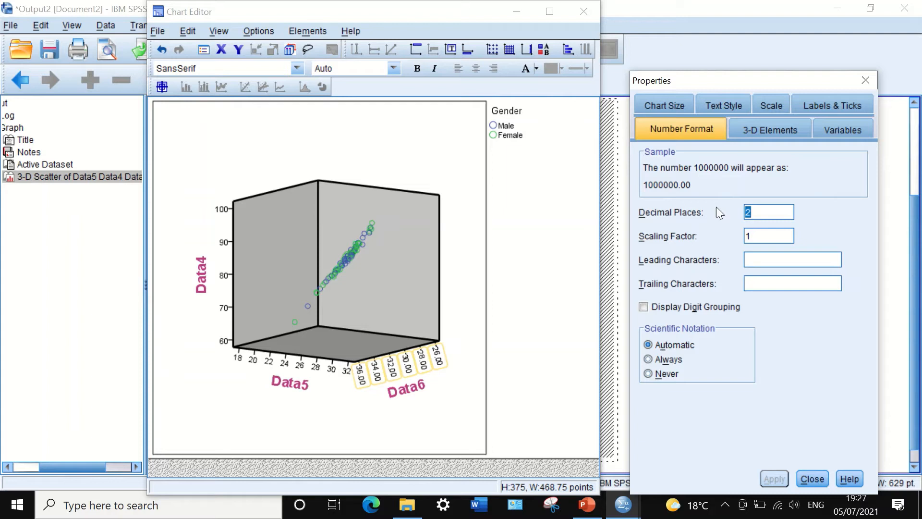
pyautogui.write('0')
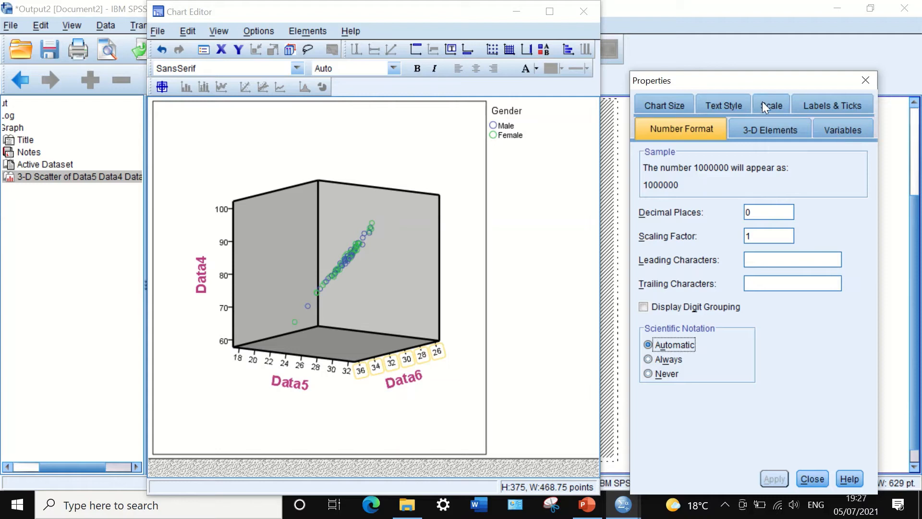
pyautogui.click(770, 106)
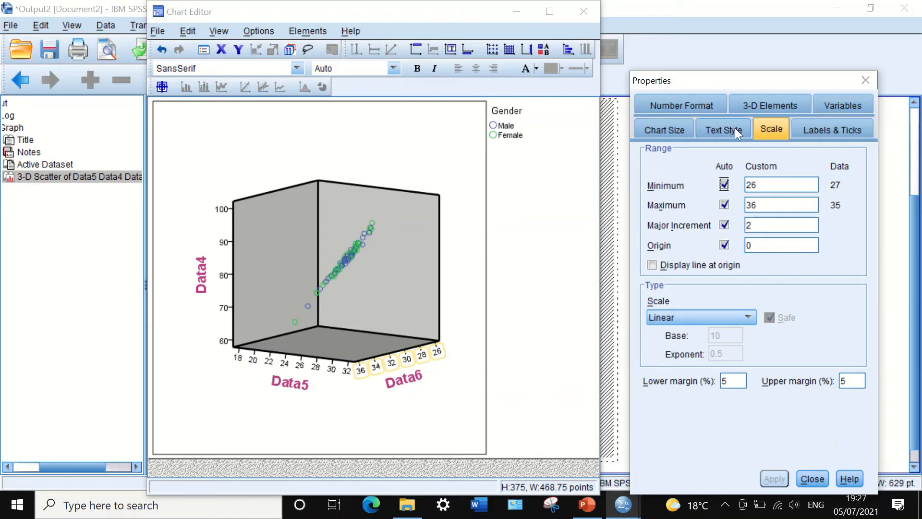
# Step: Set the Data6 axis label text colour to red, apply and close properties
pyautogui.click(722, 130)
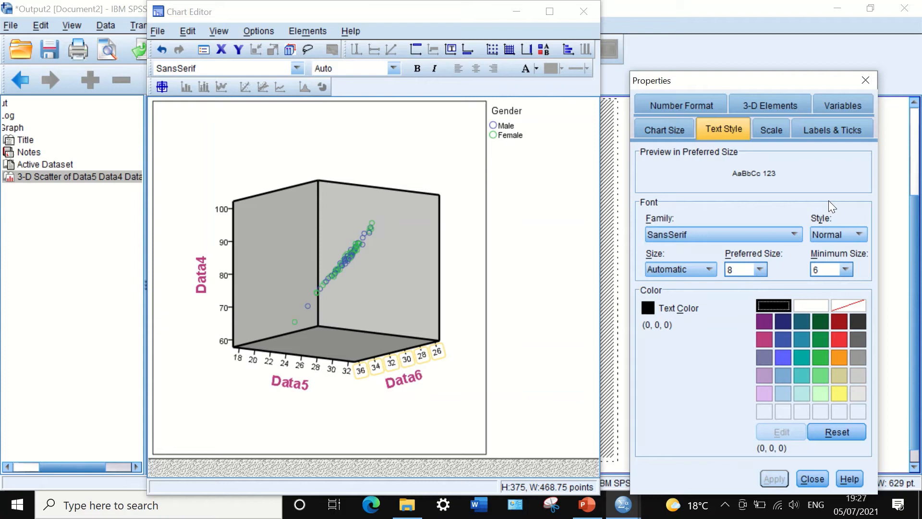
pyautogui.moveTo(796, 343)
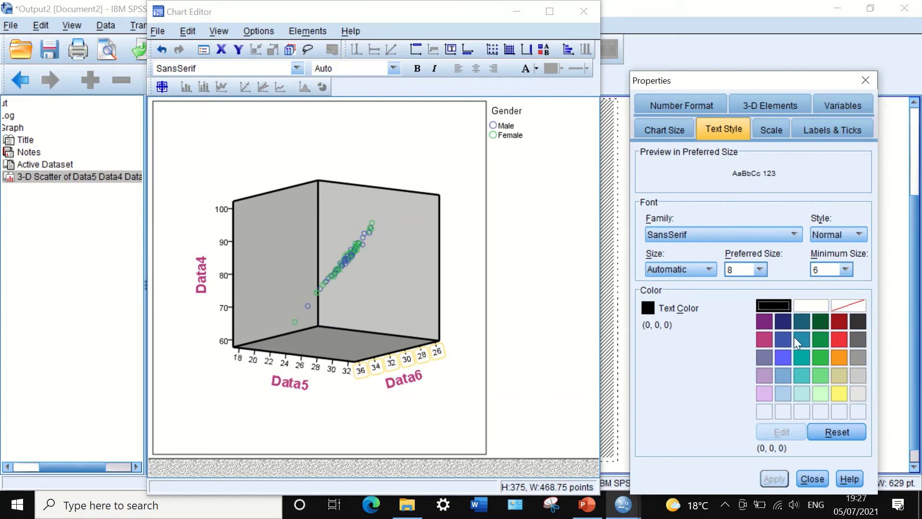
pyautogui.click(838, 339)
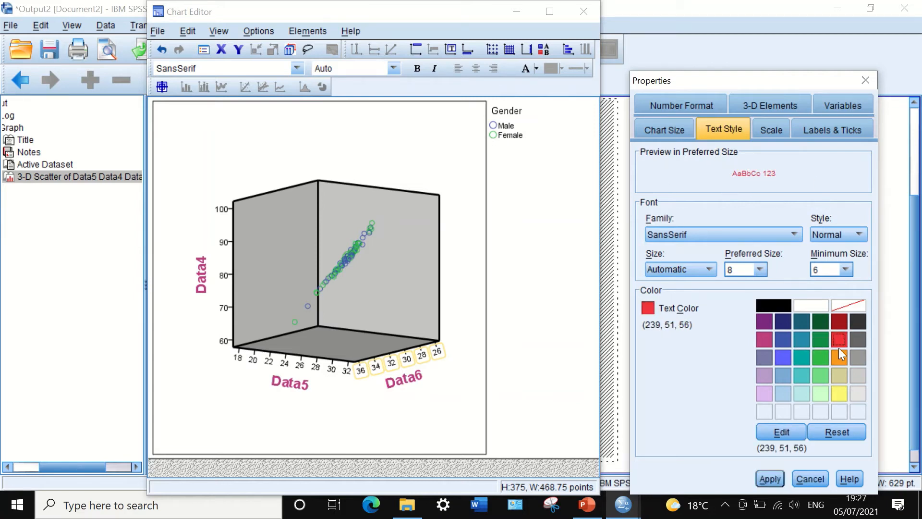
pyautogui.click(769, 478)
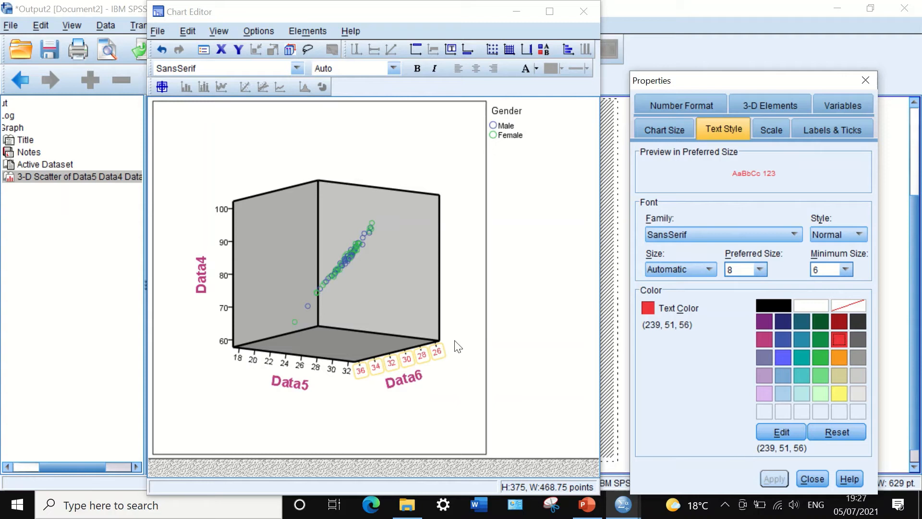
pyautogui.moveTo(827, 130)
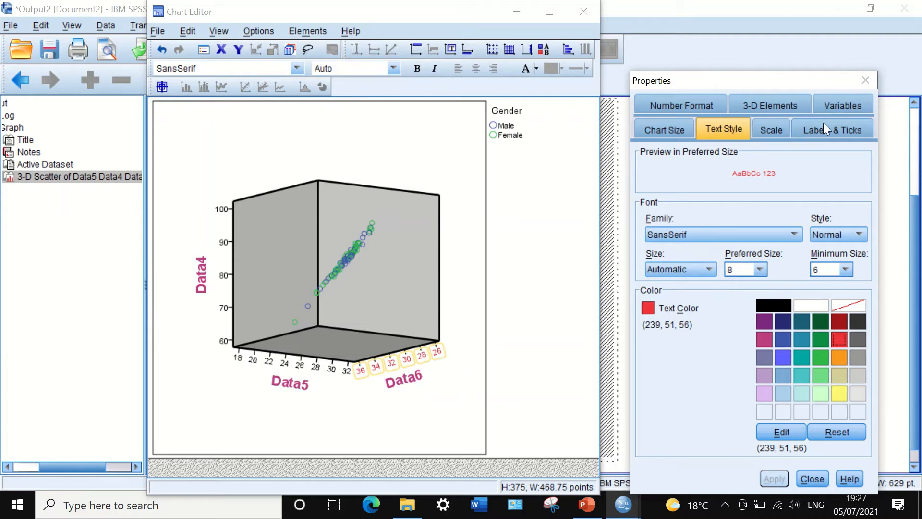
pyautogui.click(813, 478)
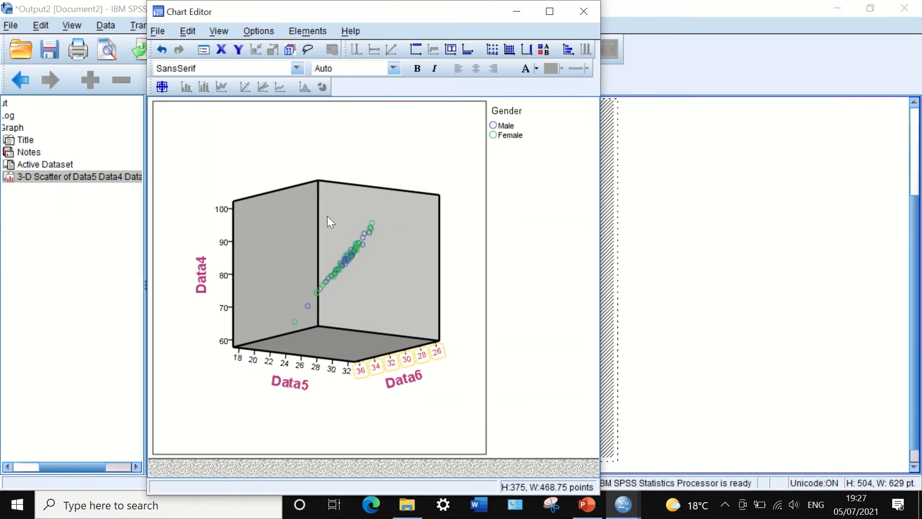
pyautogui.moveTo(393, 211)
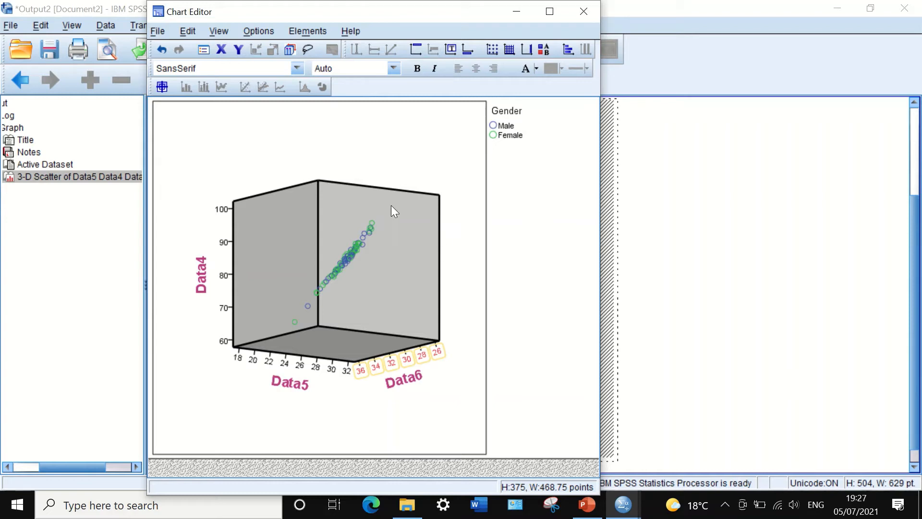
pyautogui.moveTo(410, 311)
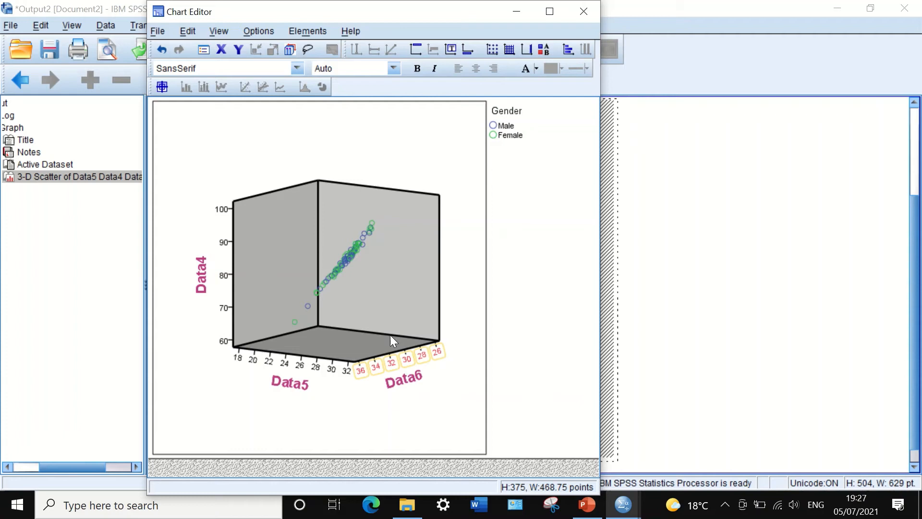
pyautogui.moveTo(330, 224)
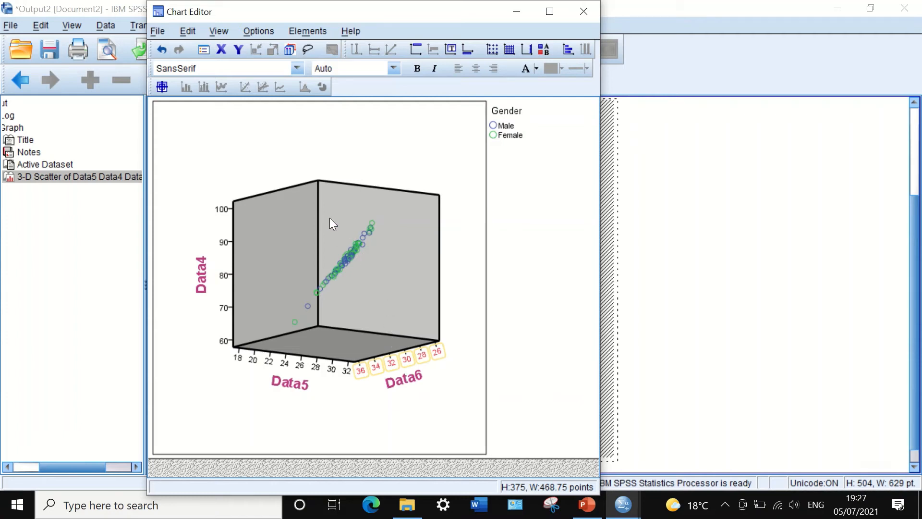
pyautogui.moveTo(287, 163)
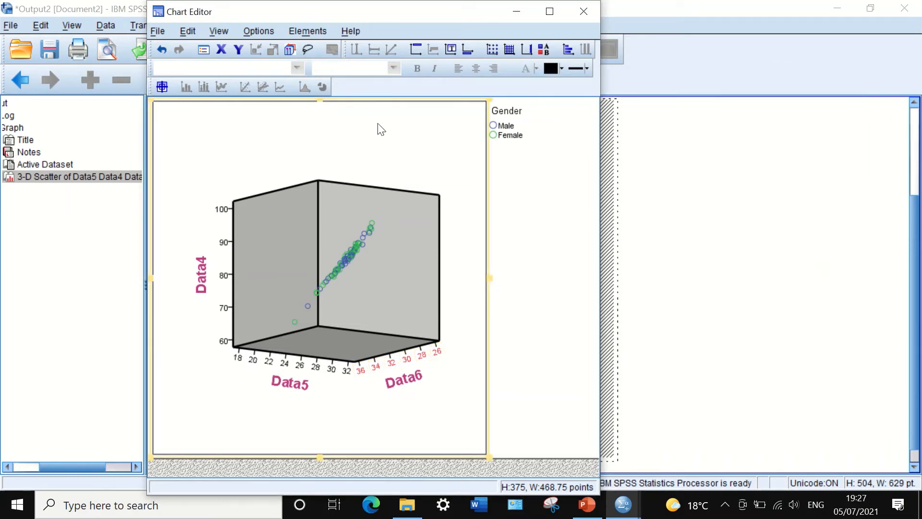
# Step: Use 3-D Rotation to turn the scatterplot until Data6 faces front and Data5 runs into depth
pyautogui.rightClick(377, 130)
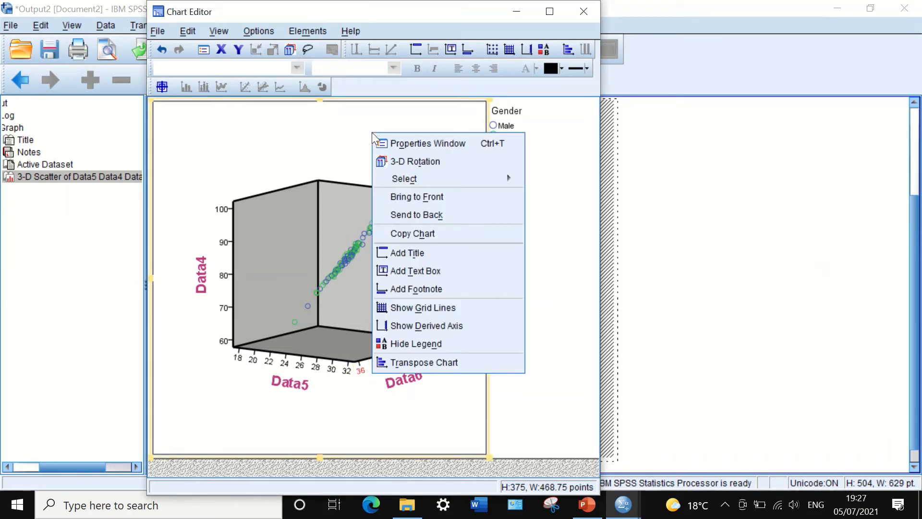
pyautogui.moveTo(400, 150)
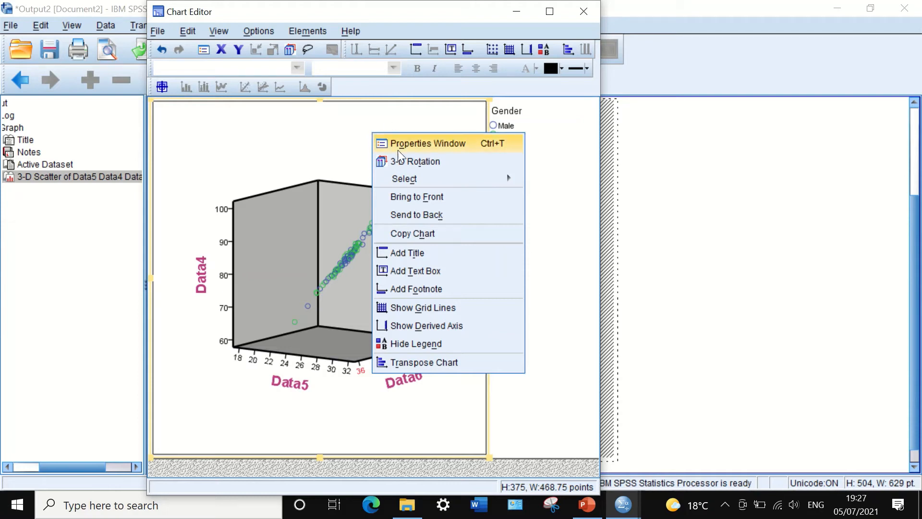
pyautogui.moveTo(402, 196)
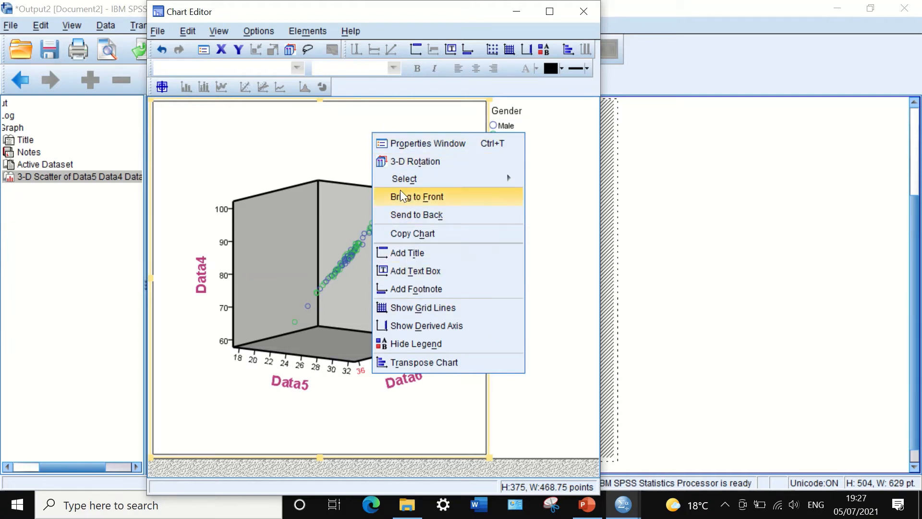
pyautogui.click(415, 161)
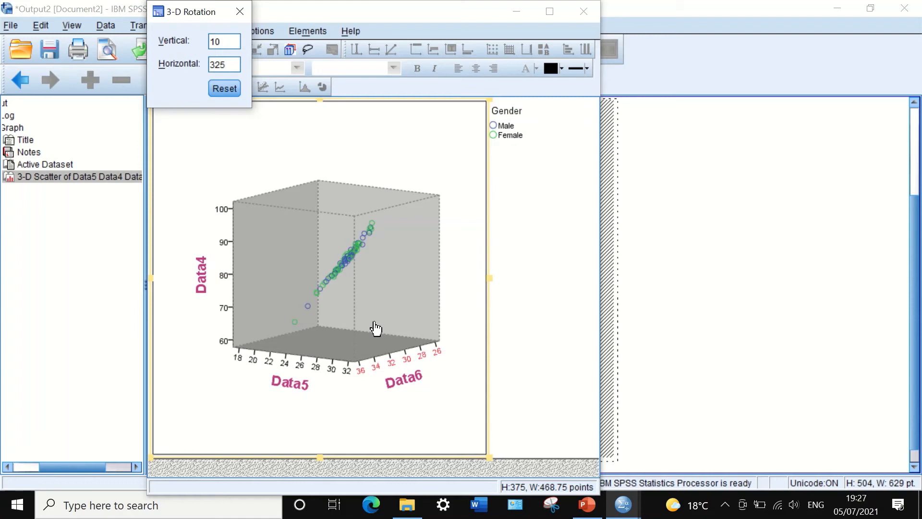
pyautogui.moveTo(377, 327); pyautogui.dragTo(387, 278)
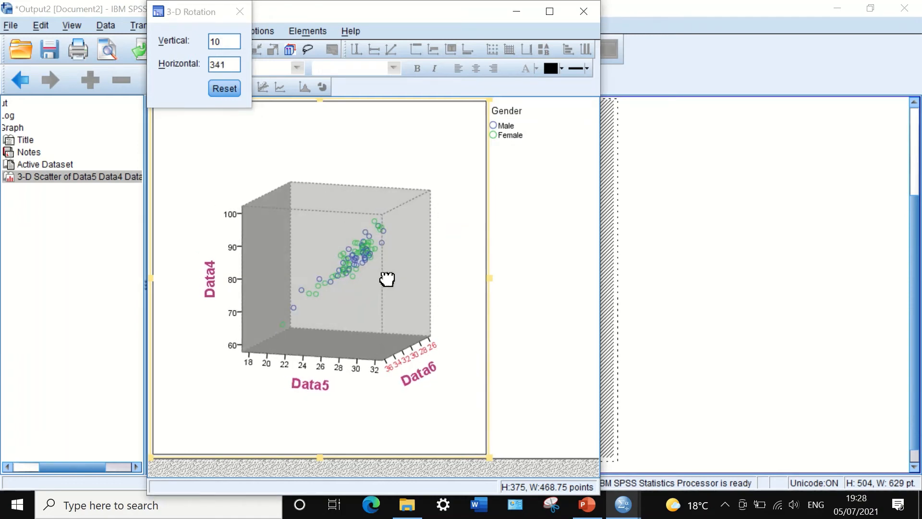
pyautogui.moveTo(388, 280); pyautogui.dragTo(405, 272)
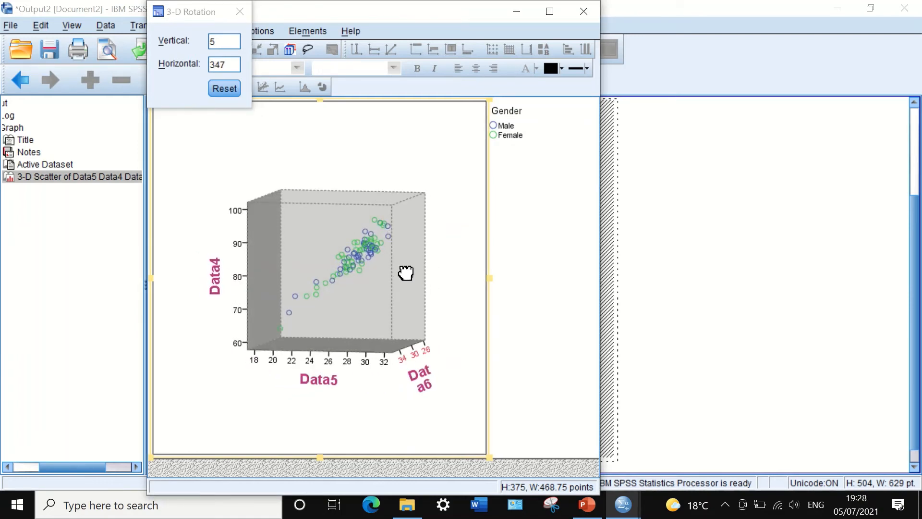
pyautogui.moveTo(405, 271); pyautogui.dragTo(421, 272)
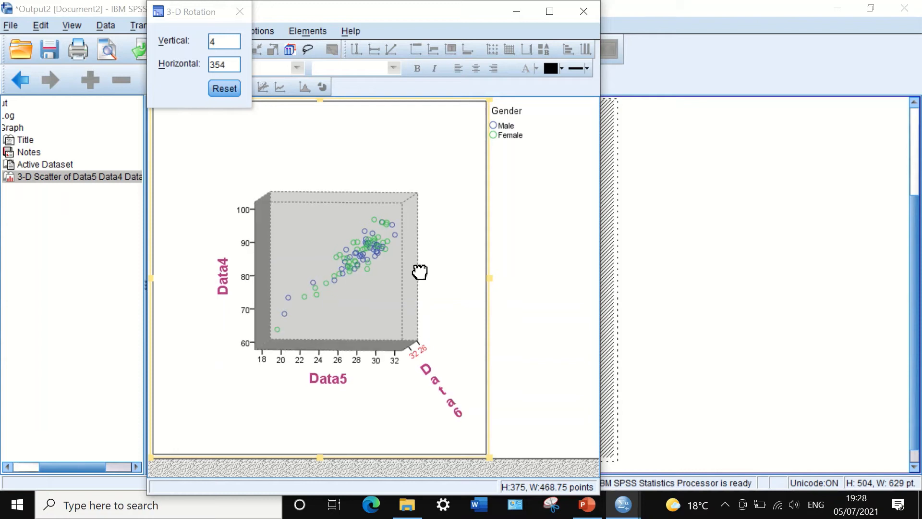
pyautogui.moveTo(420, 271); pyautogui.dragTo(405, 277)
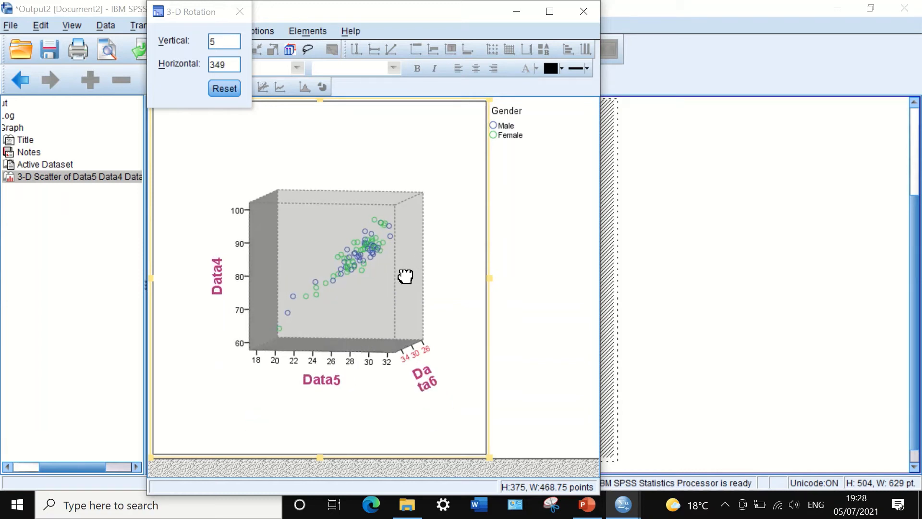
pyautogui.moveTo(406, 276); pyautogui.dragTo(291, 258)
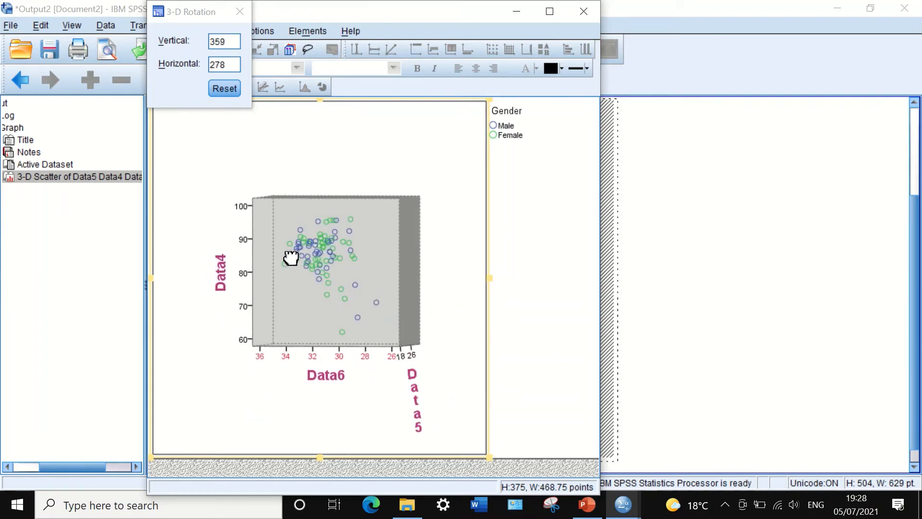
pyautogui.moveTo(290, 258); pyautogui.dragTo(316, 272)
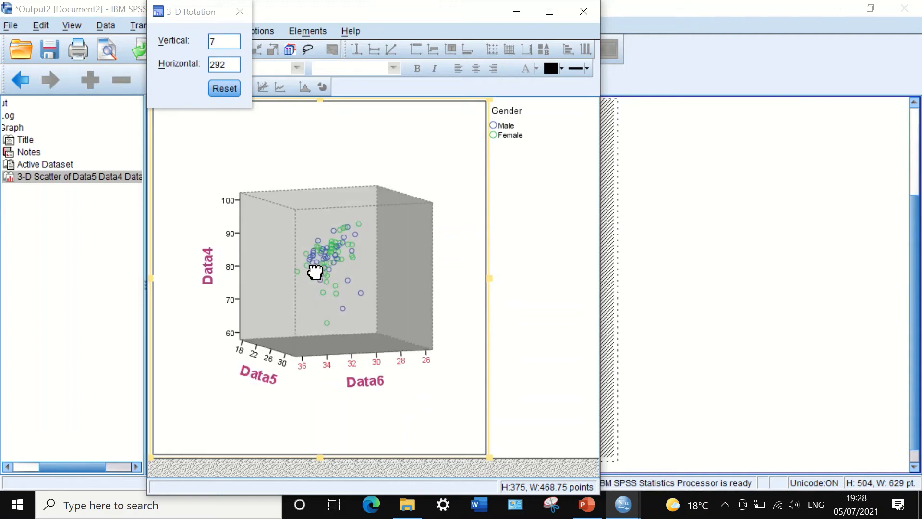
pyautogui.moveTo(318, 271); pyautogui.dragTo(240, 279)
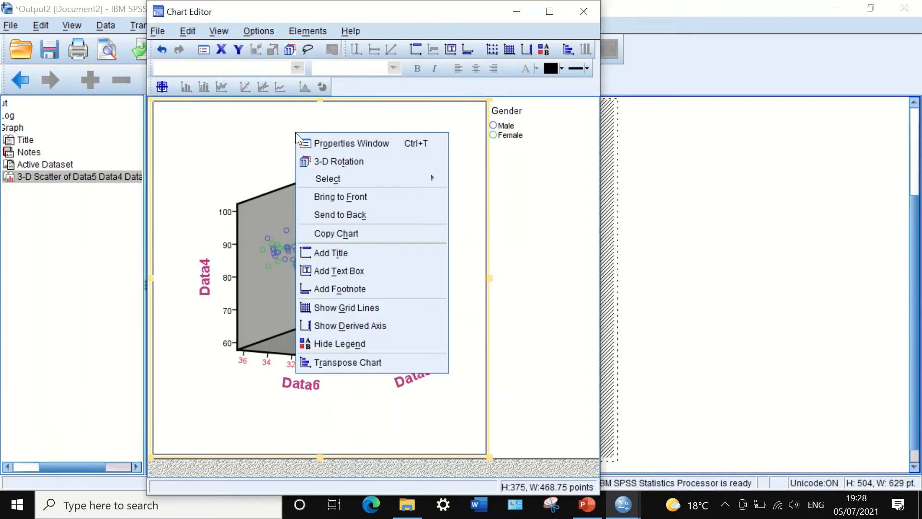
pyautogui.moveTo(336, 233)
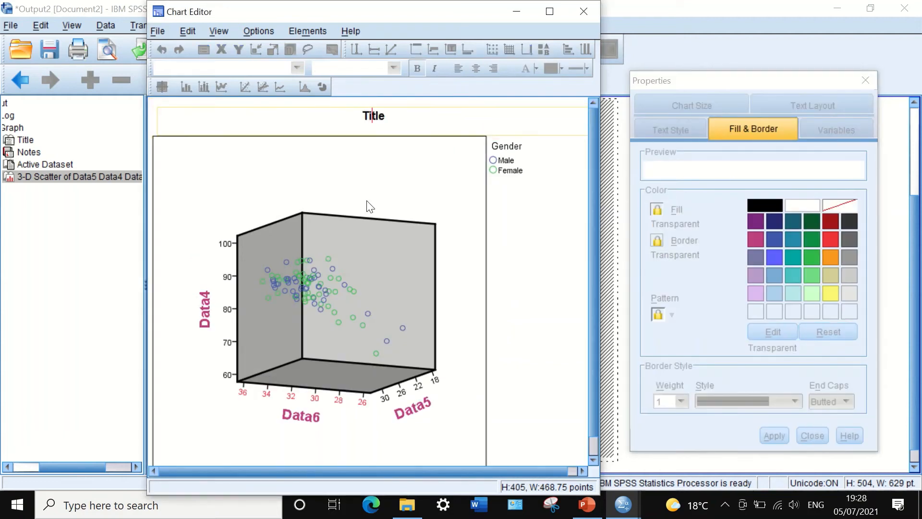
# Step: Replace the title placeholder text with 'Correlation'
pyautogui.doubleClick(373, 115)
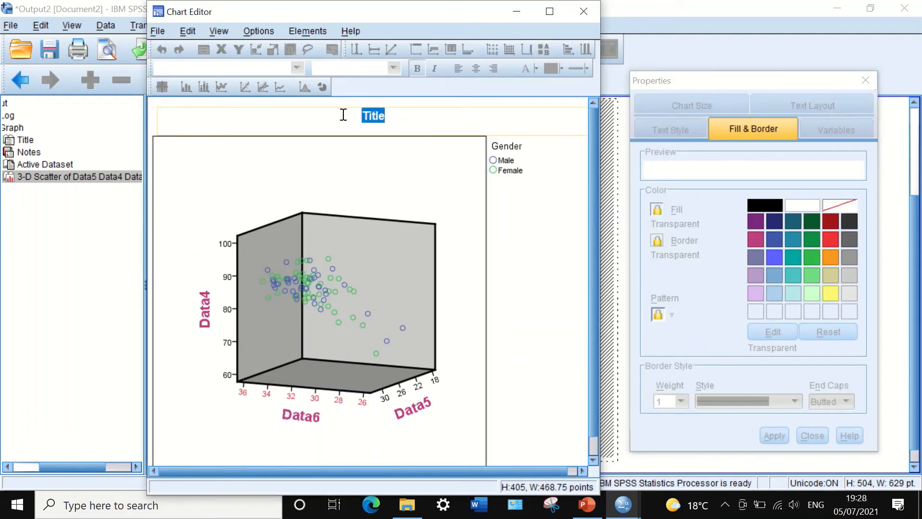
pyautogui.write('corre')
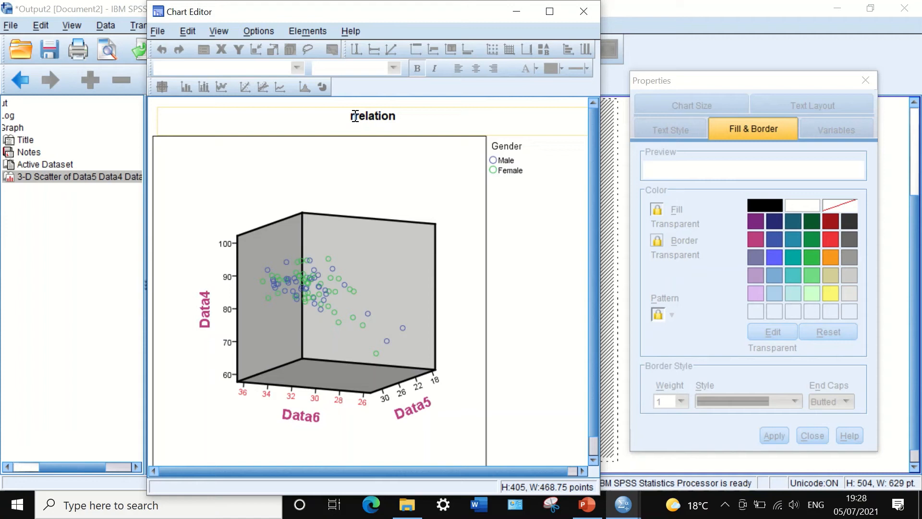
pyautogui.write('Correlation')
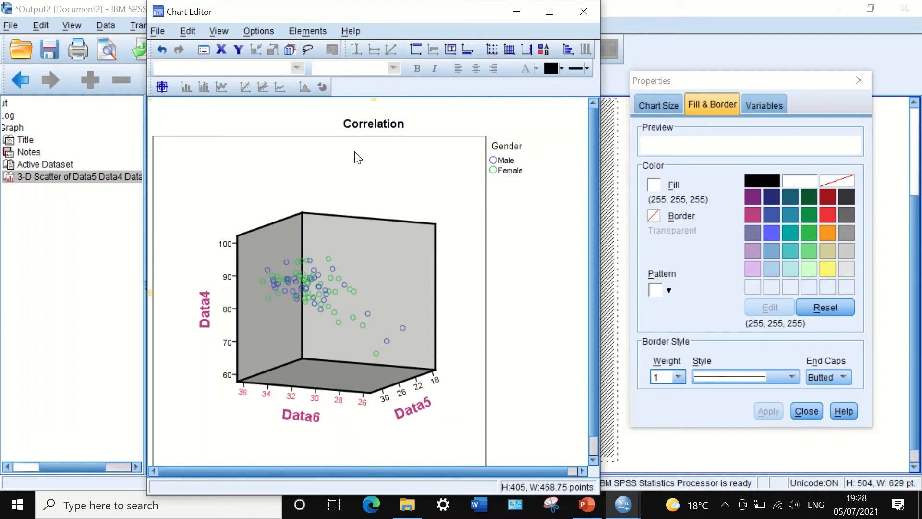
# Step: Add a footnote and replace its placeholder text with 'Figure1'
pyautogui.rightClick(355, 155)
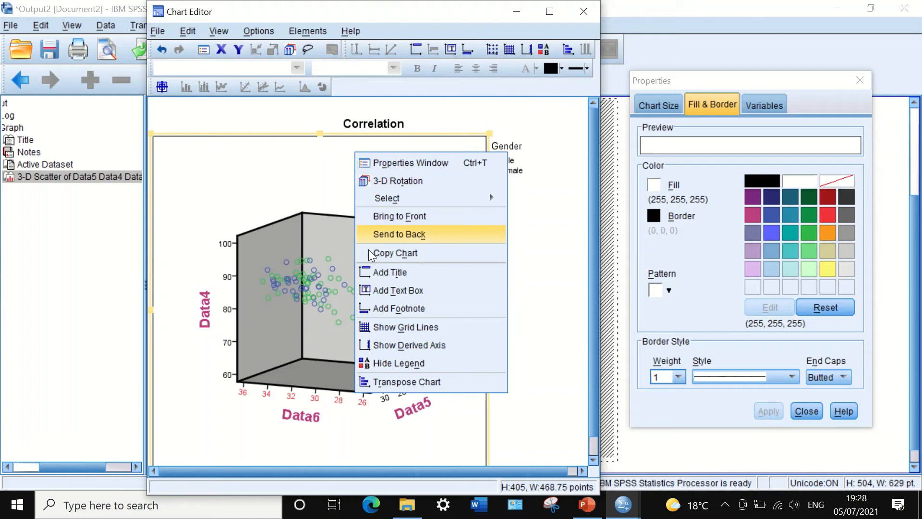
pyautogui.click(399, 308)
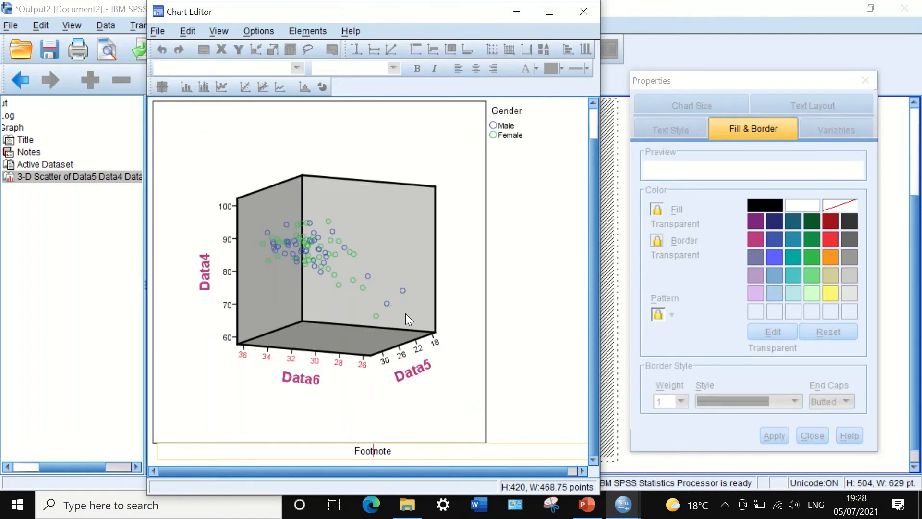
pyautogui.click(373, 451)
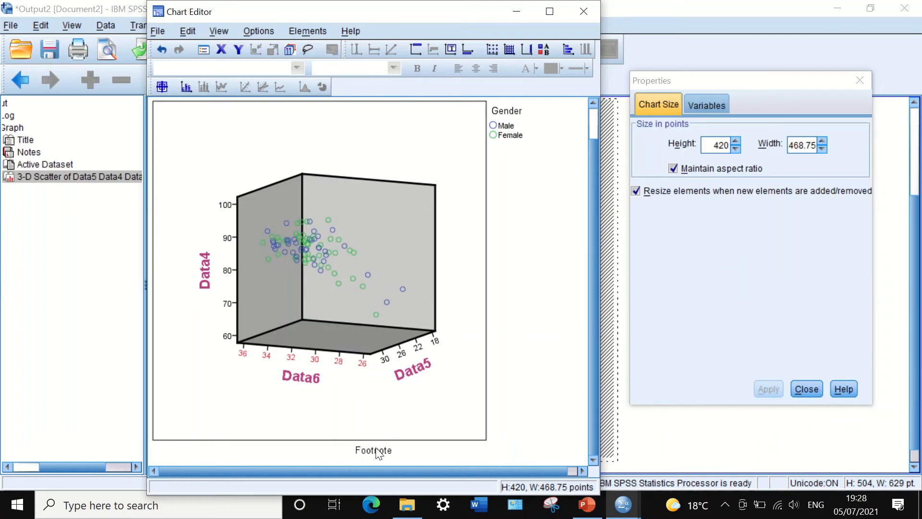
pyautogui.click(373, 449)
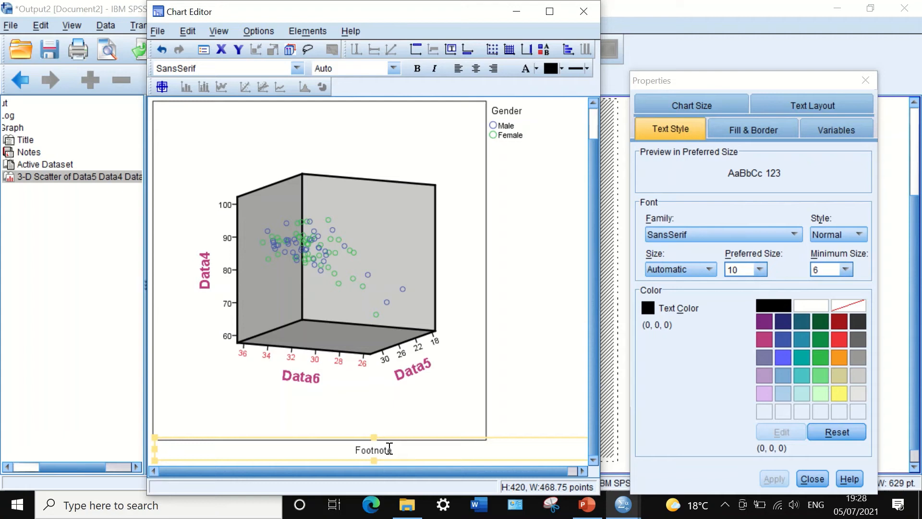
pyautogui.doubleClick(373, 450)
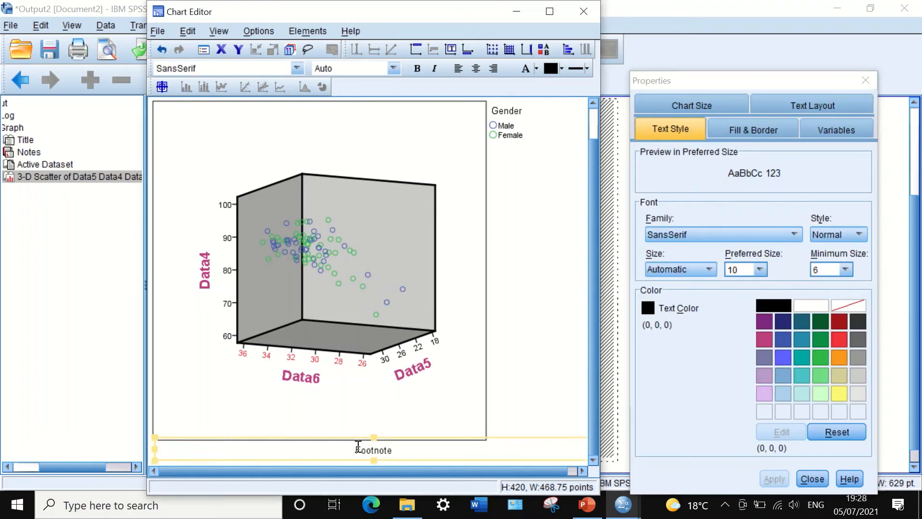
pyautogui.doubleClick(373, 449)
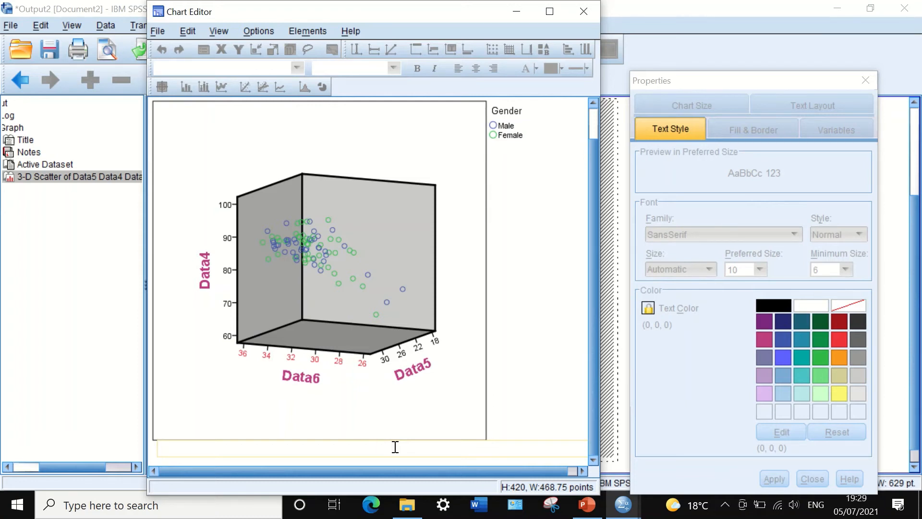
pyautogui.write('F')
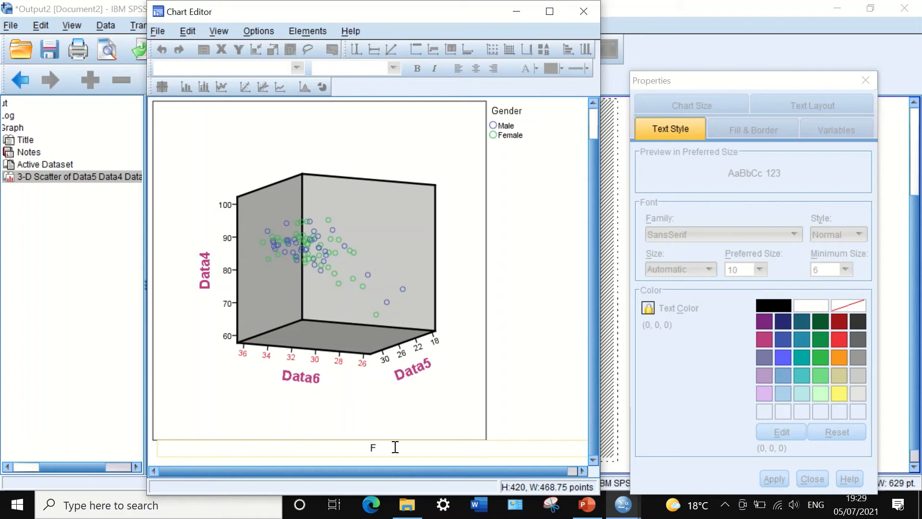
pyautogui.write('igure')
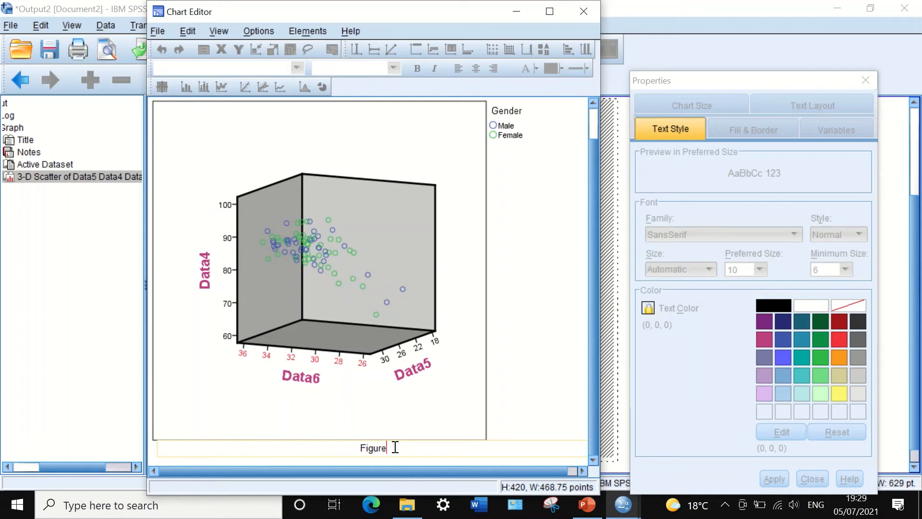
pyautogui.write('1')
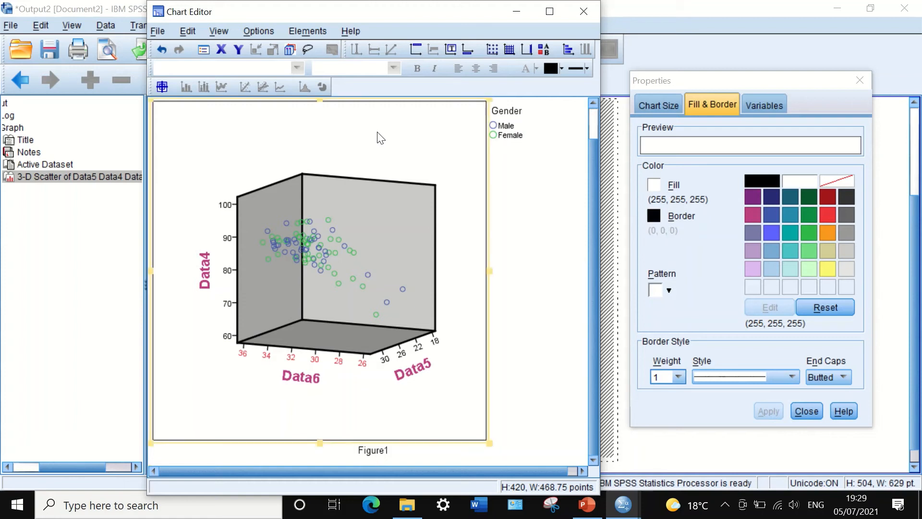
# Step: Adjust the chart's axes arrangement from the chart shortcut menu
pyautogui.rightClick(379, 138)
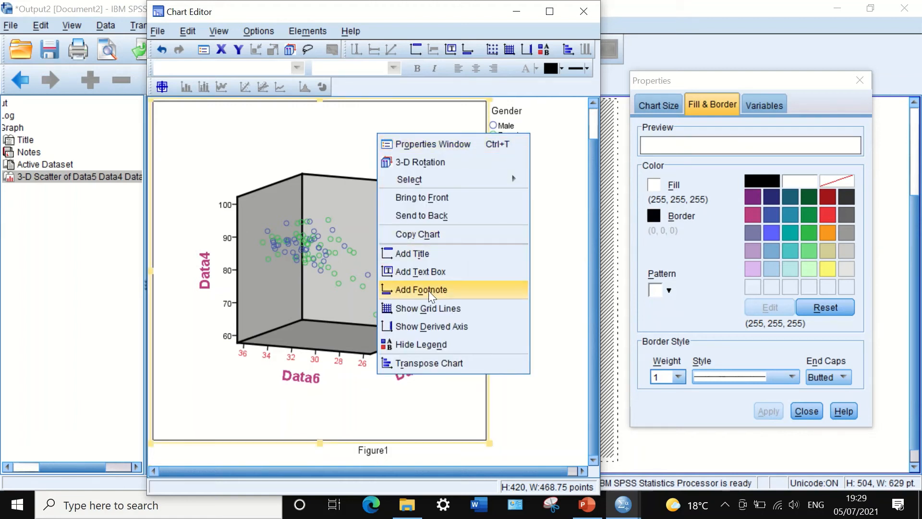
pyautogui.moveTo(440, 347)
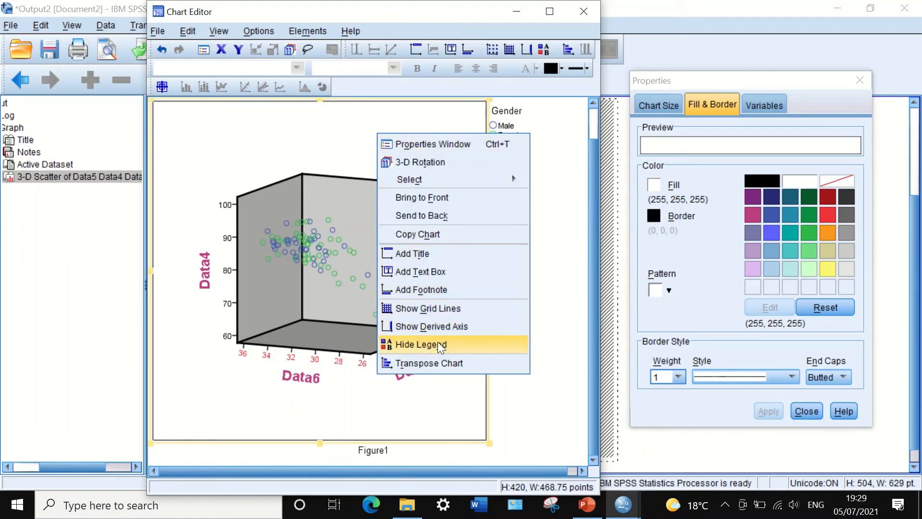
pyautogui.click(421, 344)
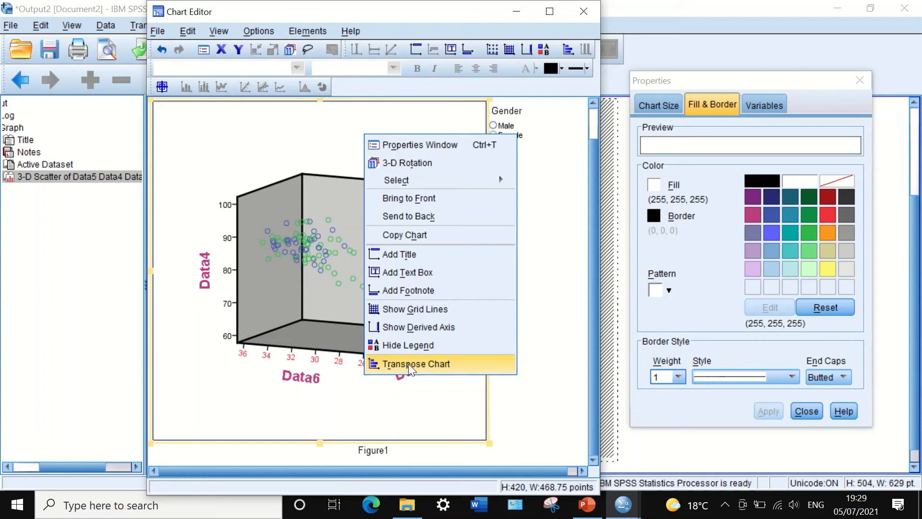
pyautogui.click(415, 363)
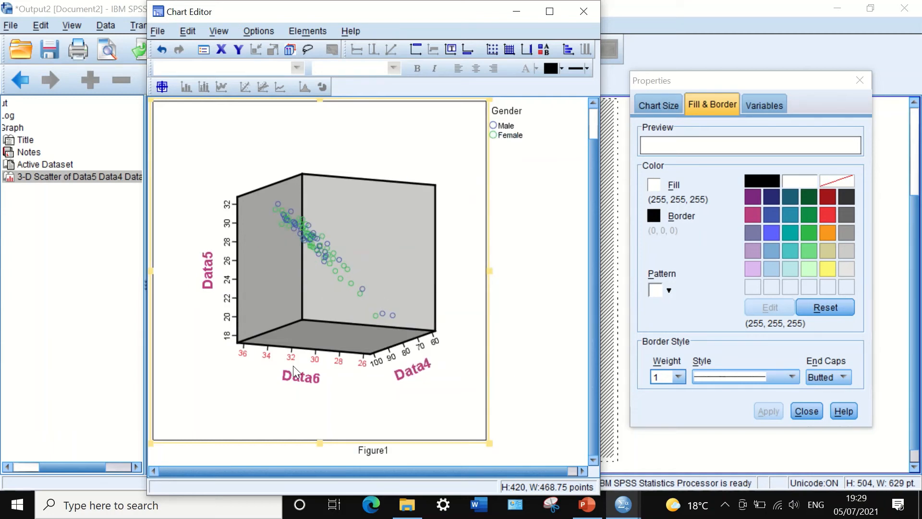
pyautogui.moveTo(380, 189)
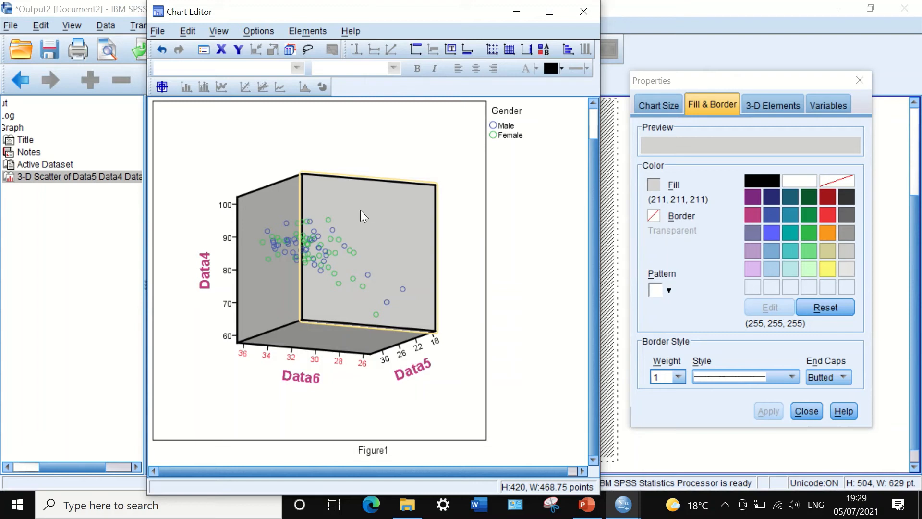
pyautogui.moveTo(265, 205)
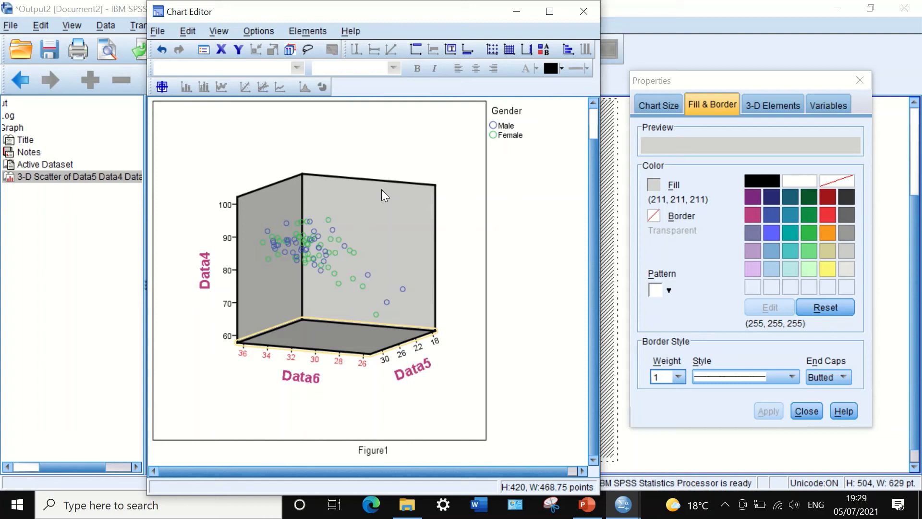
pyautogui.moveTo(394, 188)
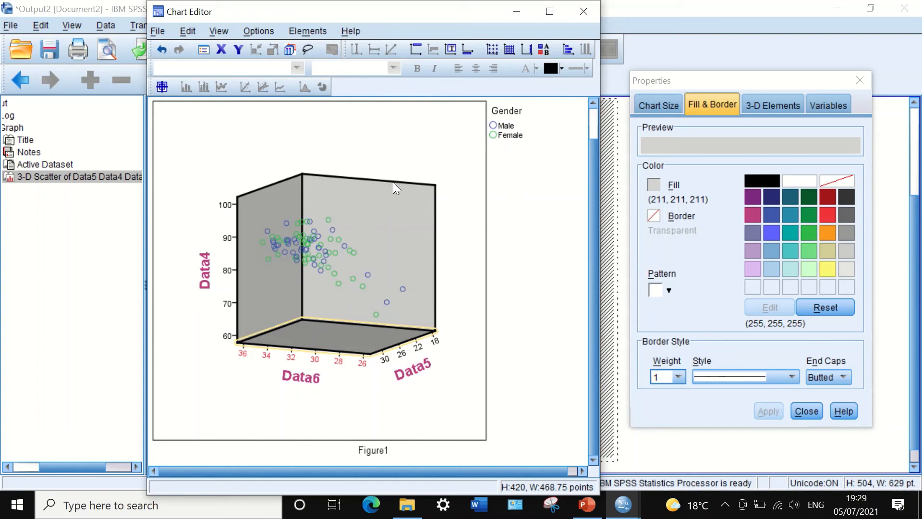
pyautogui.moveTo(360, 225)
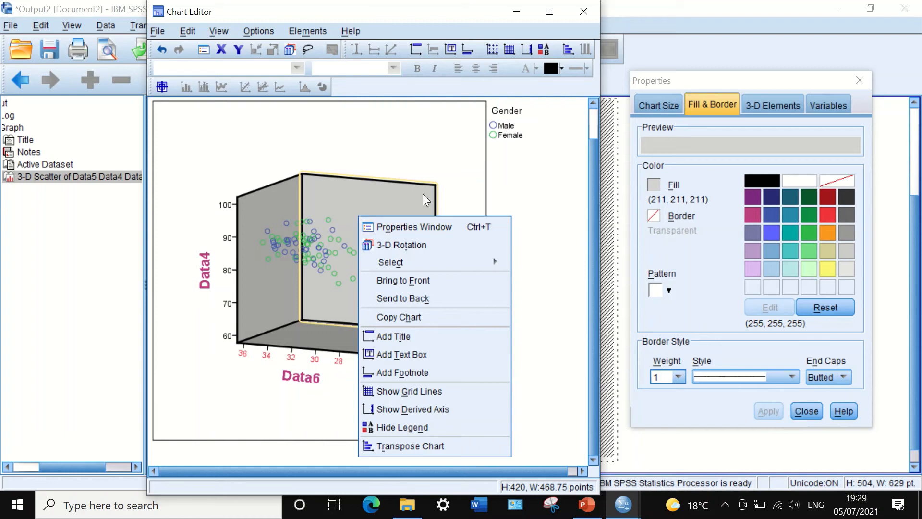
pyautogui.moveTo(418, 147)
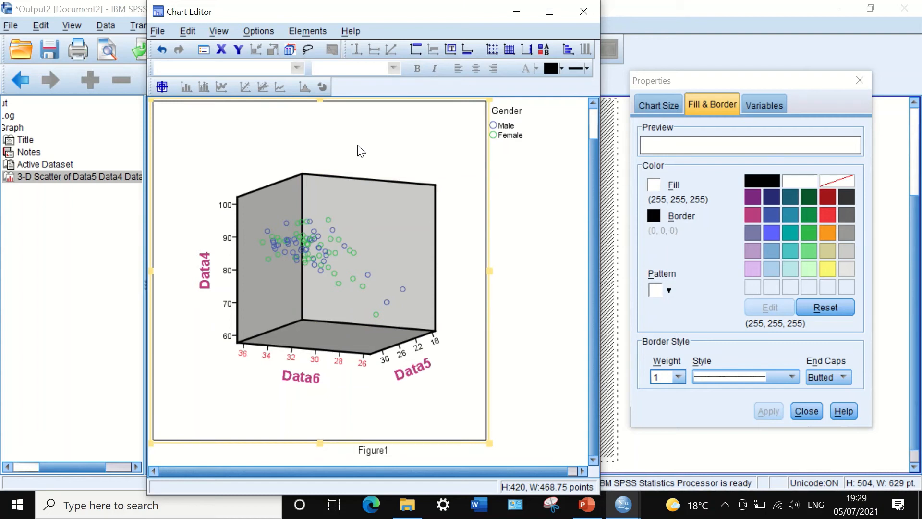
# Step: Dismiss the chart menu and close the Chart Editor, returning to the Viewer
pyautogui.rightClick(360, 150)
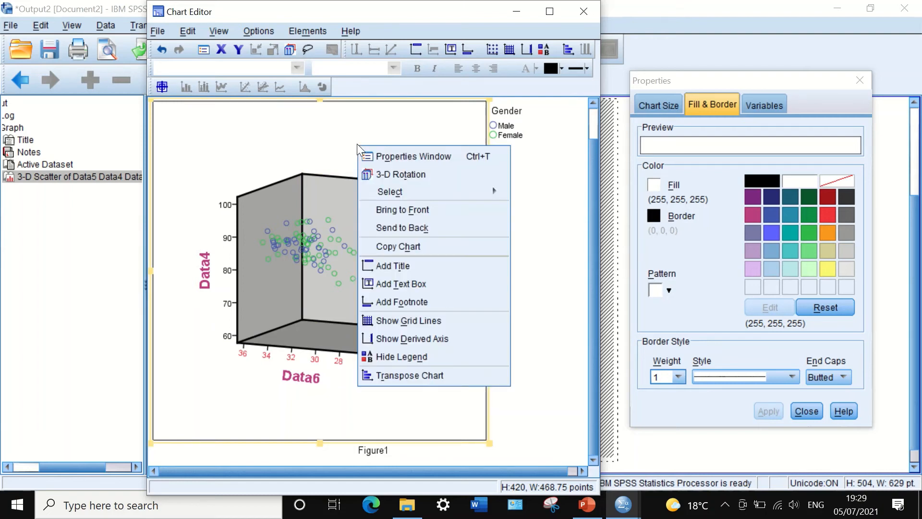
pyautogui.moveTo(402, 356)
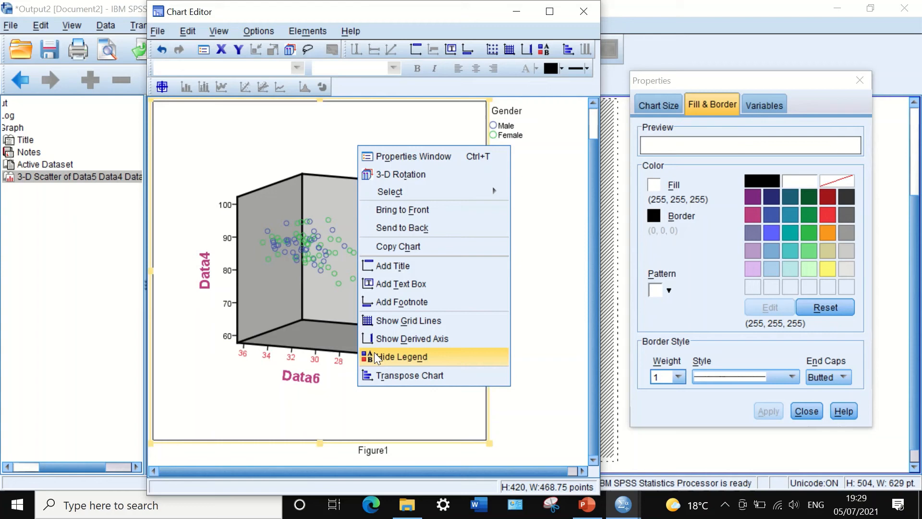
pyautogui.click(402, 356)
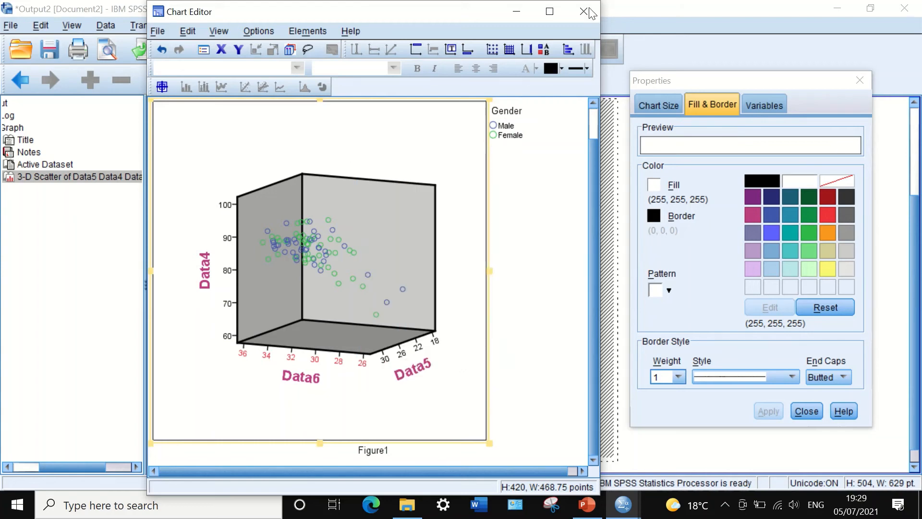
pyautogui.click(583, 11)
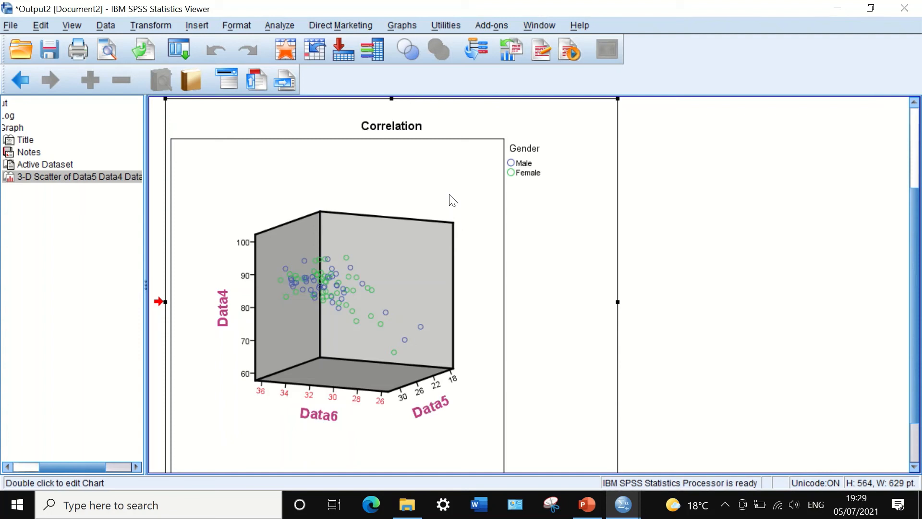
# Step: Start an export of the chart with Portable Document Format (*.pdf) as the type
pyautogui.rightClick(449, 198)
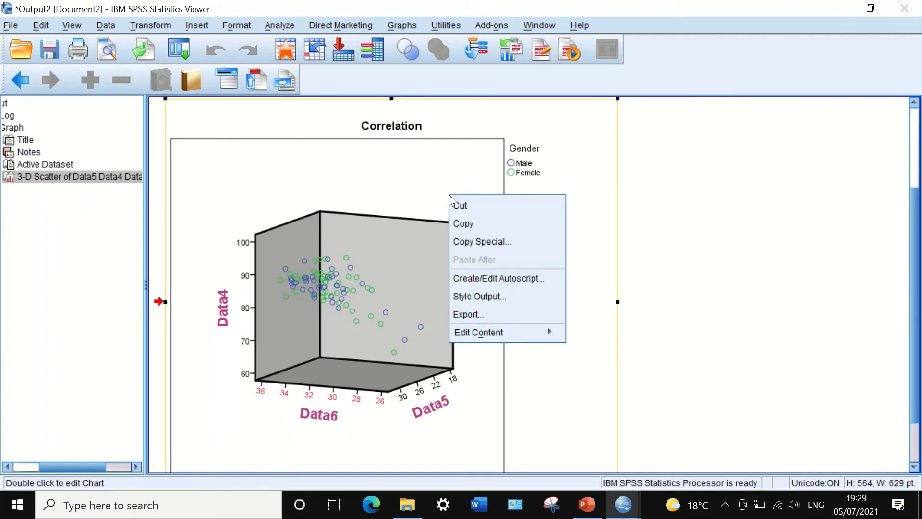
pyautogui.moveTo(523, 269)
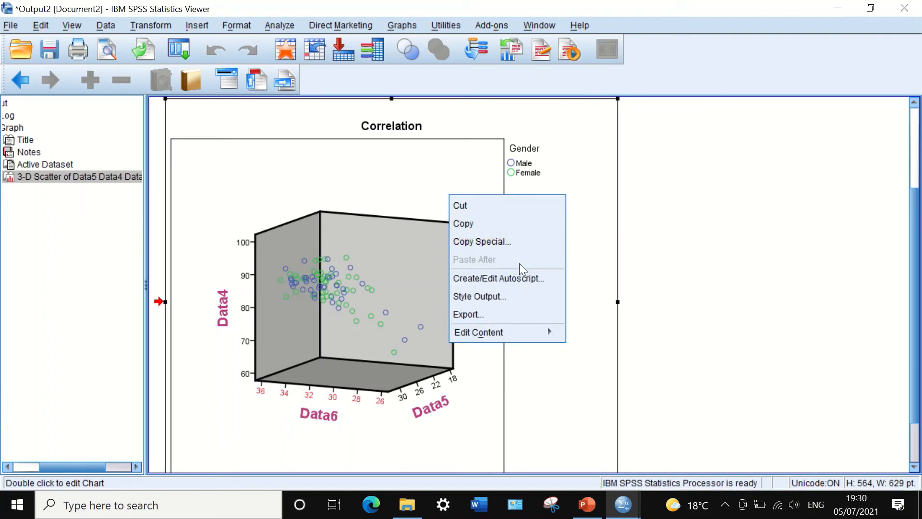
pyautogui.moveTo(478, 296)
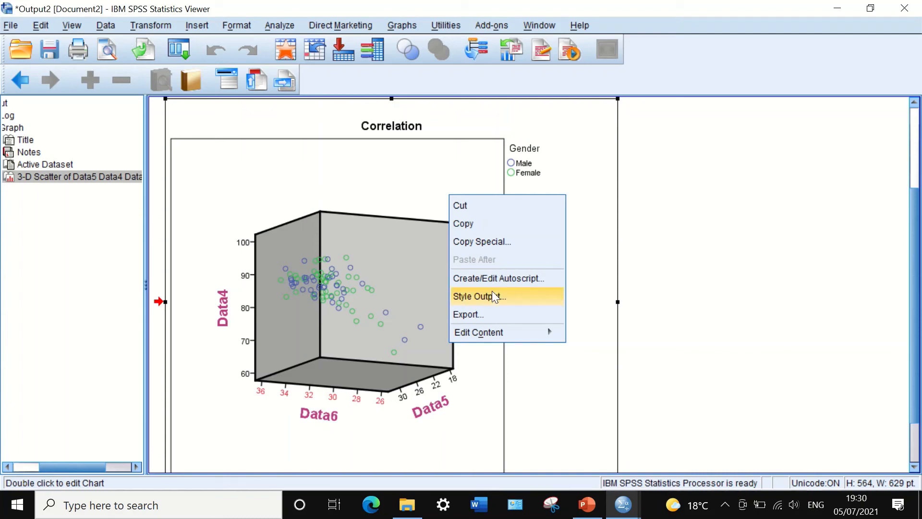
pyautogui.moveTo(530, 323)
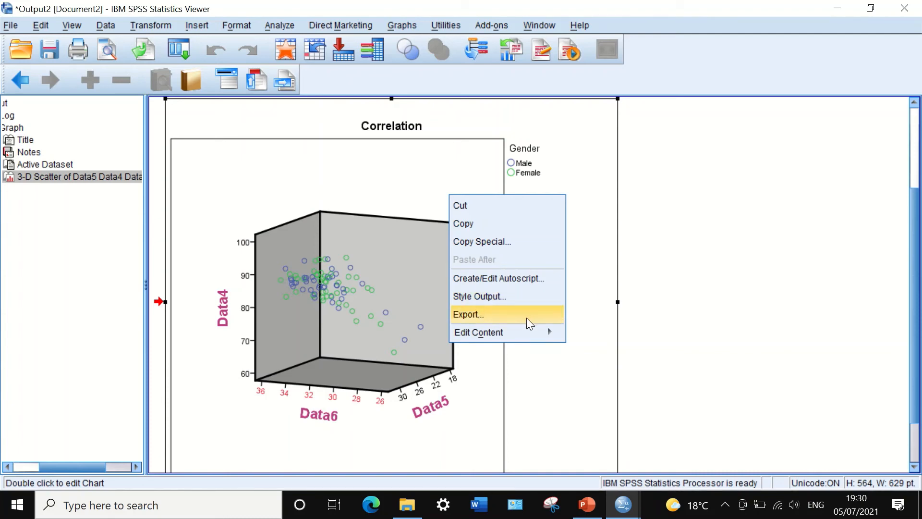
pyautogui.click(468, 313)
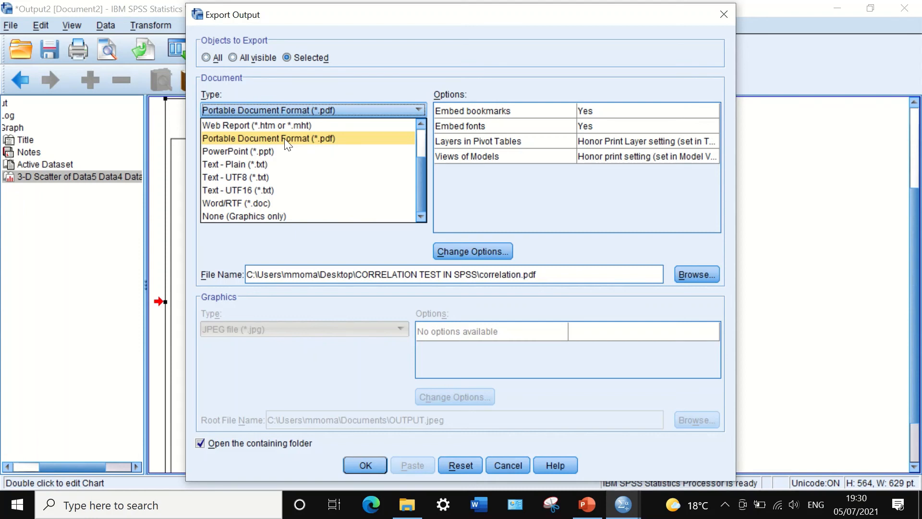
pyautogui.click(268, 139)
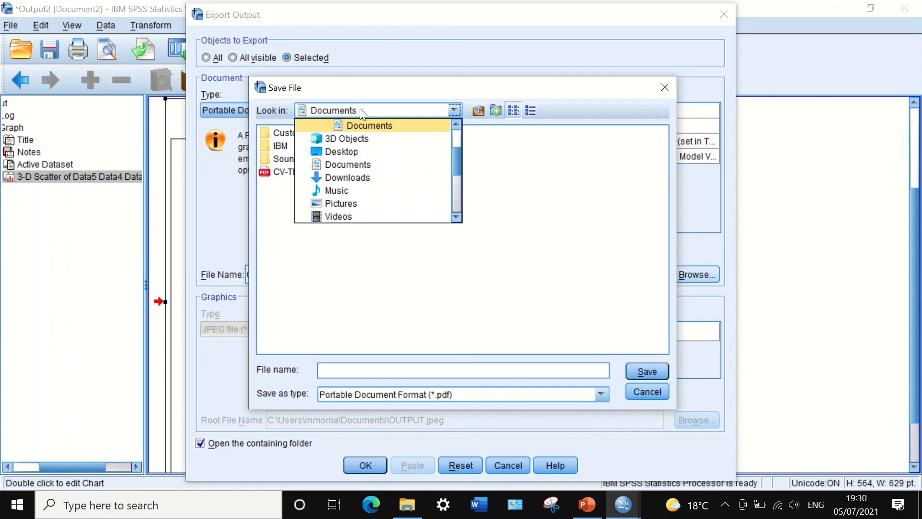
# Step: Set the save location to Desktop > CORRELATION TEST IN SPSS with file name 3d
pyautogui.click(341, 150)
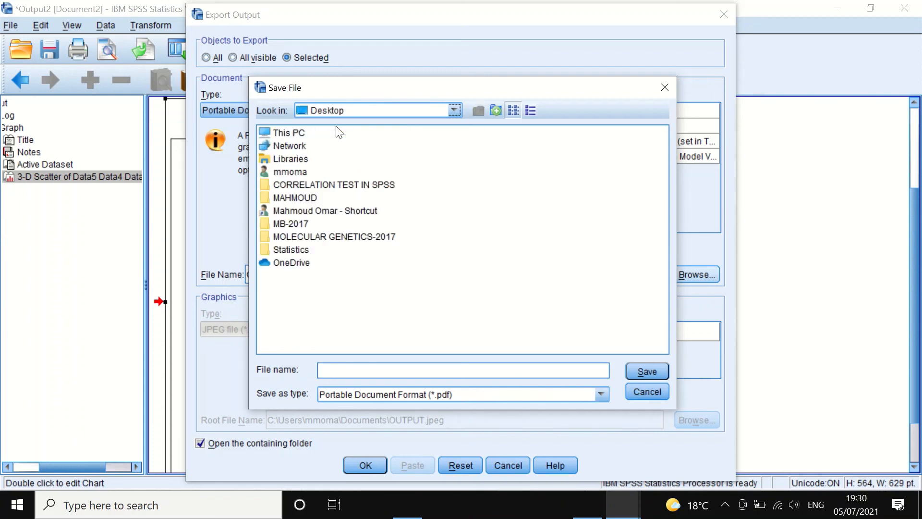
pyautogui.doubleClick(333, 185)
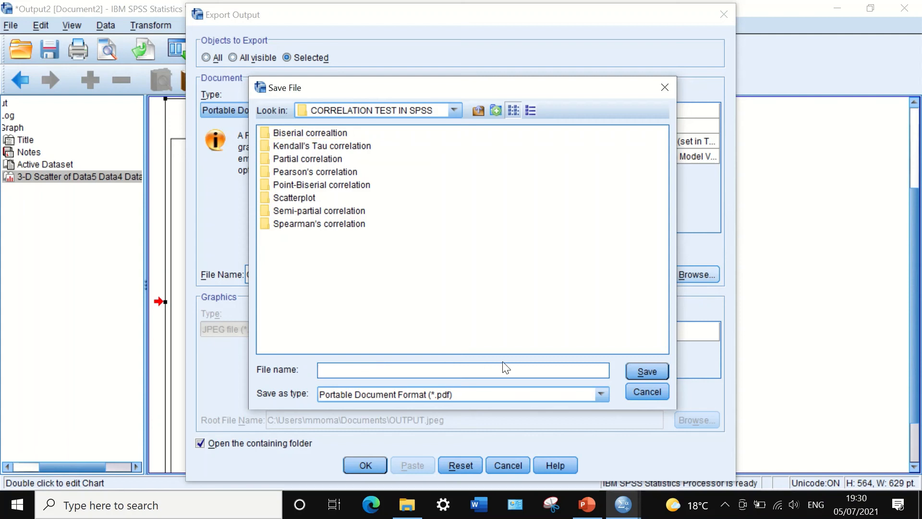
pyautogui.write('ed')
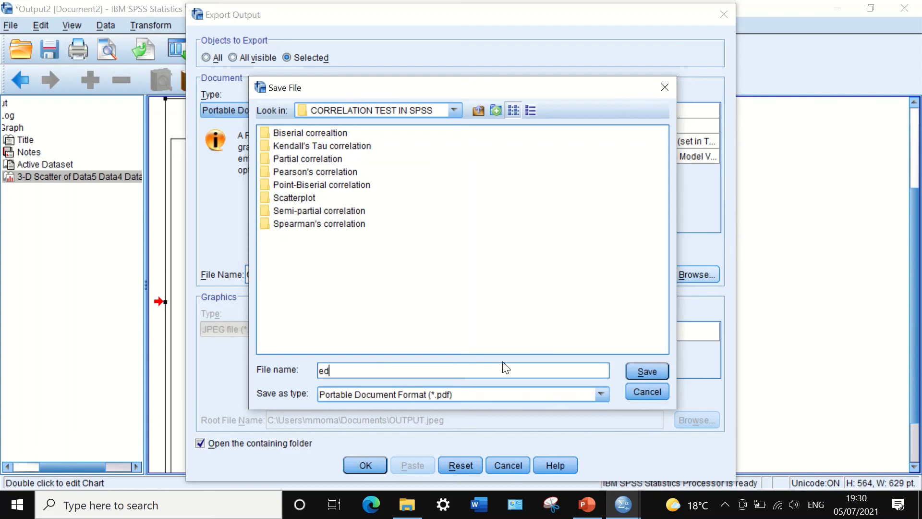
pyautogui.write('3d')
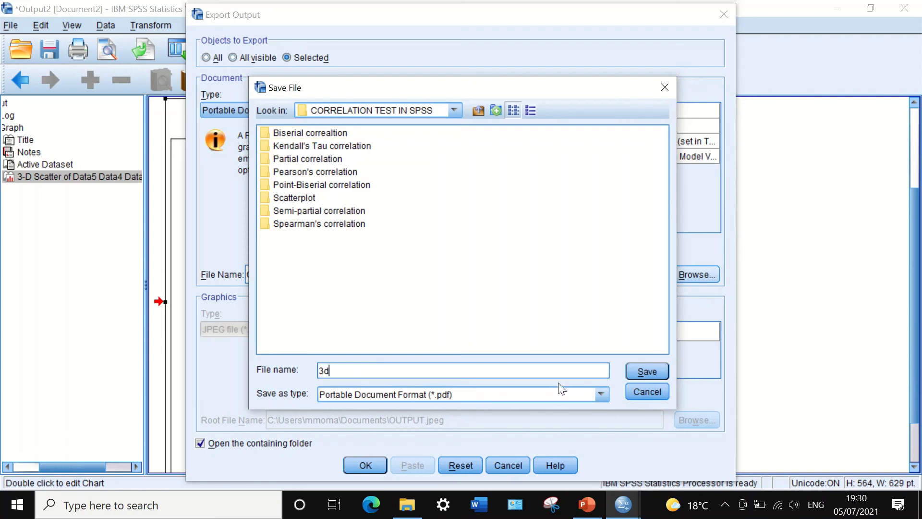
pyautogui.click(645, 371)
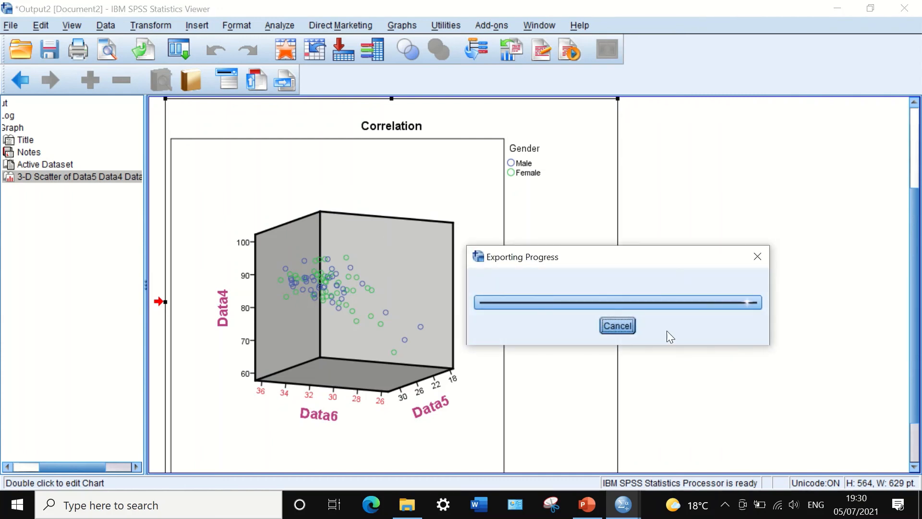
pyautogui.moveTo(528, 283)
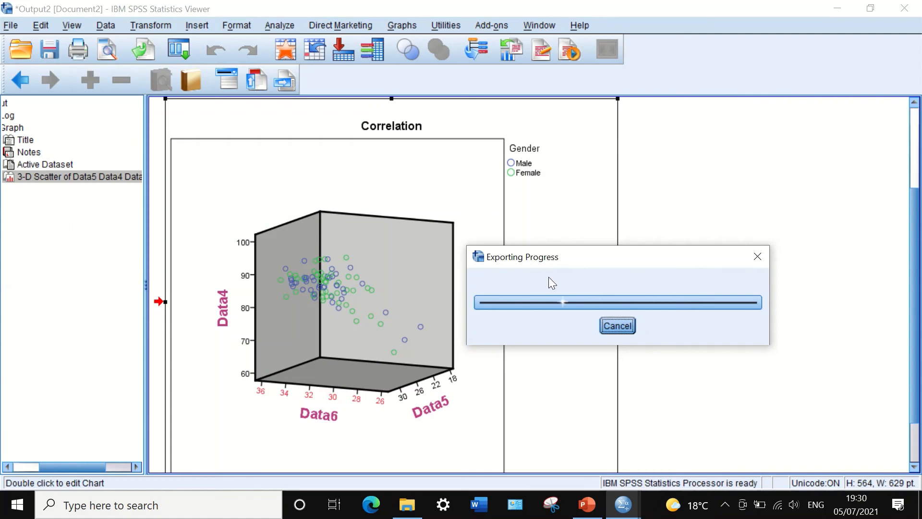
pyautogui.moveTo(601, 311)
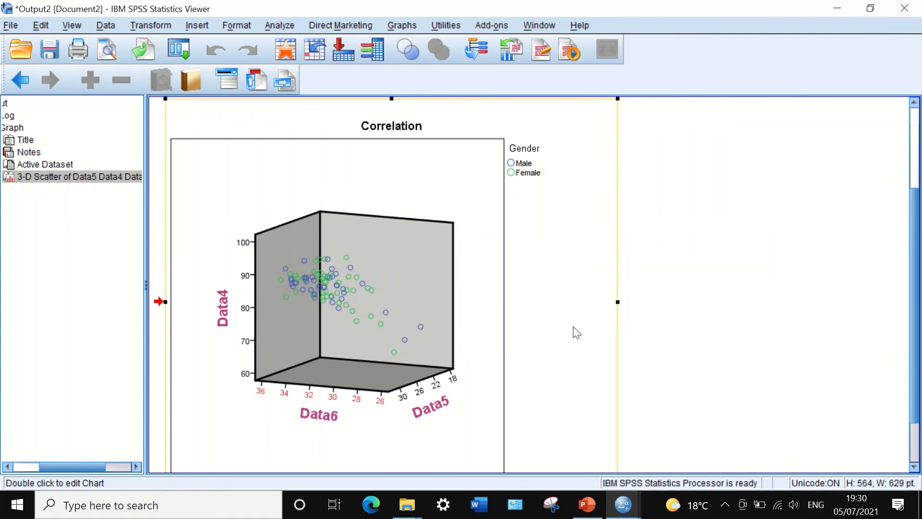
# Step: Confirm the export and open the resulting 3d.pdf
pyautogui.click(406, 505)
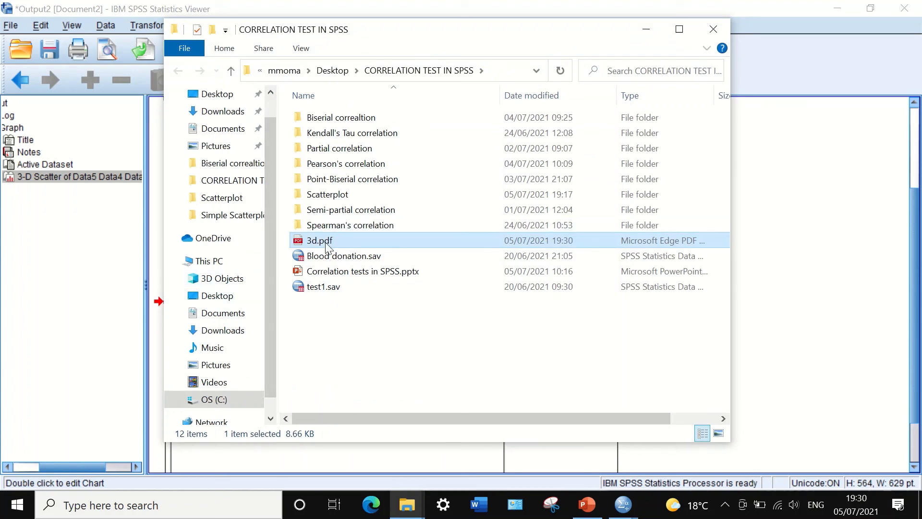
pyautogui.doubleClick(319, 240)
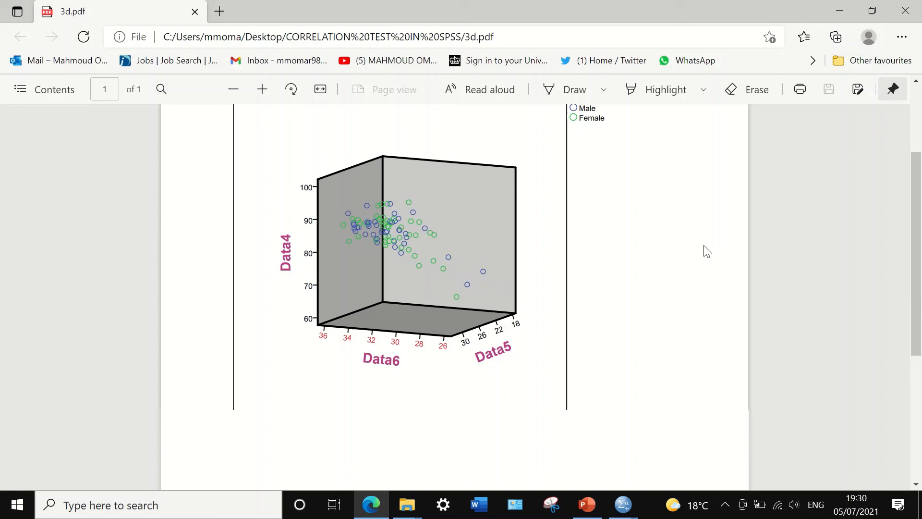
# Step: Scroll through the exported 3d.pdf in Edge to check the chart
pyautogui.scroll(-3)
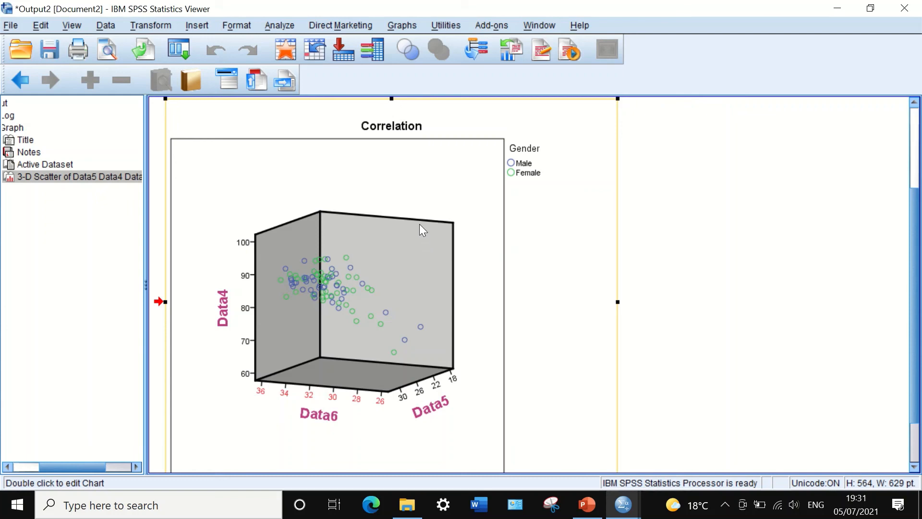
# Step: Copy the chart via Copy Special with the Image (JPG, PNG) format ticked
pyautogui.rightClick(422, 229)
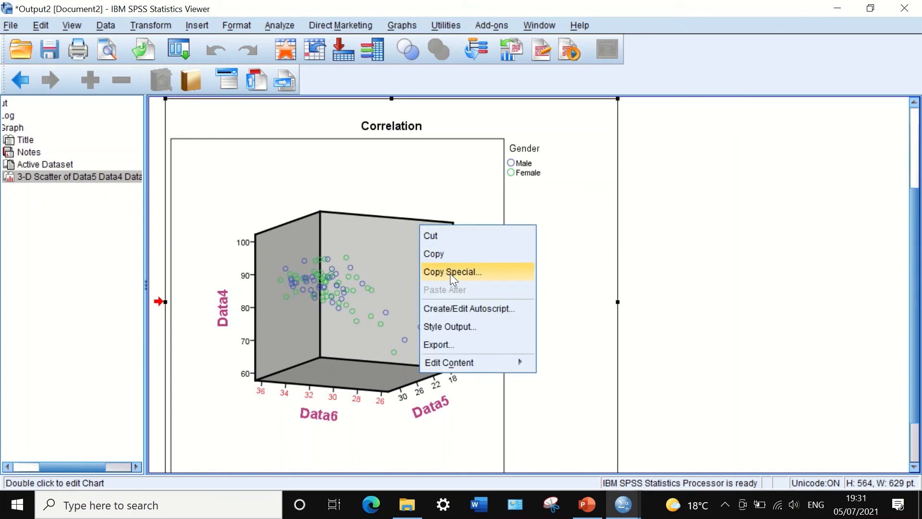
pyautogui.click(453, 271)
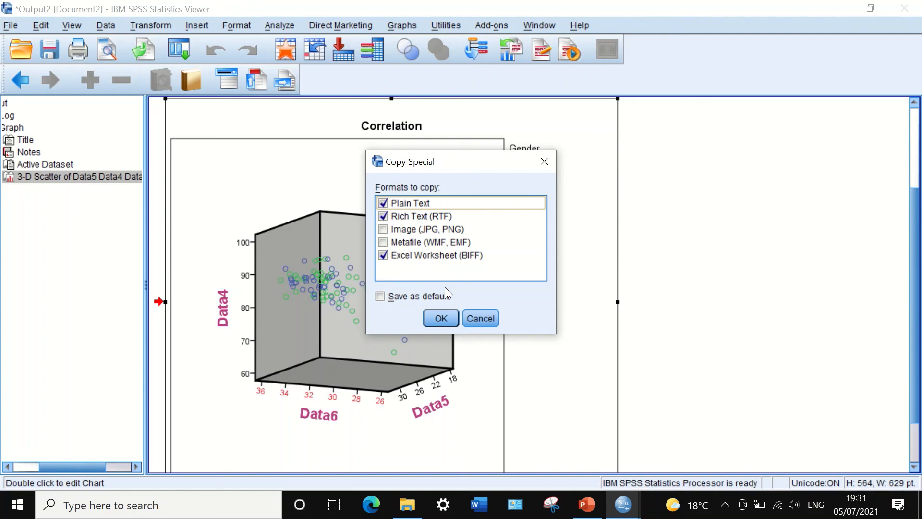
pyautogui.moveTo(402, 203)
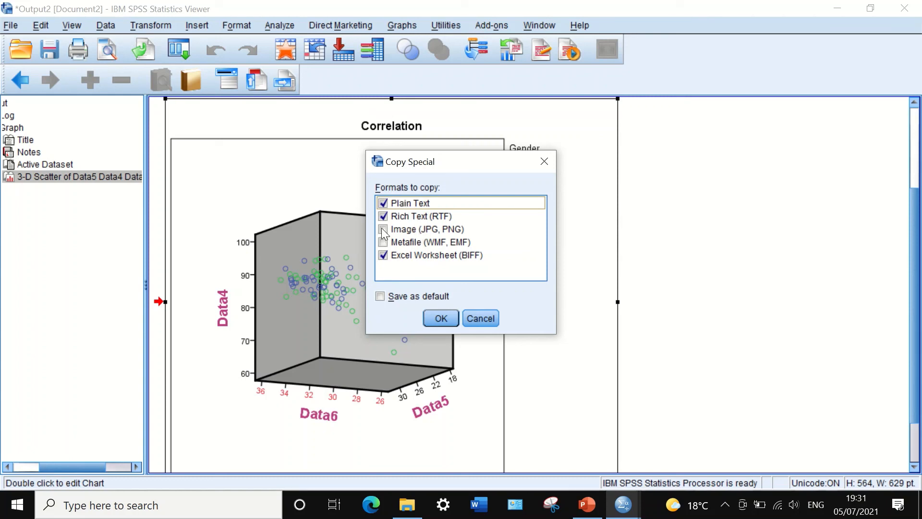
pyautogui.click(383, 230)
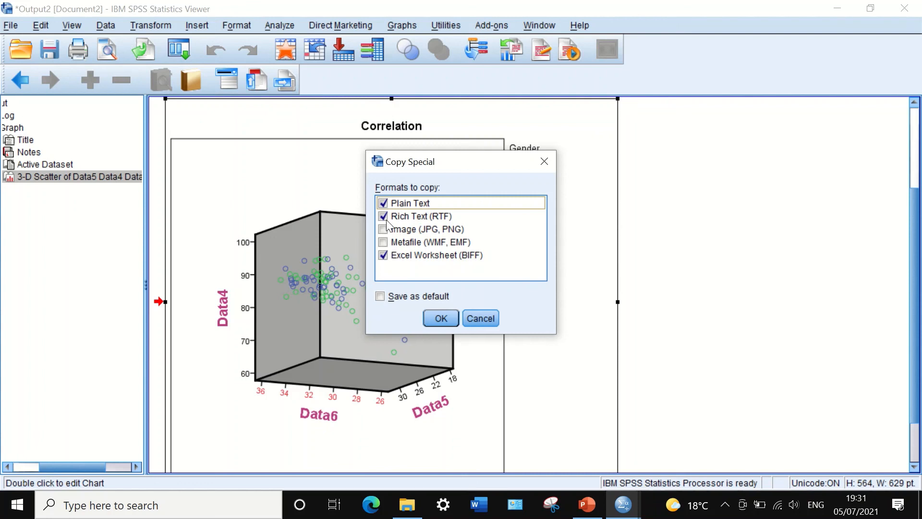
pyautogui.click(384, 229)
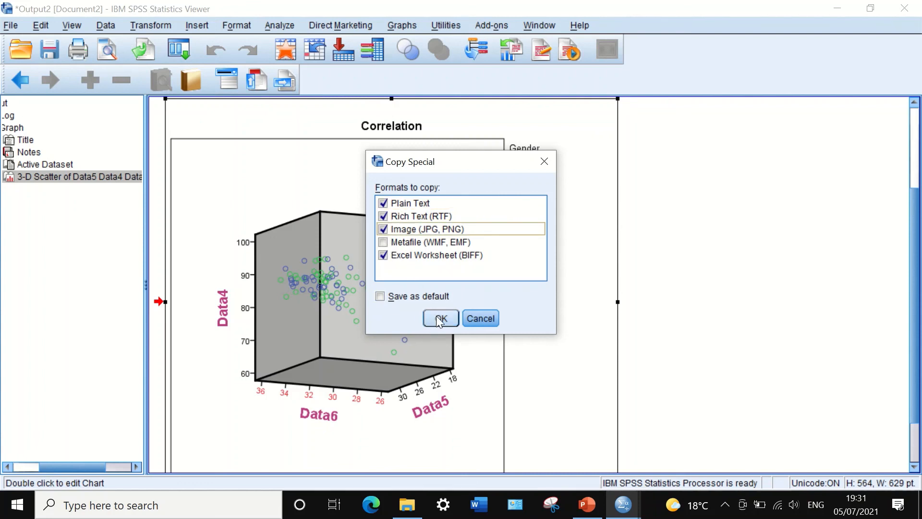
pyautogui.click(440, 318)
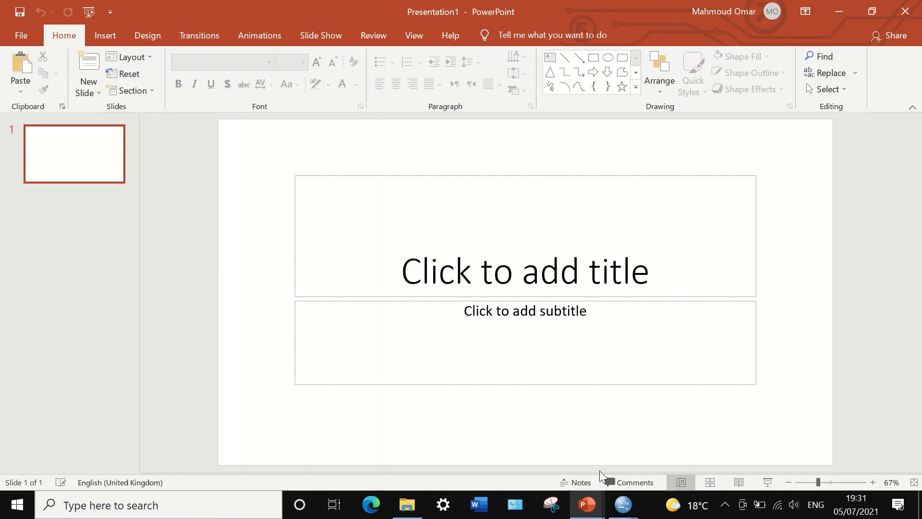
pyautogui.moveTo(510, 194)
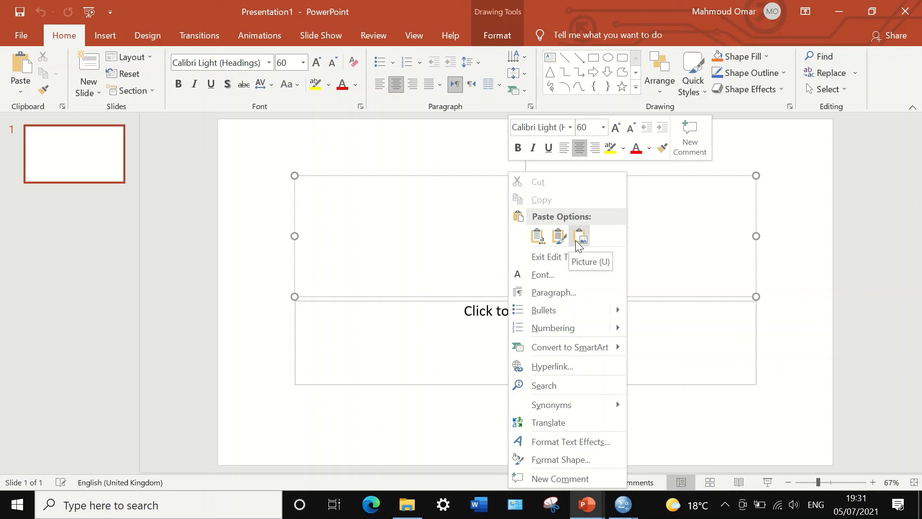
# Step: Paste the copied chart onto the first slide as a Picture
pyautogui.click(579, 236)
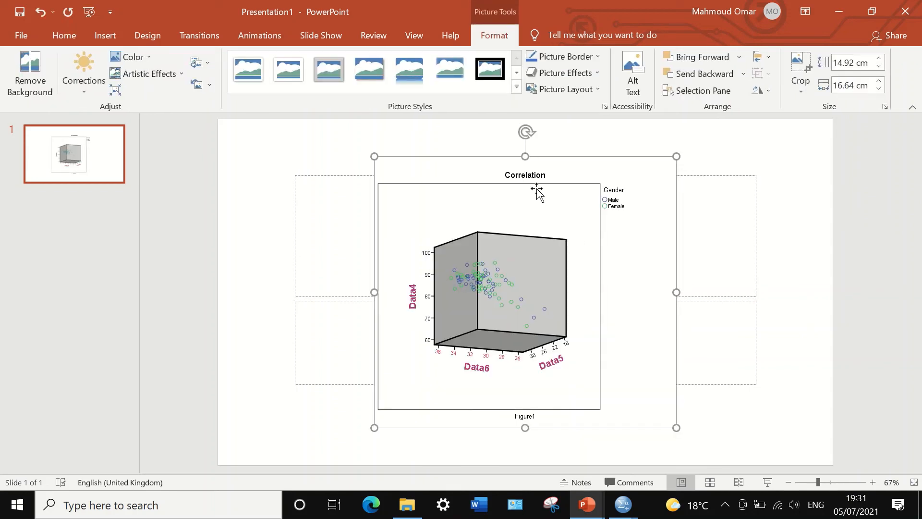
pyautogui.moveTo(624, 255)
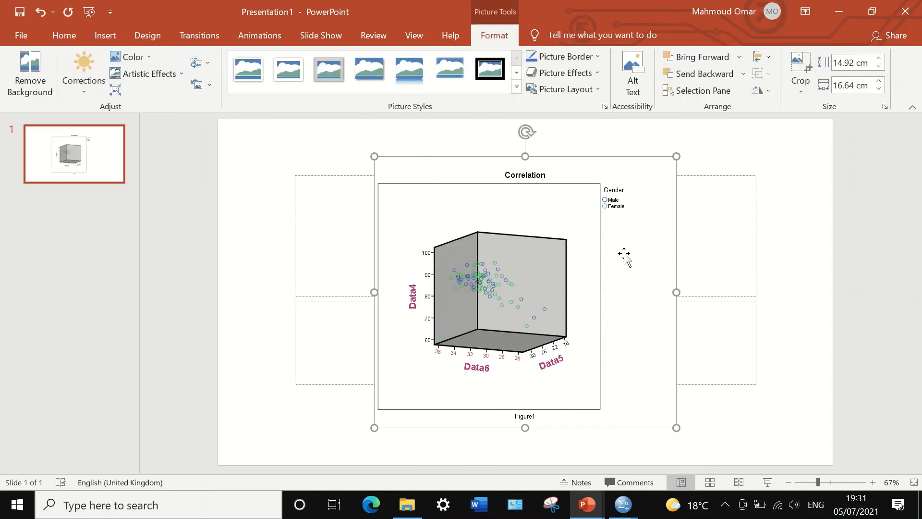